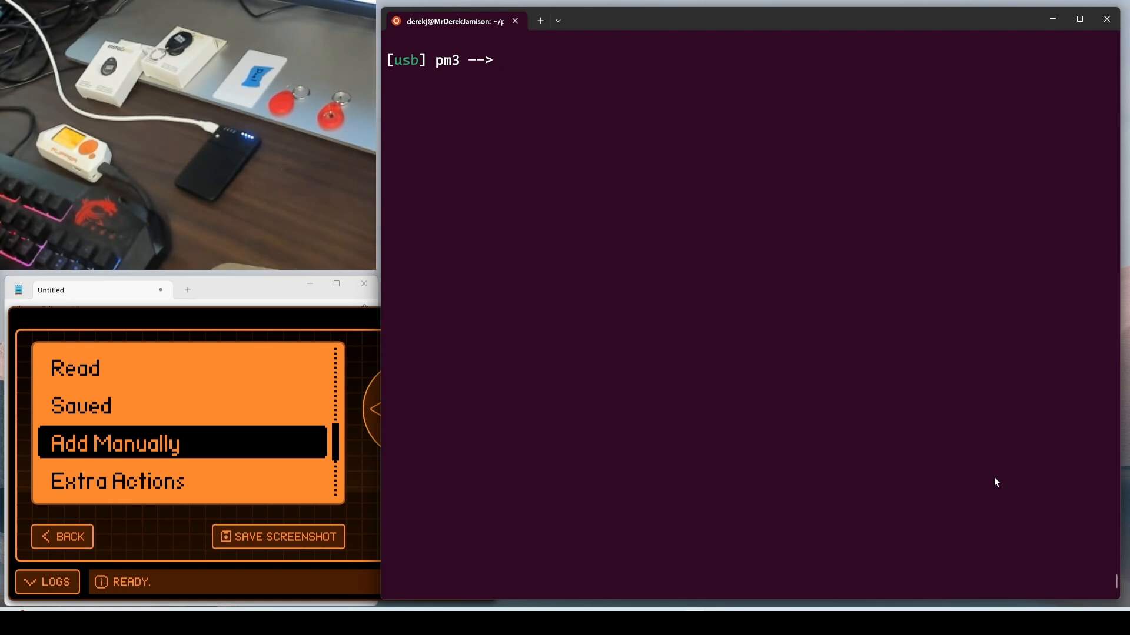
- Show the top-level help, then list the low-frequency commands with lf -h
type("help")
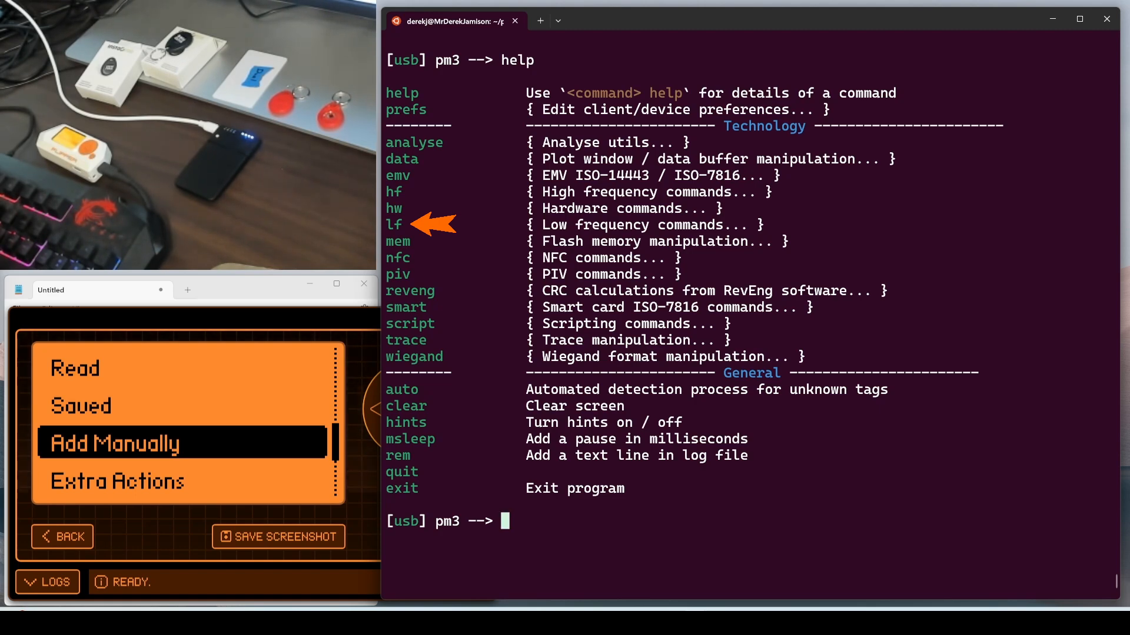
type("lf")
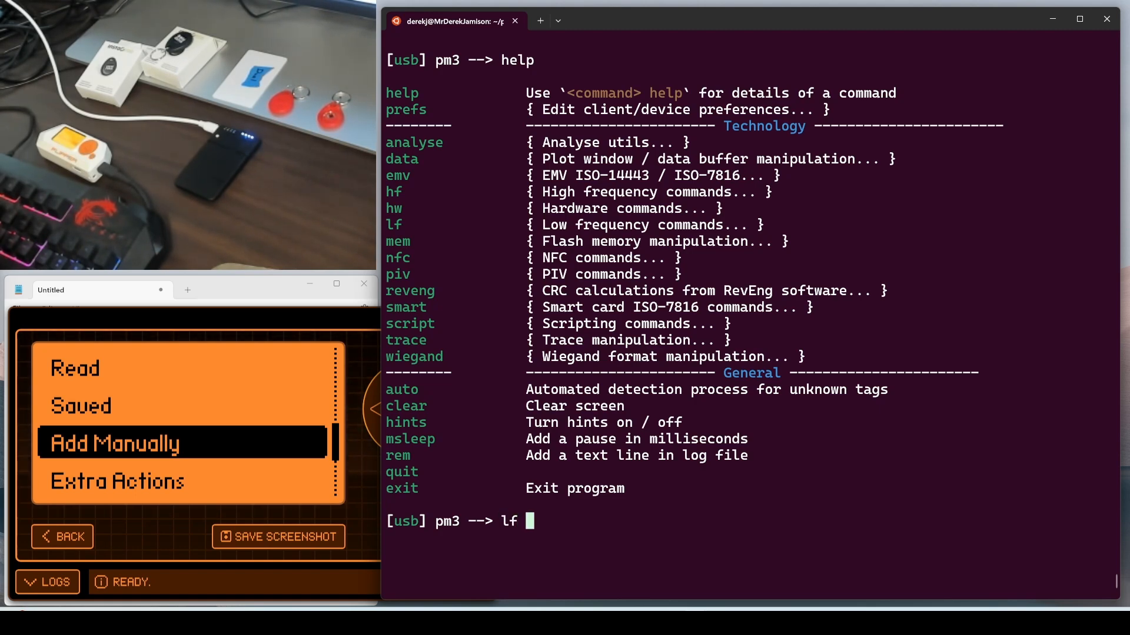
type("-")
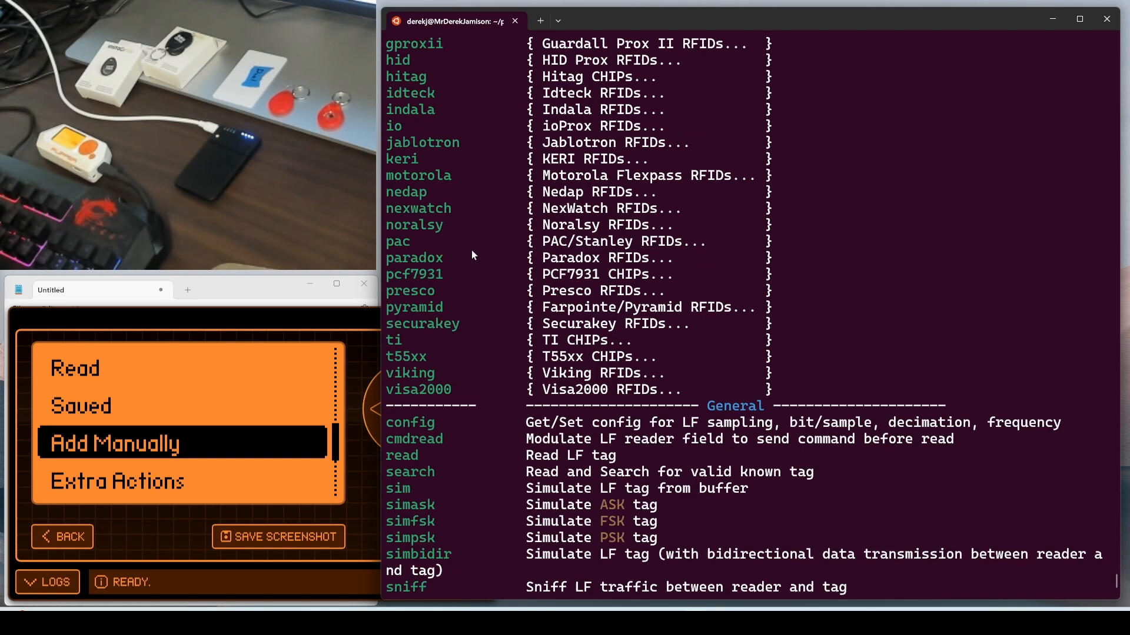
mouse_move(912, 549)
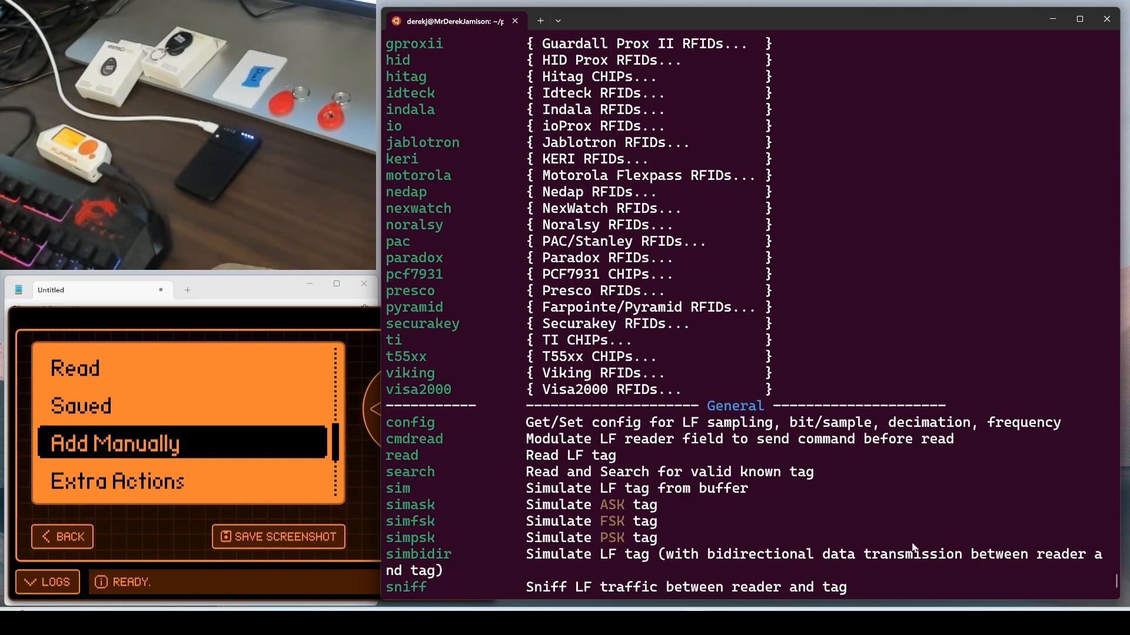
- Show lf tune usage and run a basic LF antenna measurement at 125 kHz
scroll("down", 3)
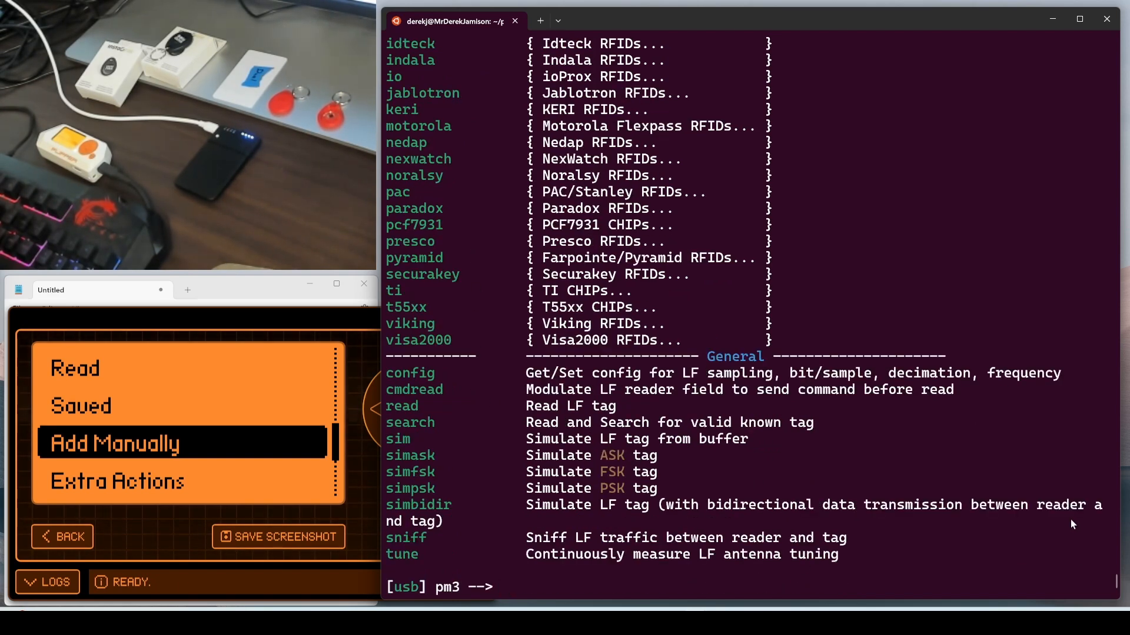
type("lf")
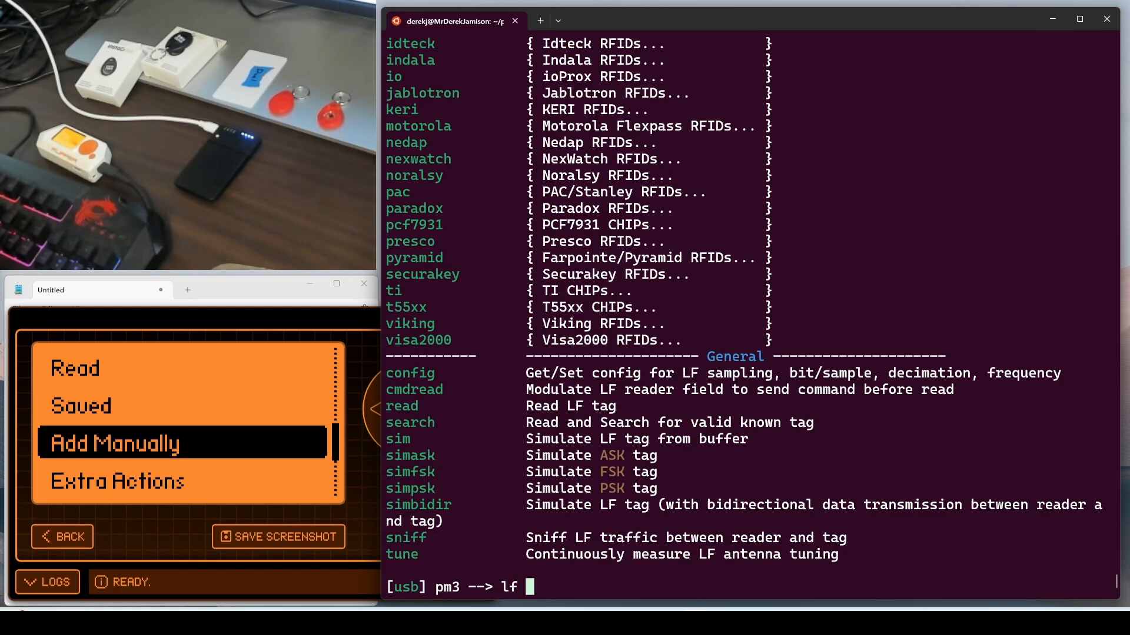
type("lf tune -h")
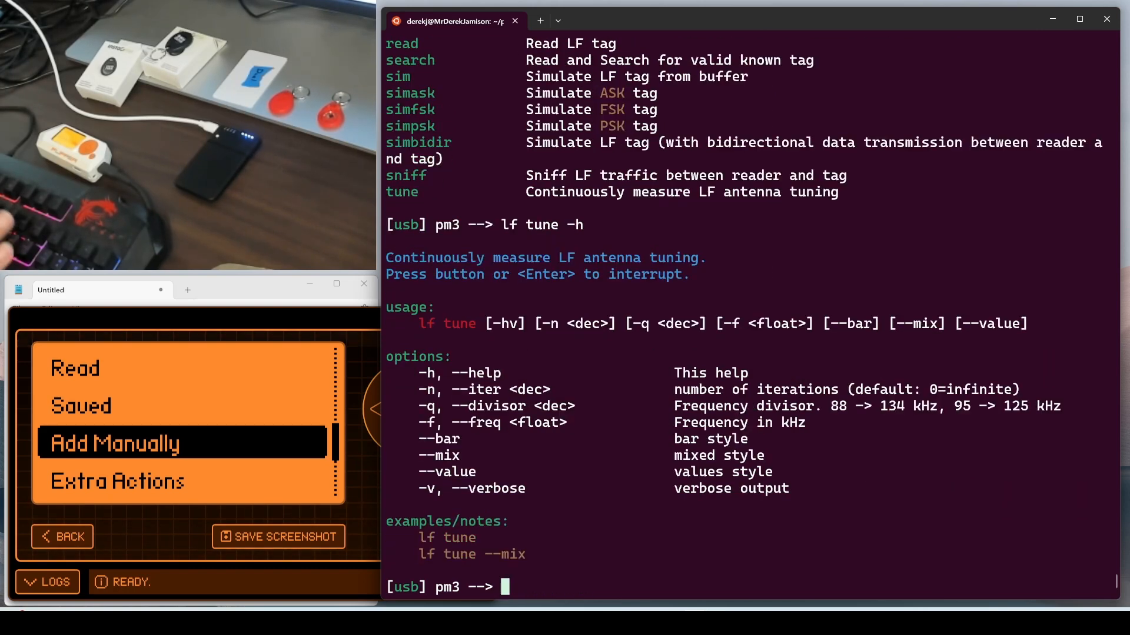
type("lf tune -")
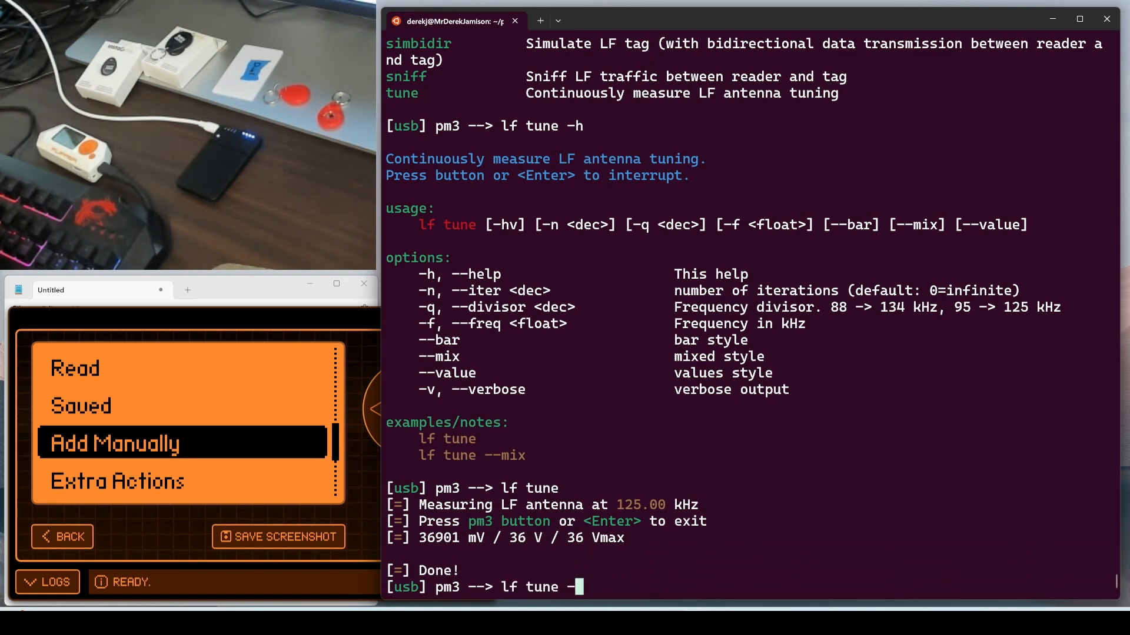
- Run lf tune -v --mix several times with the tag placed, reading about 34 V
type("v --")
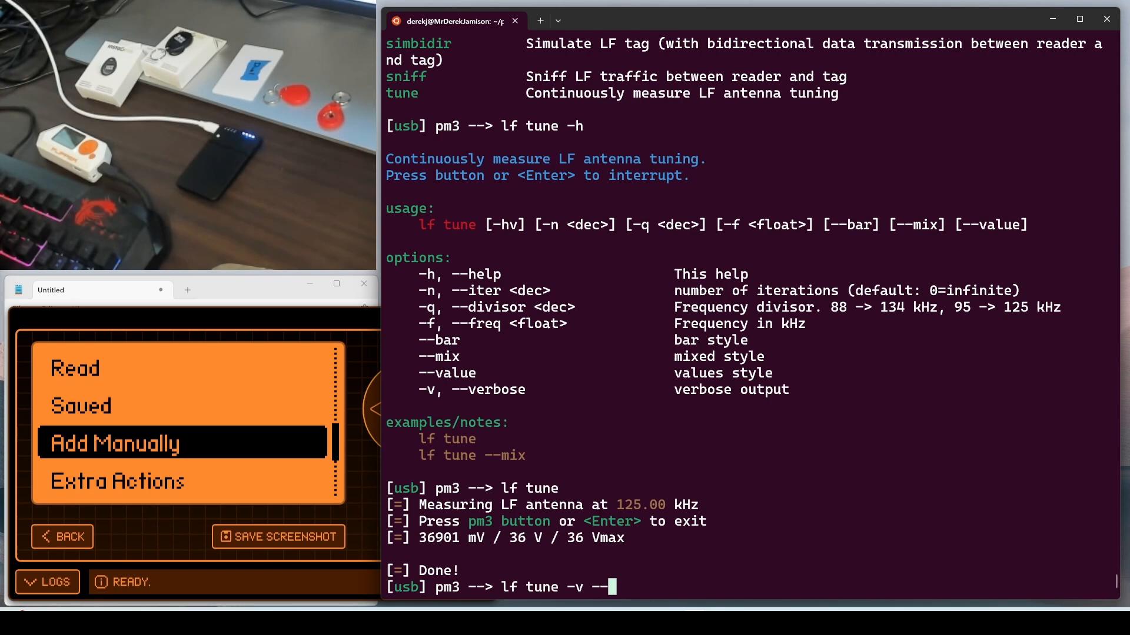
type("mix")
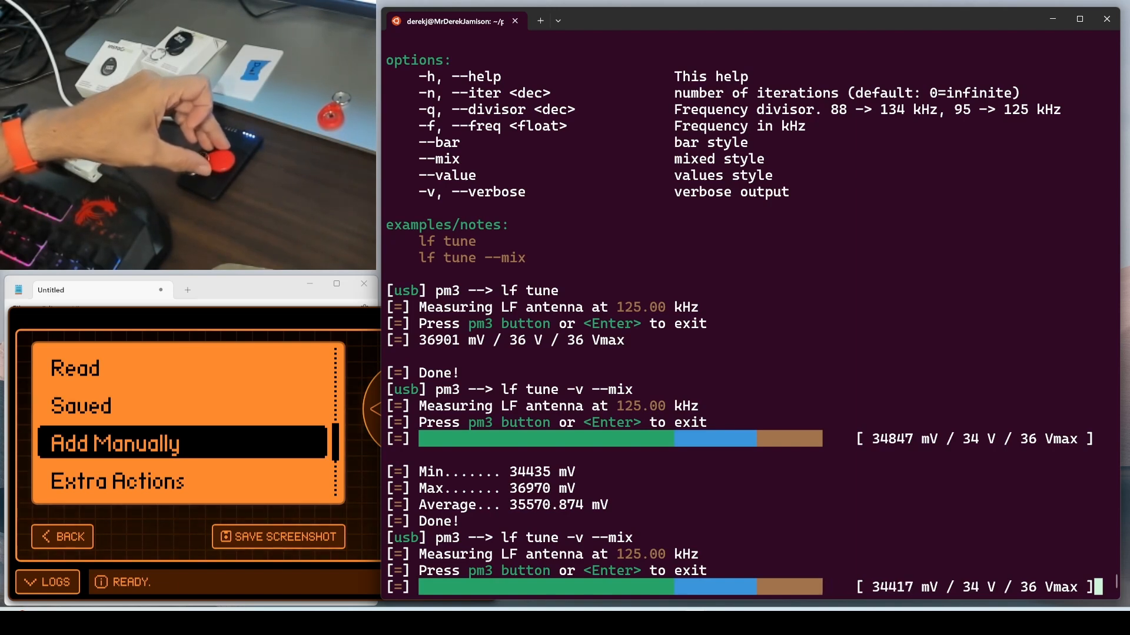
scroll("down", 3)
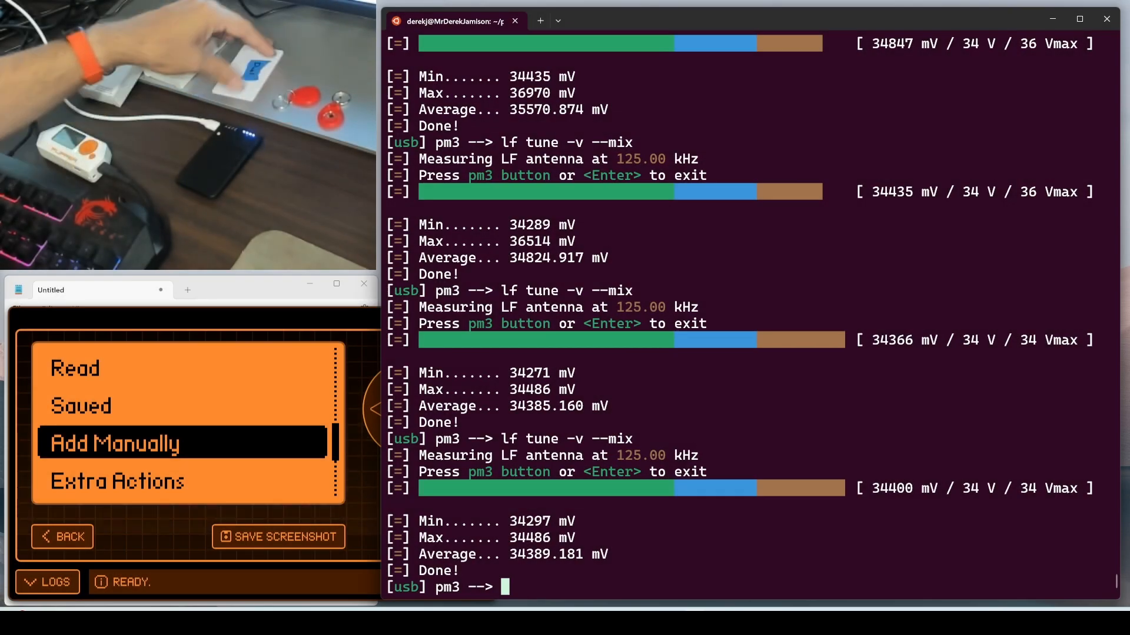
type("lf tune -v --mix")
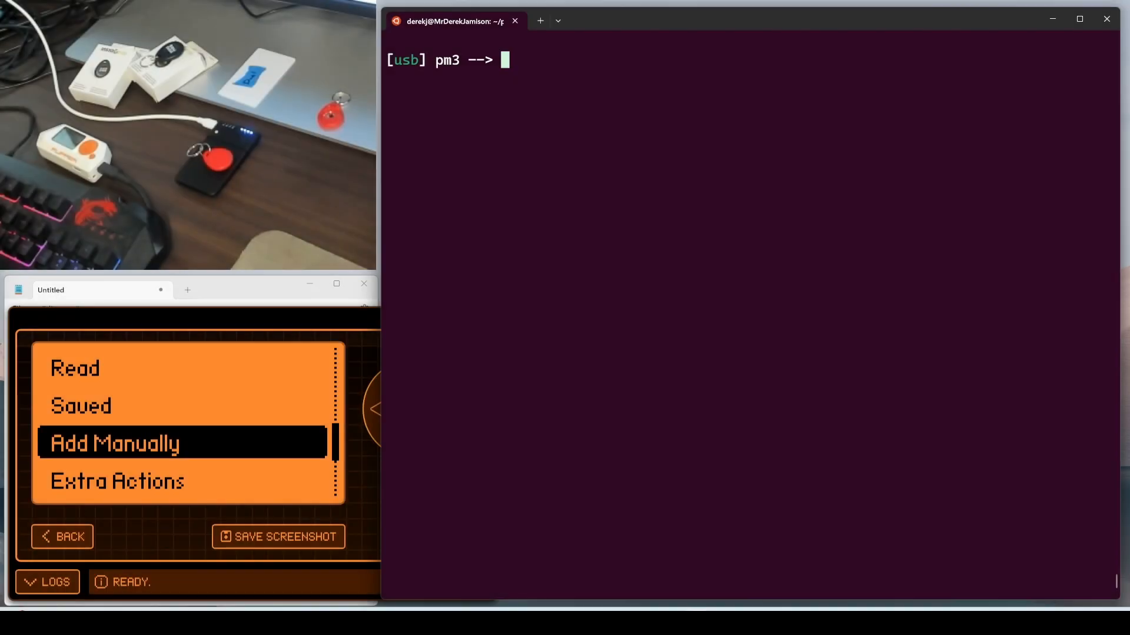
- List the low-frequency commands again before reviewing the EM4100 ID in the video
type("l")
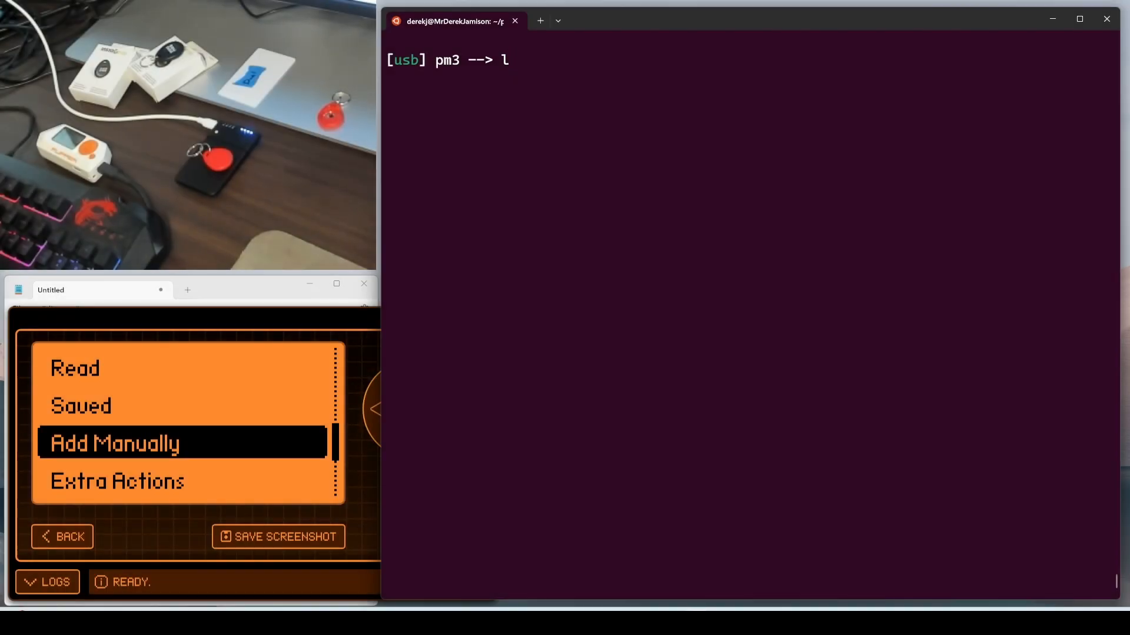
key("Enter")
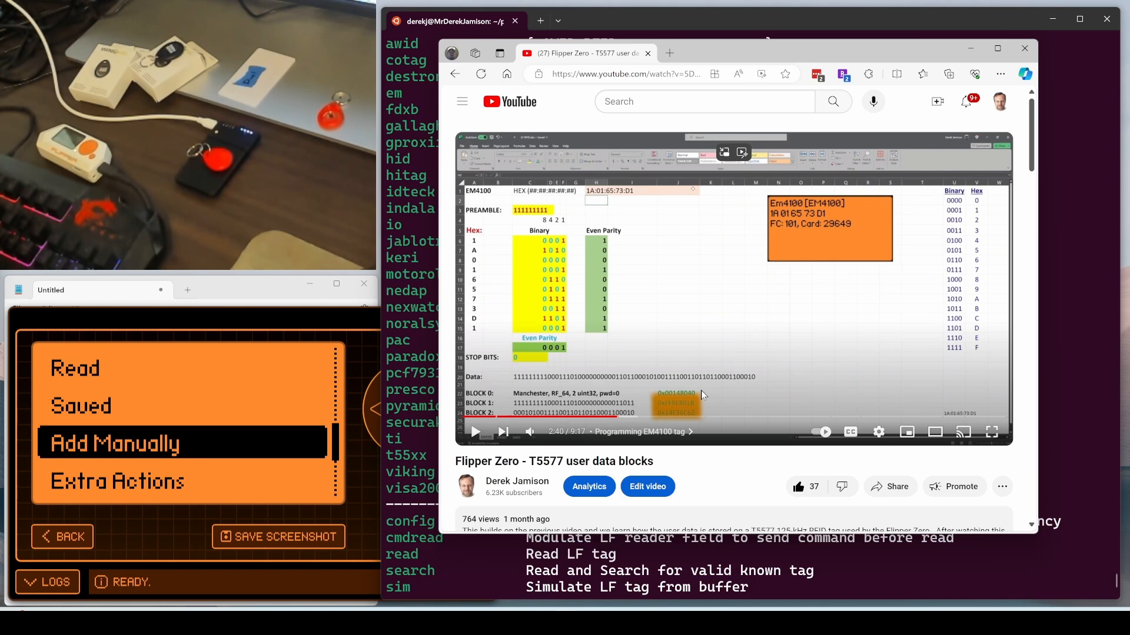
mouse_move(714, 401)
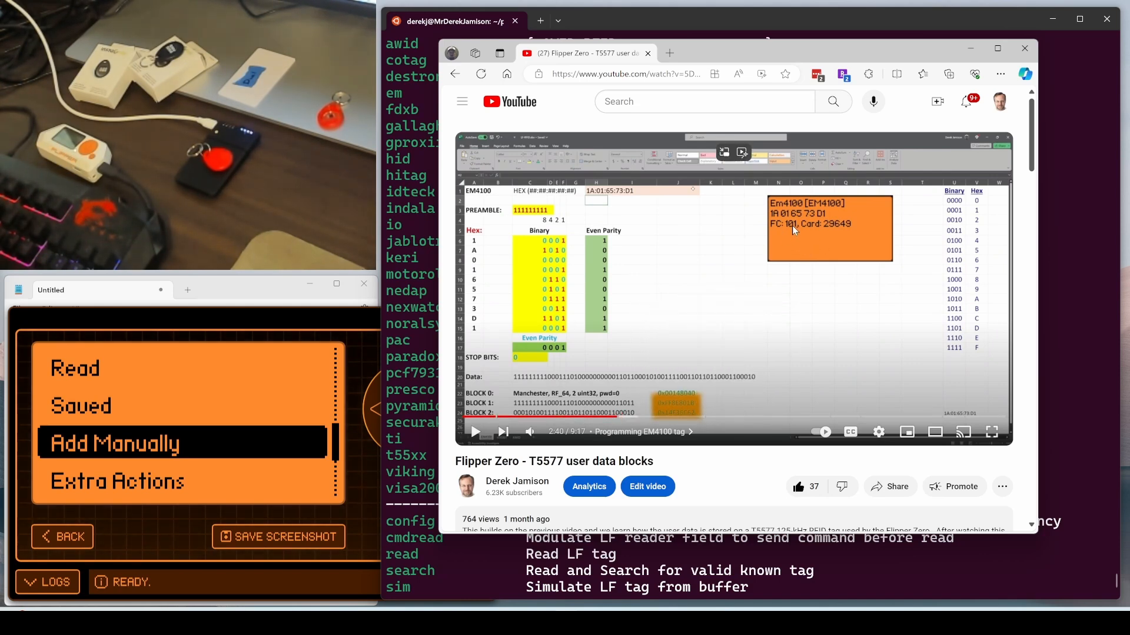
mouse_move(833, 230)
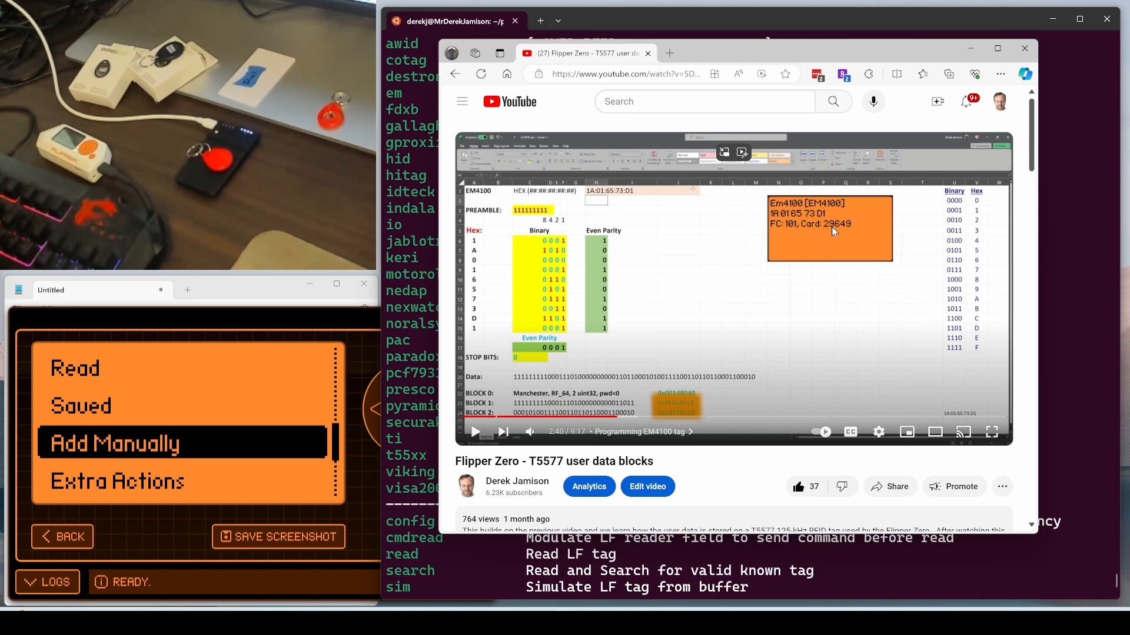
mouse_move(765, 222)
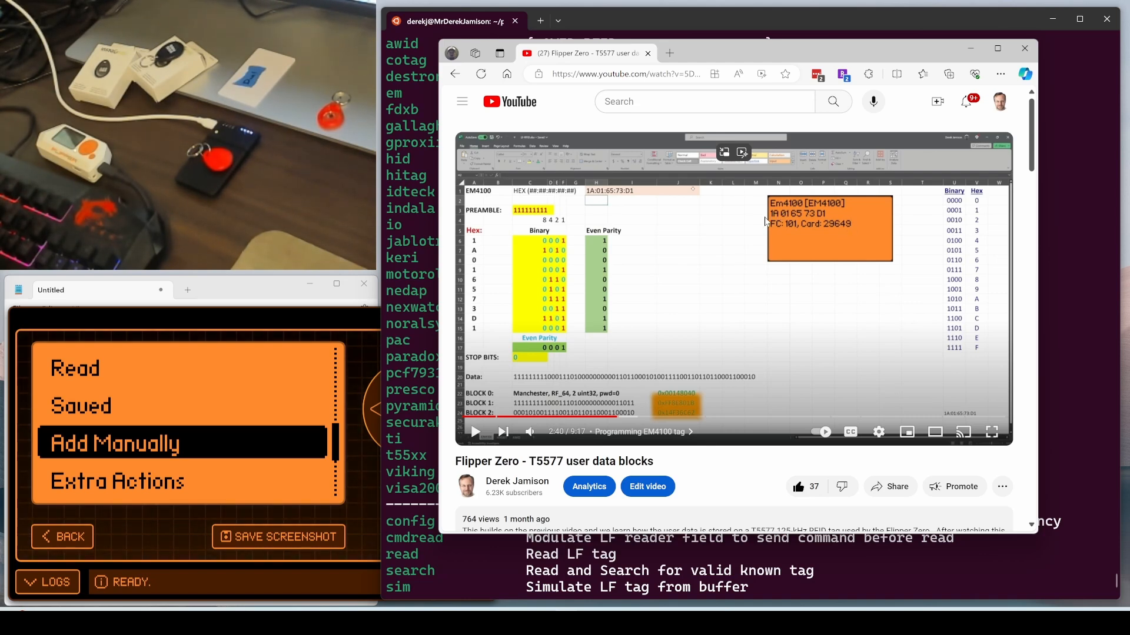
mouse_move(795, 221)
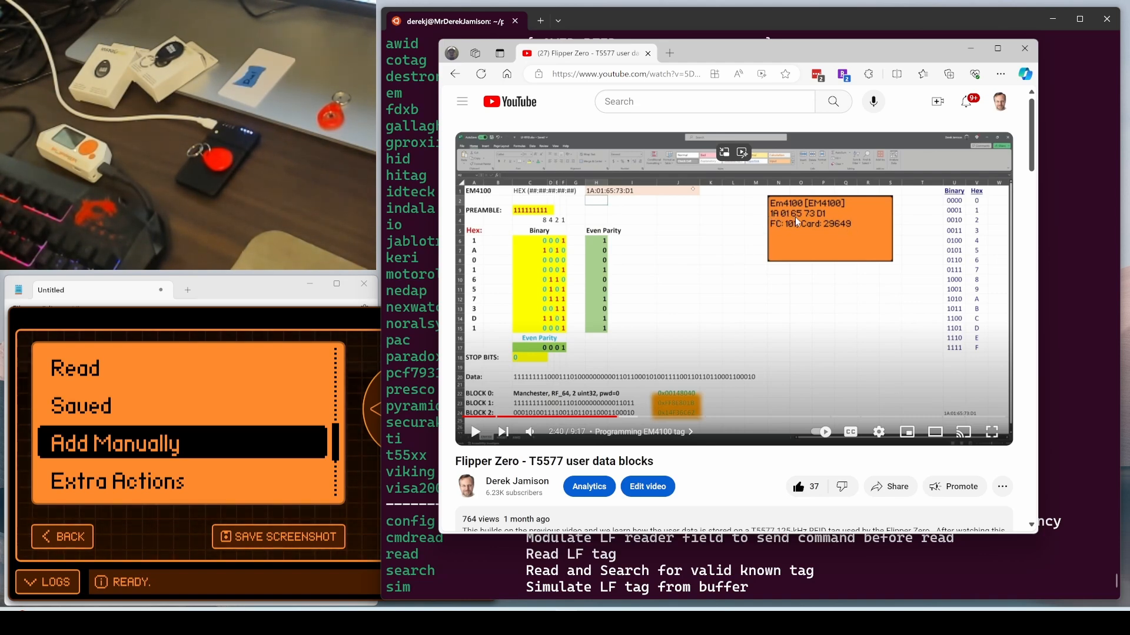
mouse_move(958, 80)
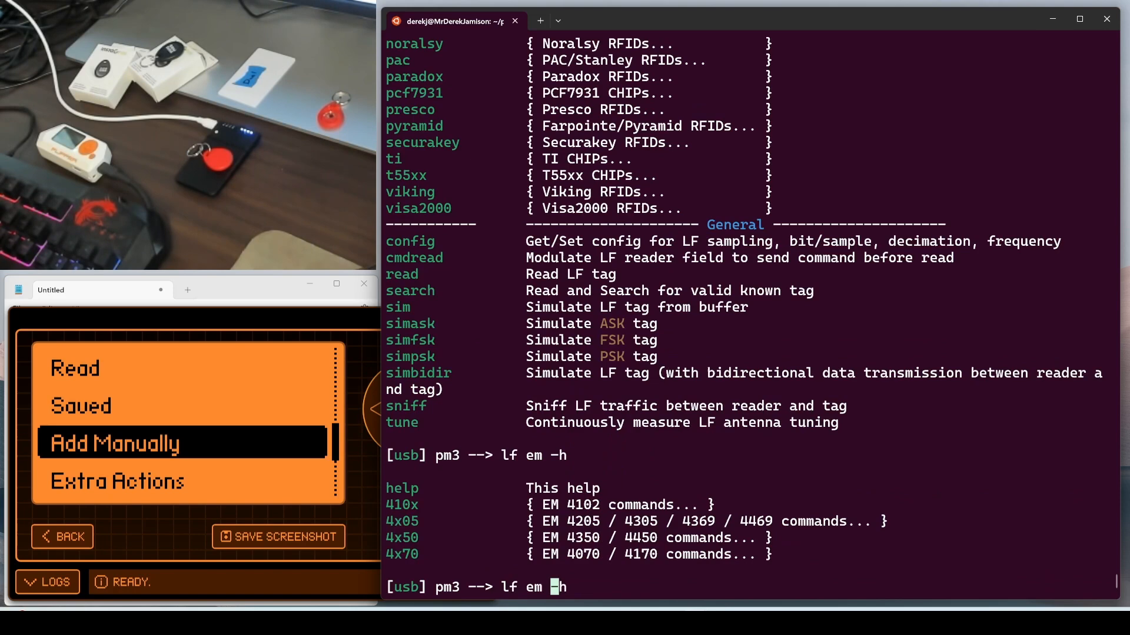
- Show the EM410x command help and the clone command's usage and options
type("41")
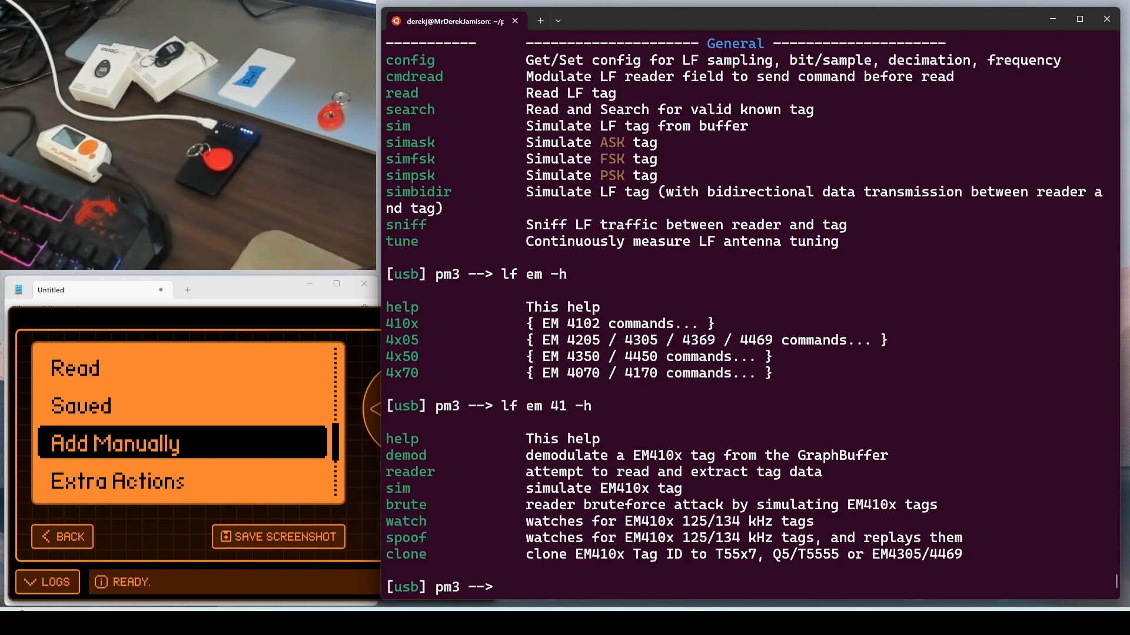
type("lf em 41 -h")
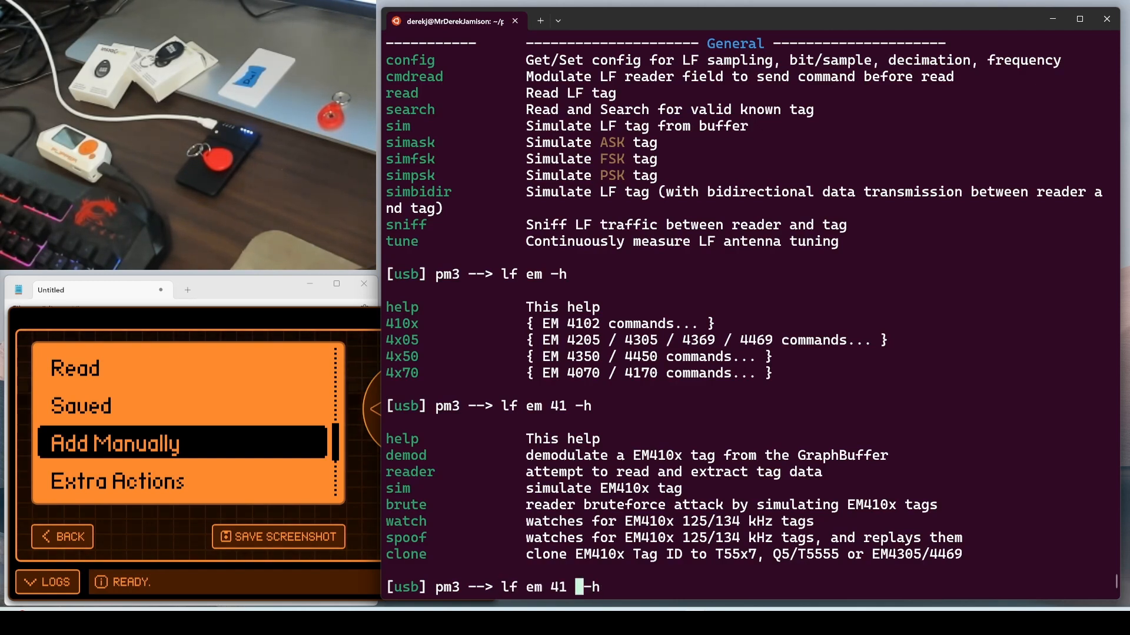
type("clone")
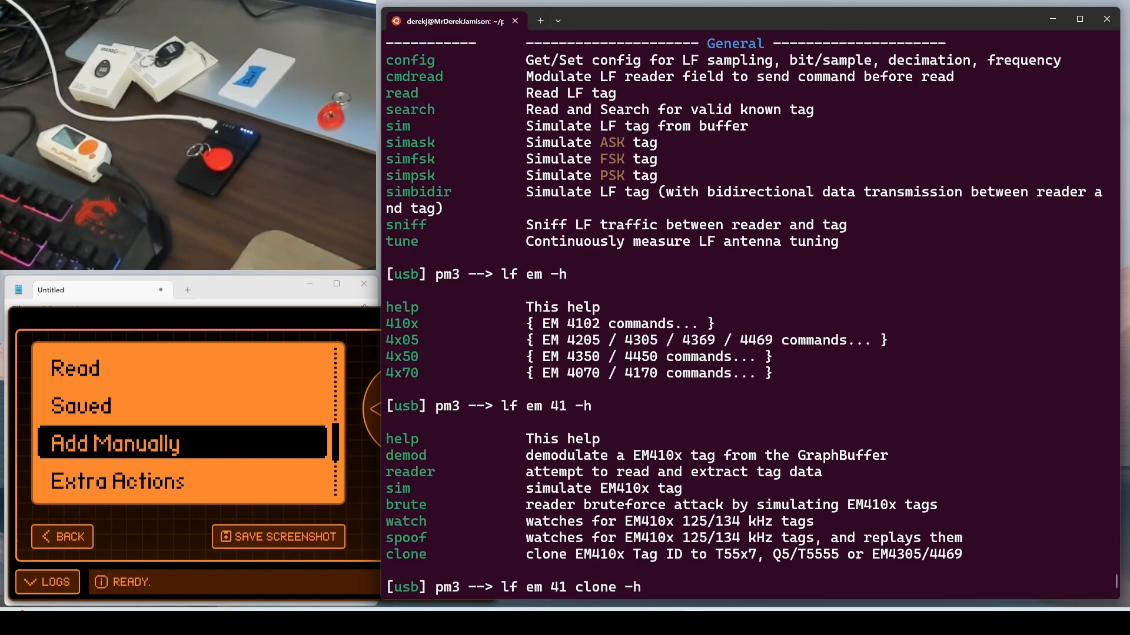
key("Return")
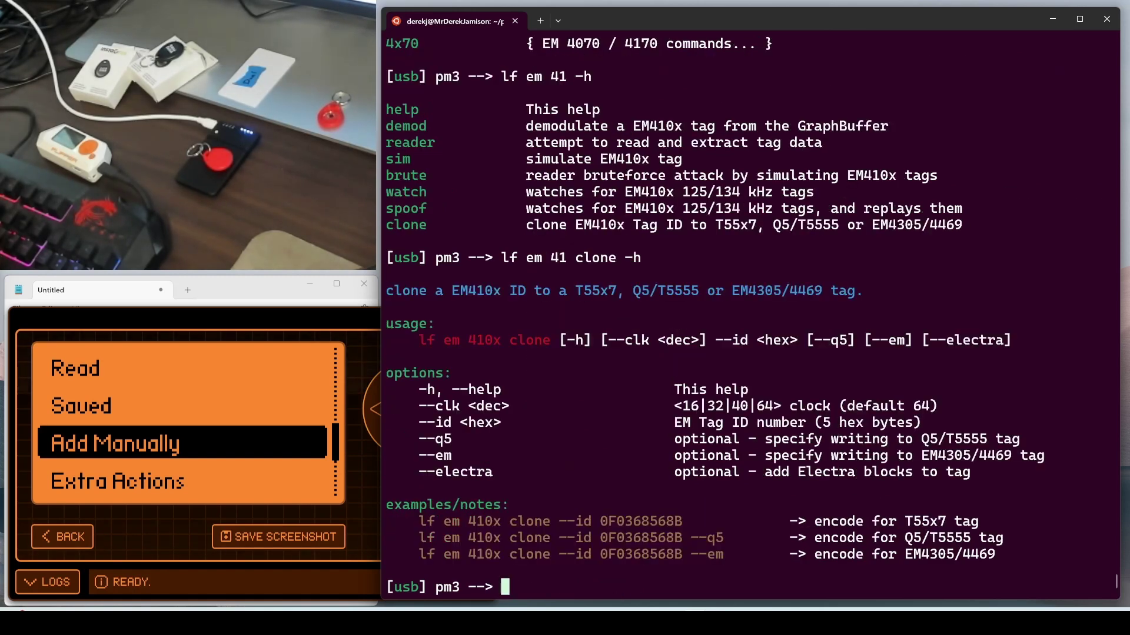
type("lf em 41 clone")
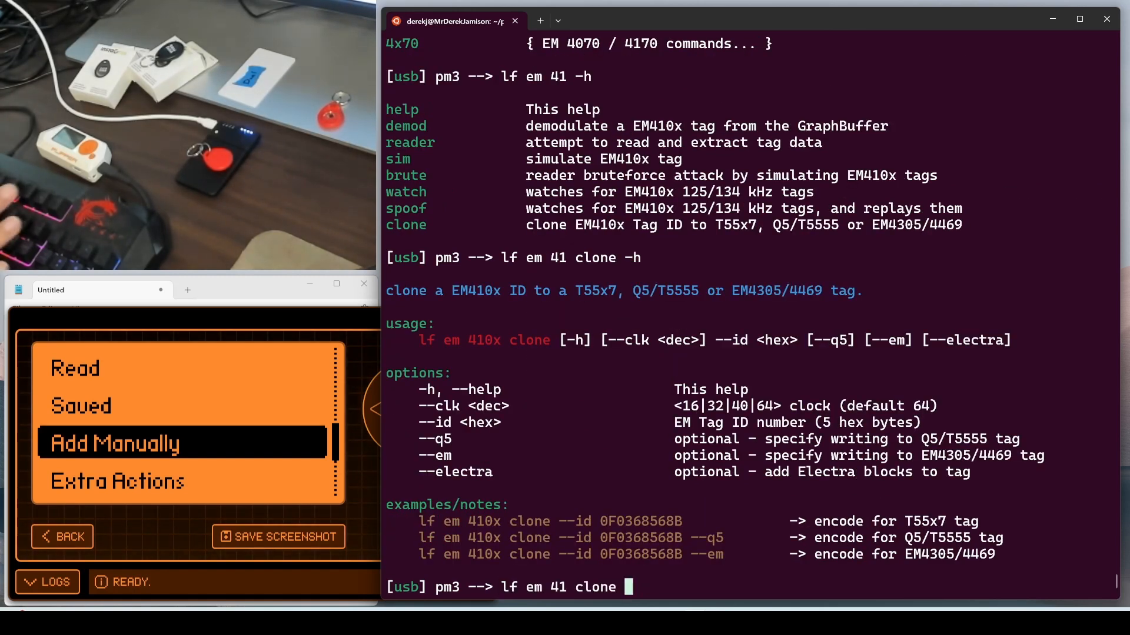
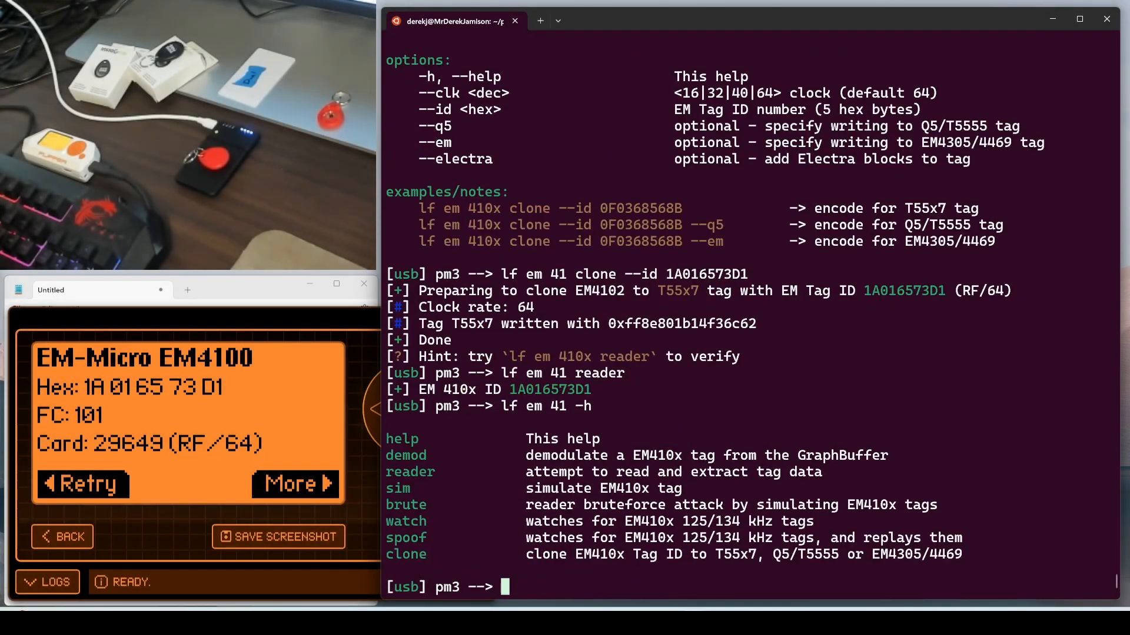
type("lf em 41 sim")
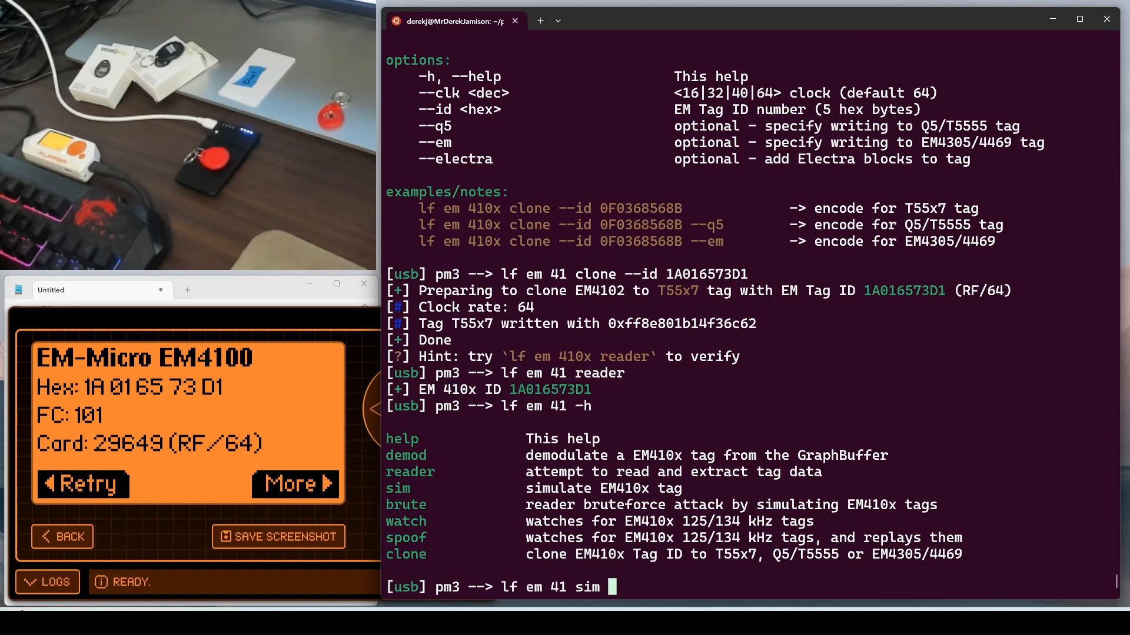
type("-h")
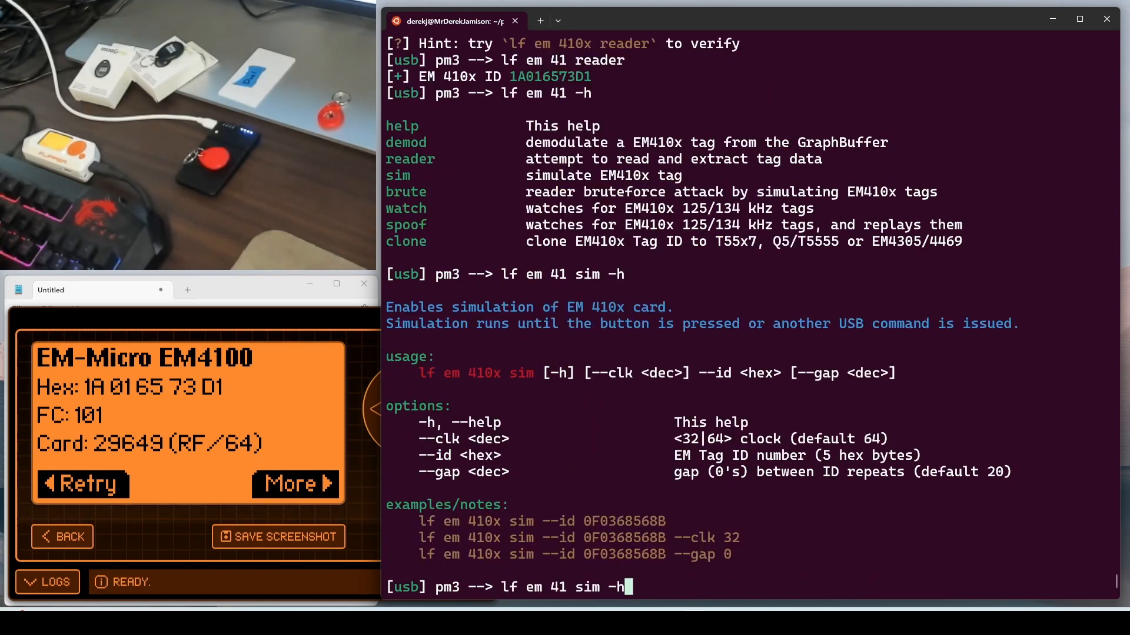
key("Backspace")
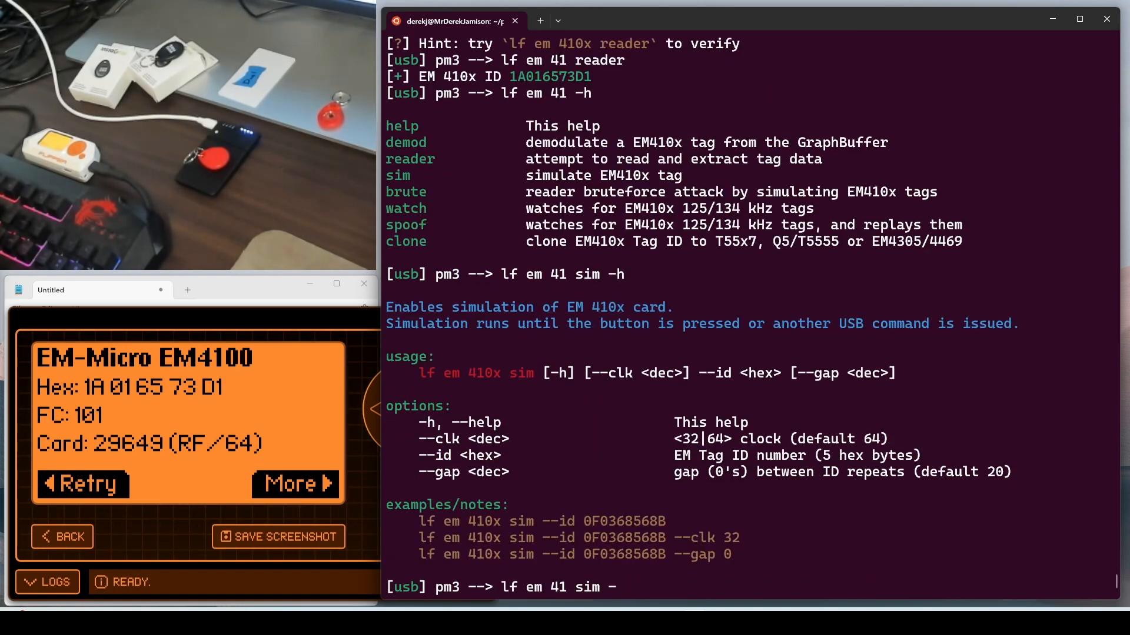
type("-id")
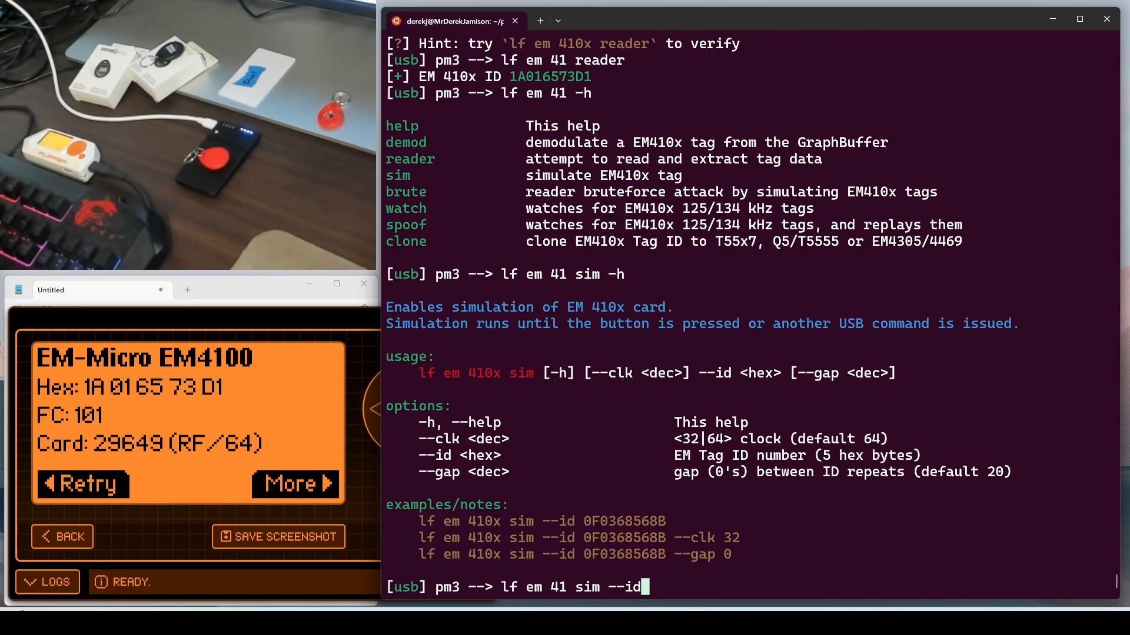
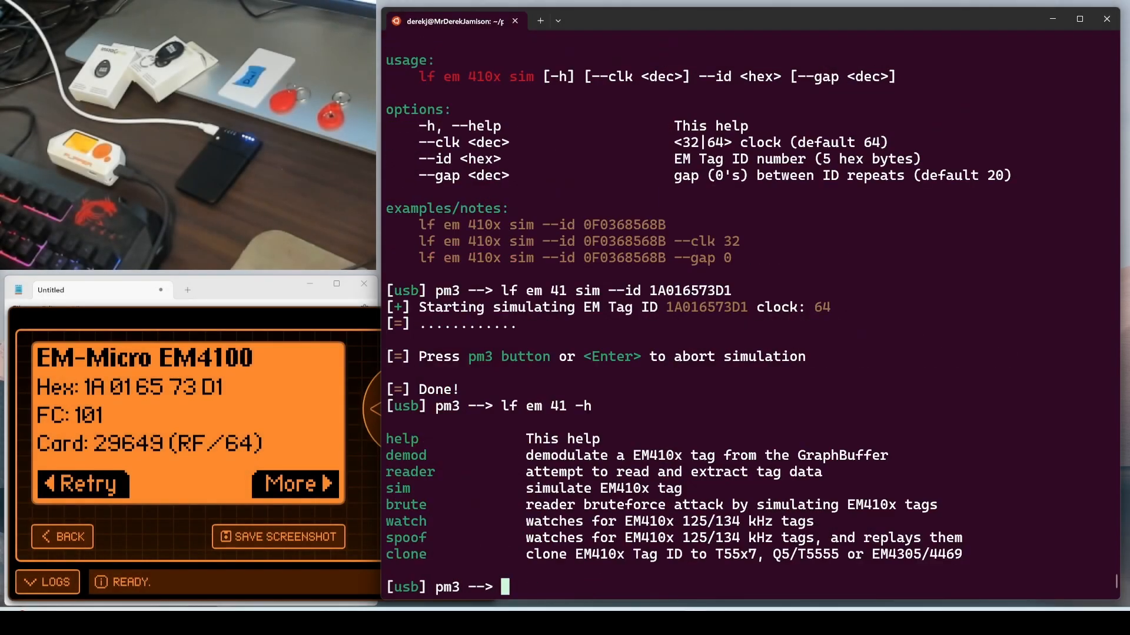
type("lf em 41 read")
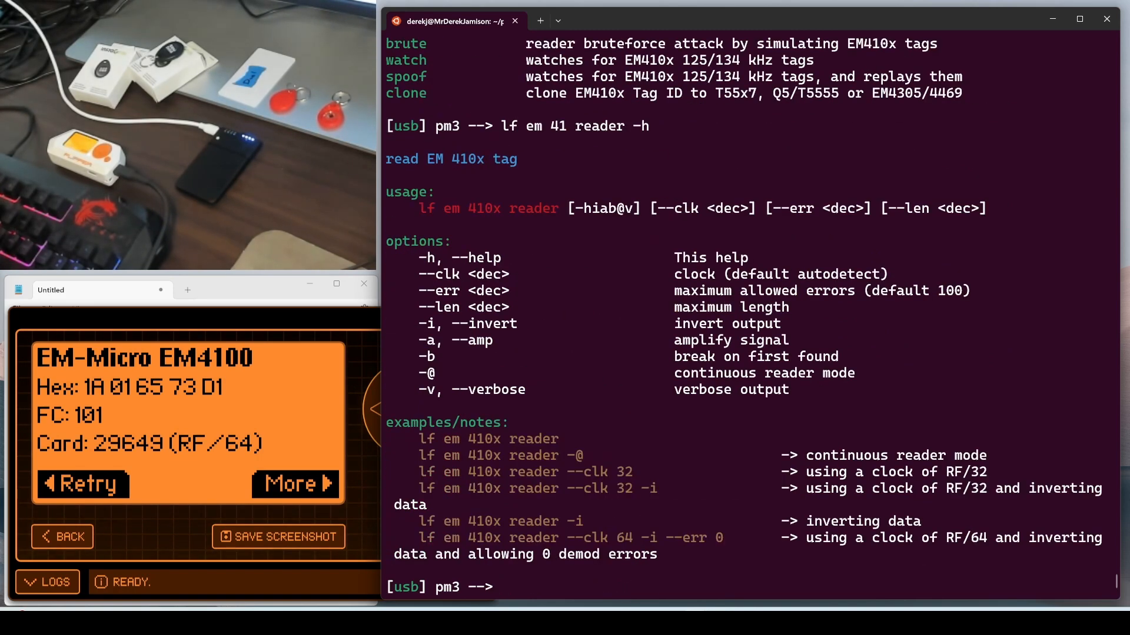
type("lf em 41 reader")
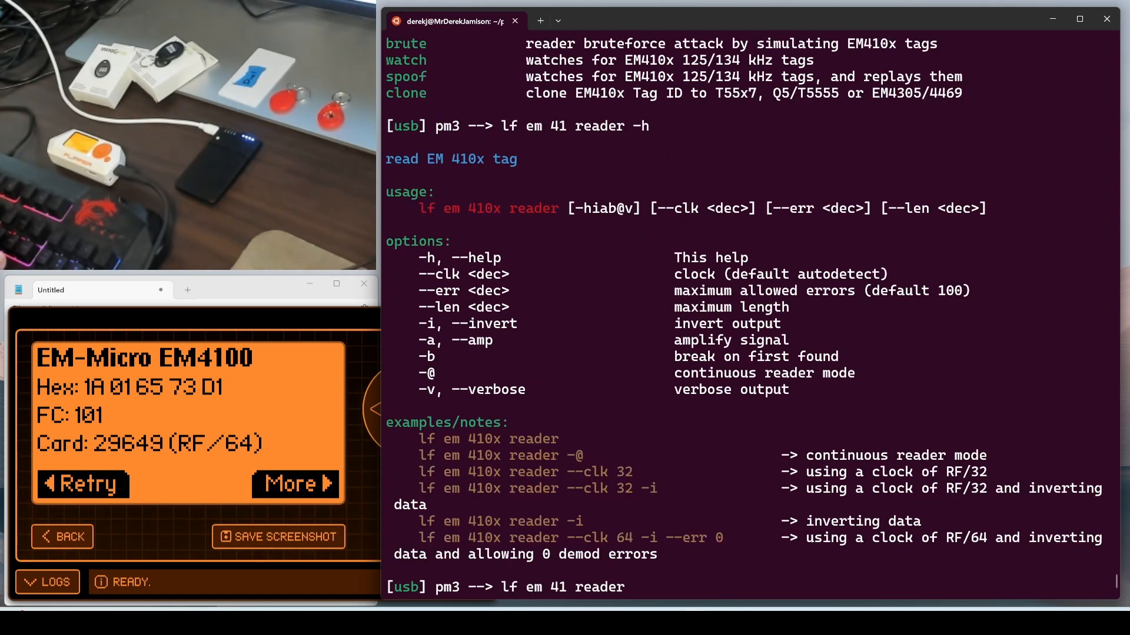
key("Enter")
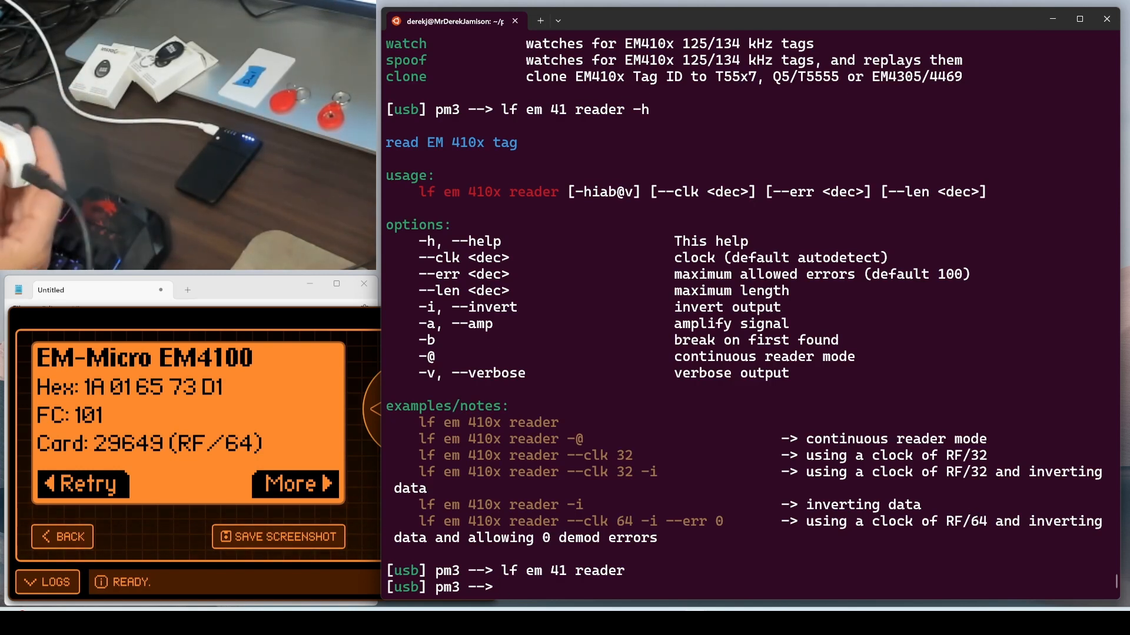
- Read the EM410x tag once more, then list the LF commands with lf
left_click(293, 484)
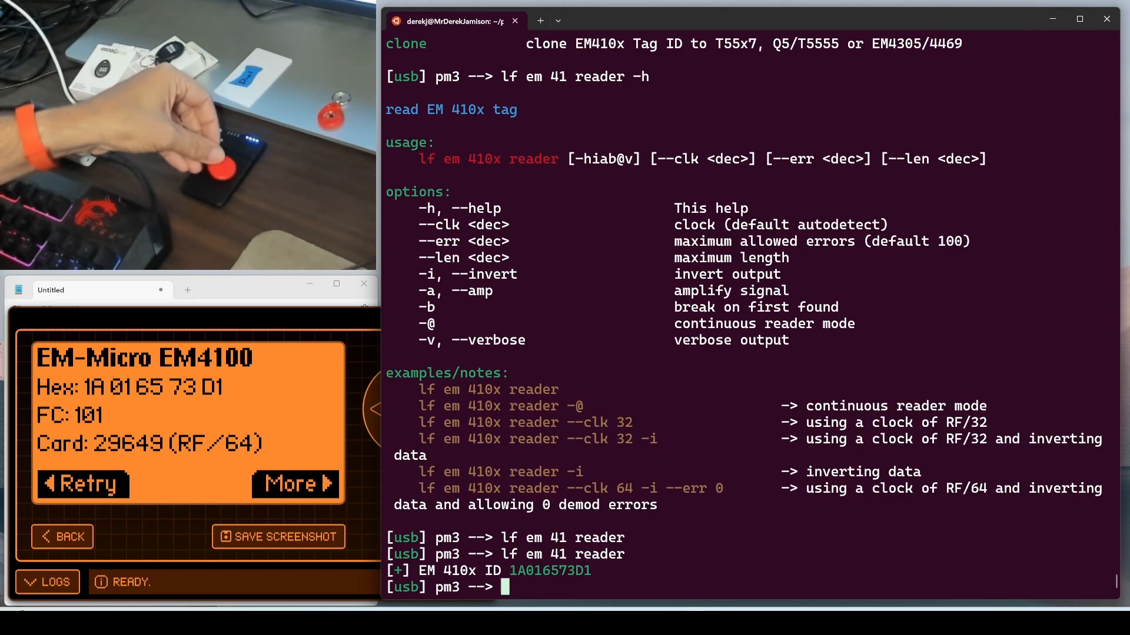
type("lf em 41 reader")
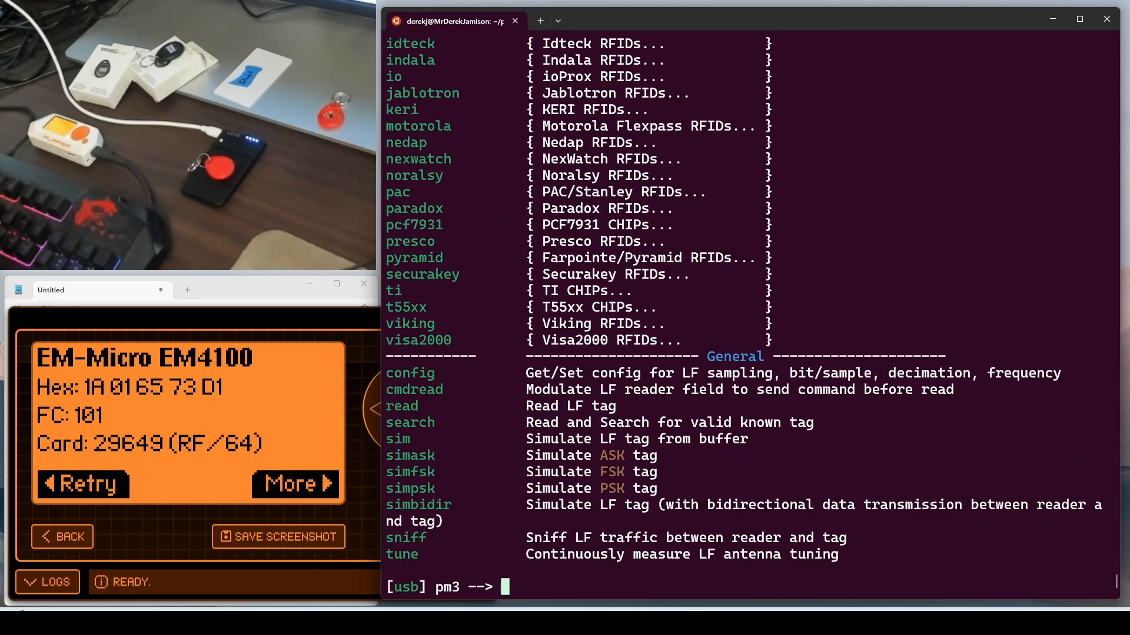
type("lf")
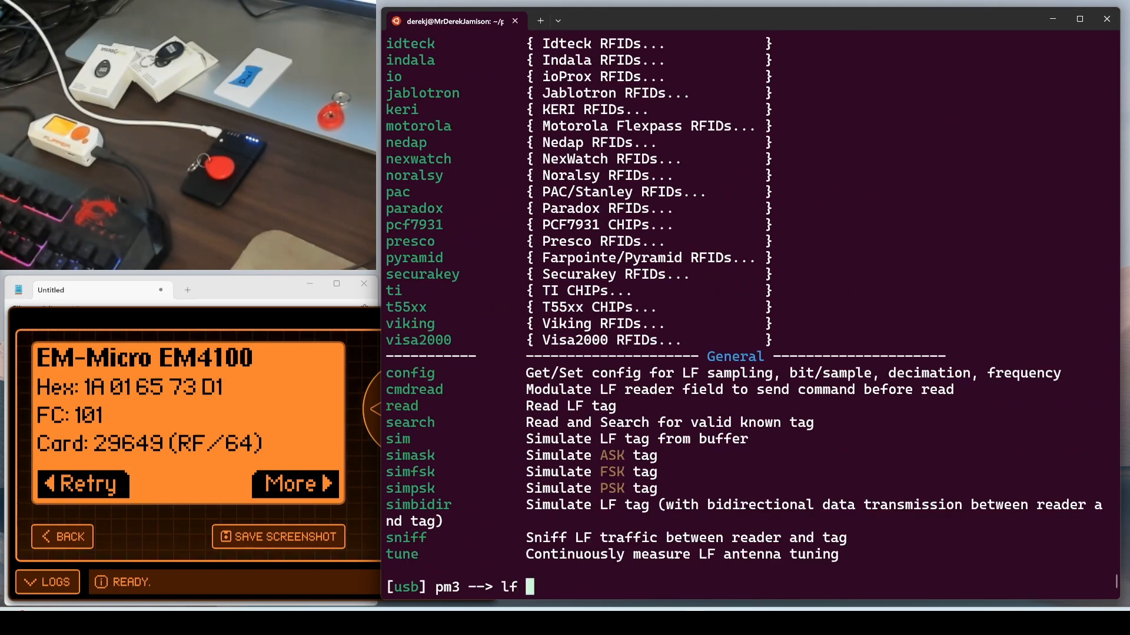
type("read")
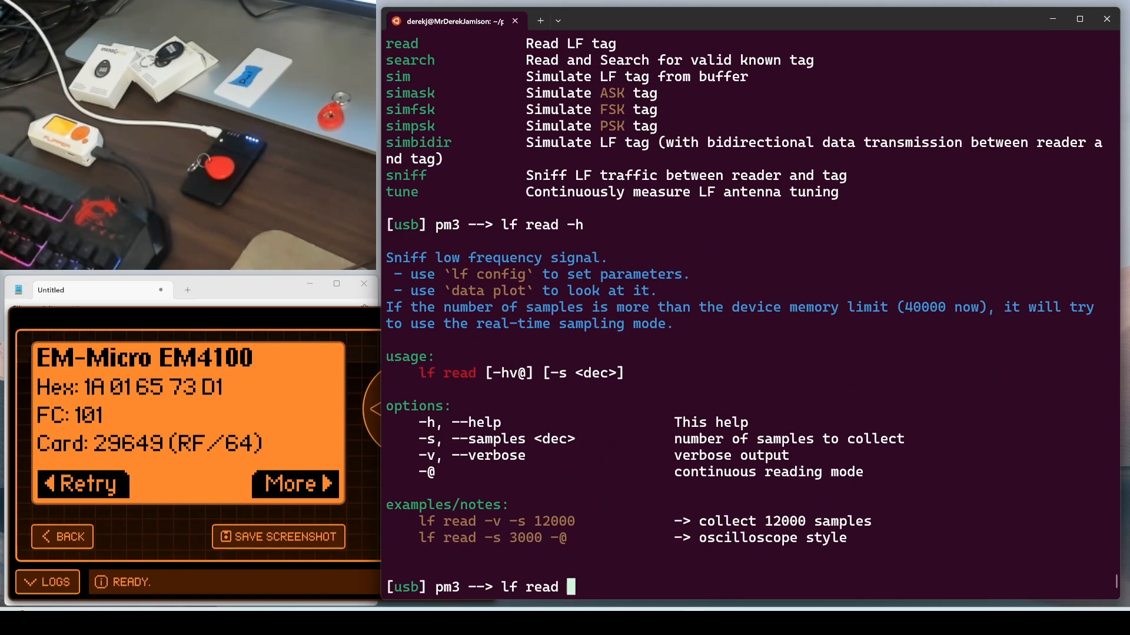
key("Return")
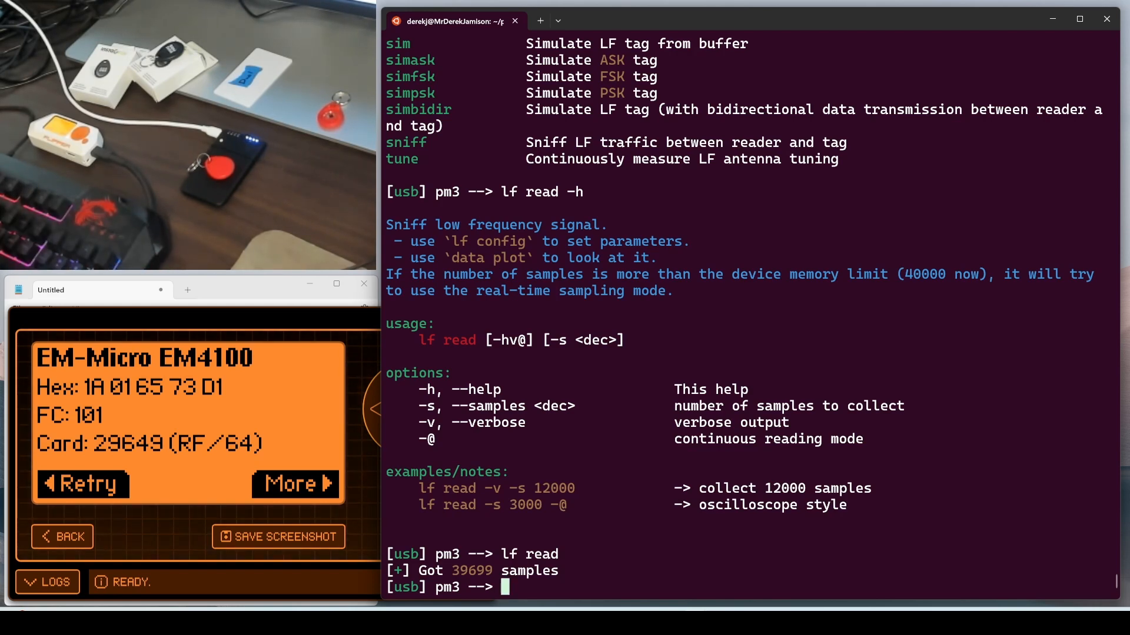
type("lf search")
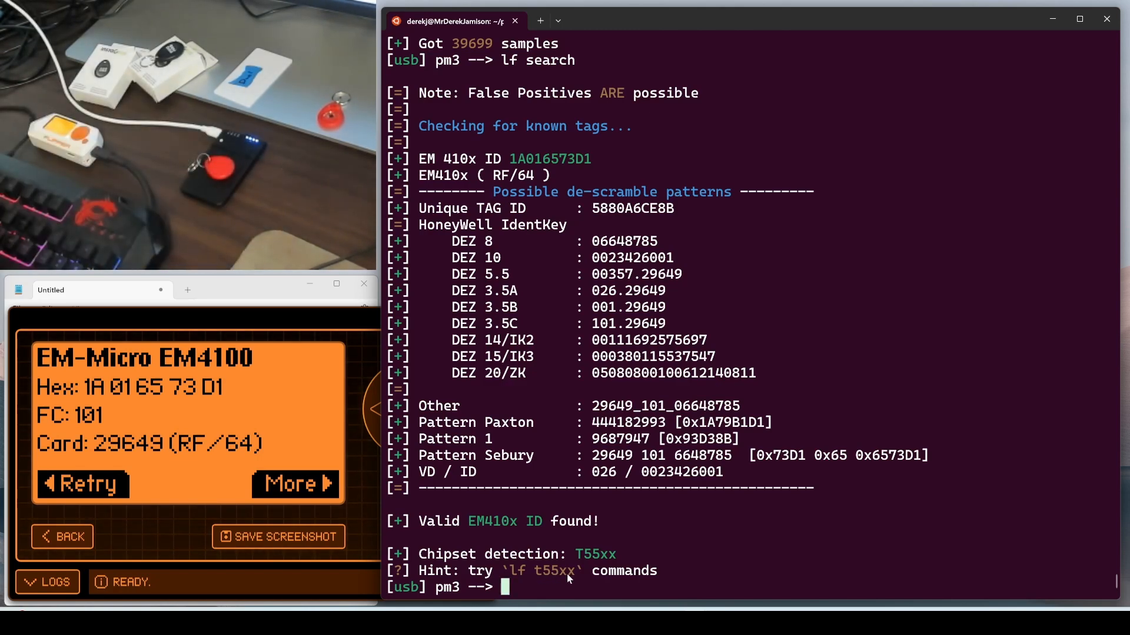
type("lf t")
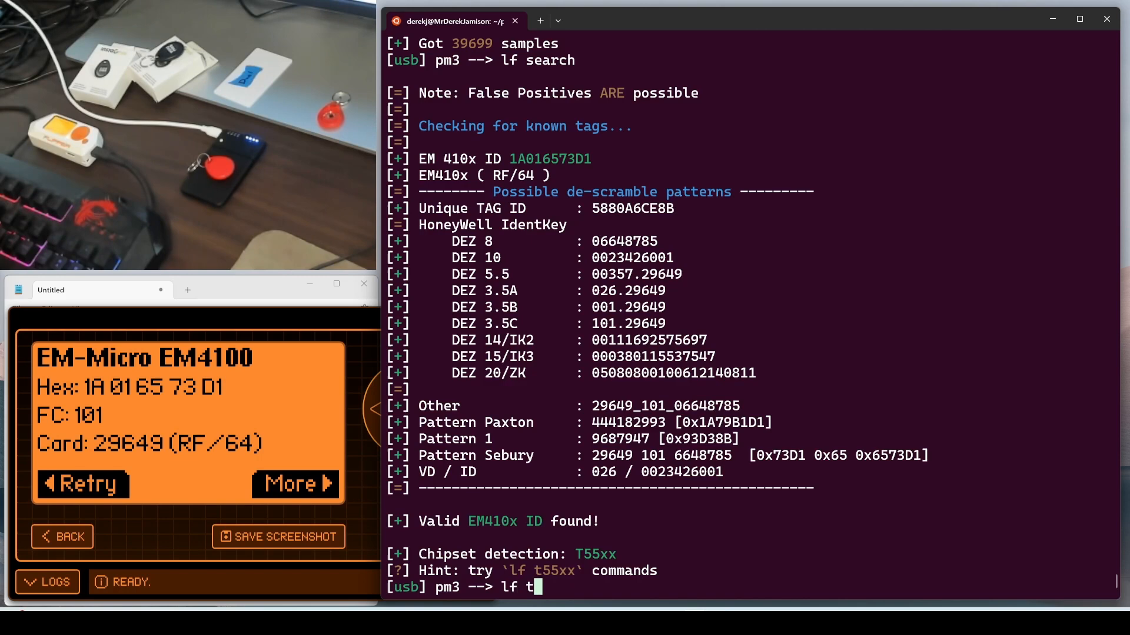
- Detect the T55x7 chip (ASK, RF/64, Block0 00148040) and start lf t55 info
type("55 -h")
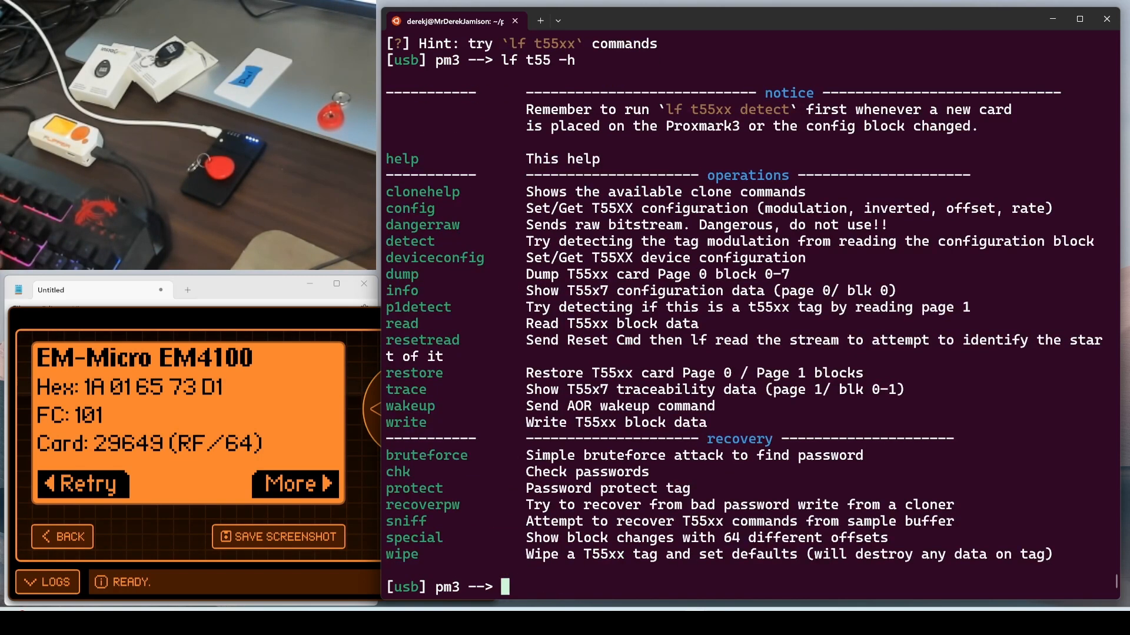
type("lf t55 det")
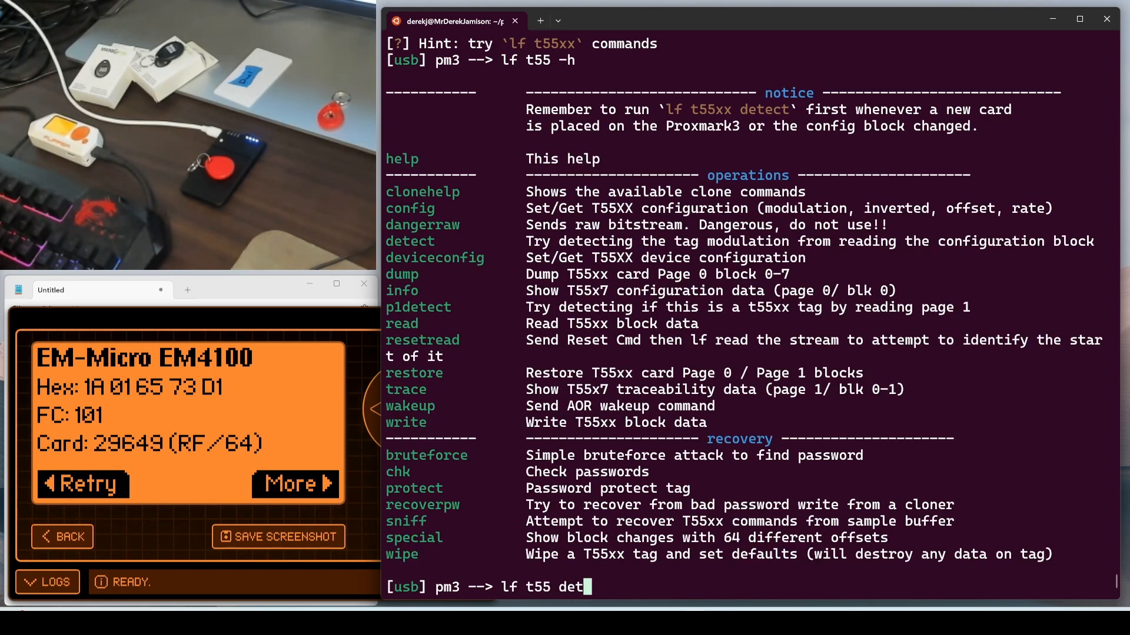
type("ect —")
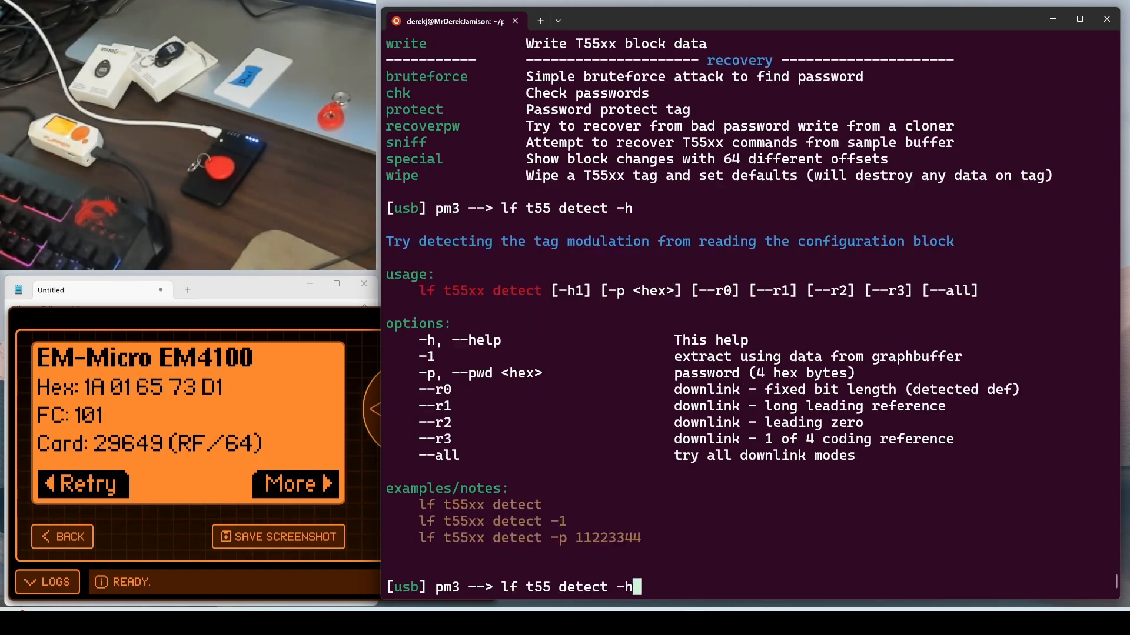
key("BackSpace")
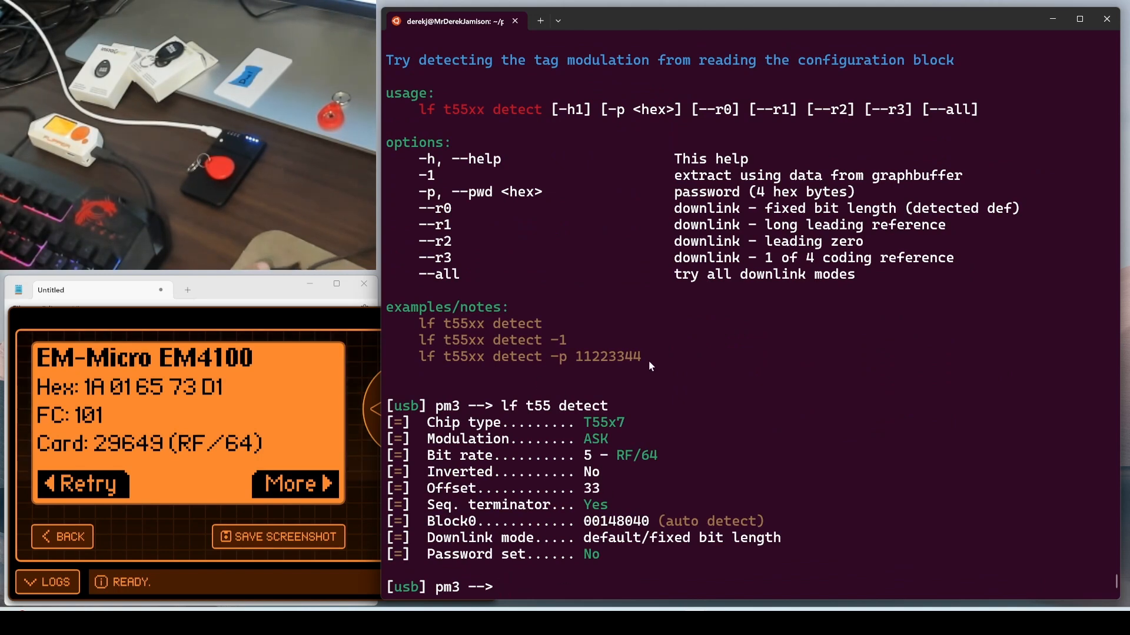
type("lf t55 info")
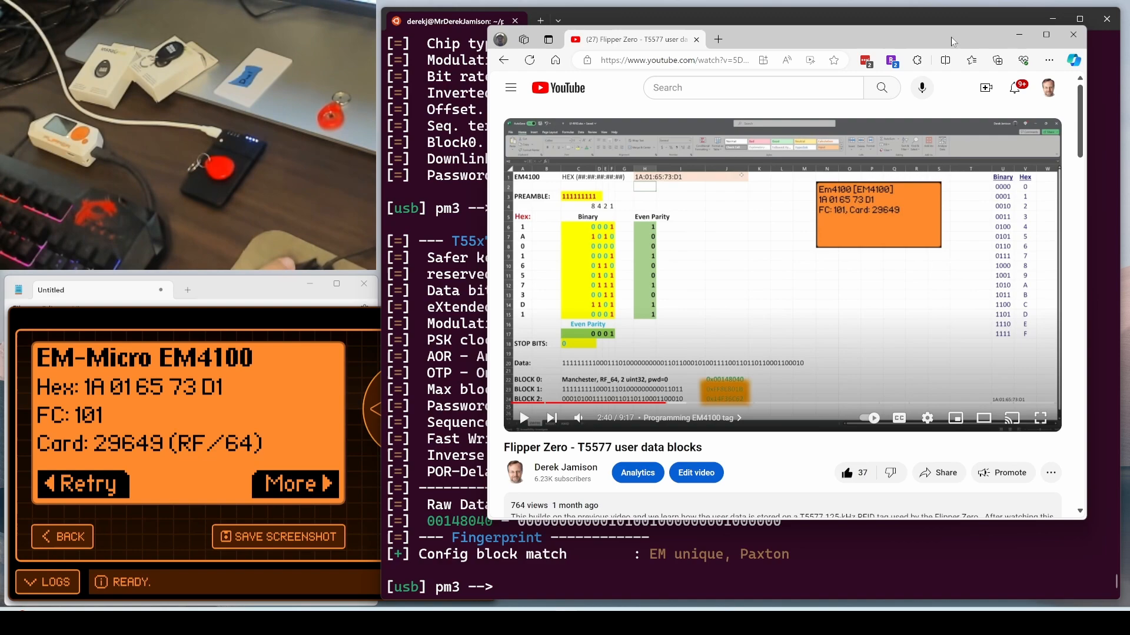
- Minimize the browser to return to the T55xx info output in the terminal
left_click(1072, 34)
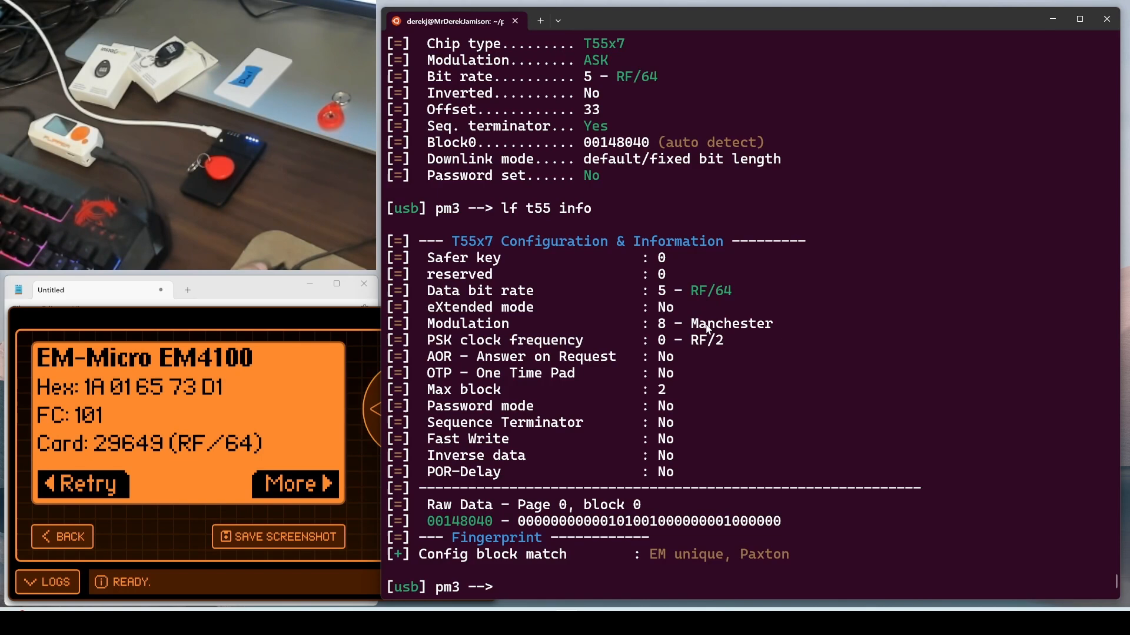
mouse_move(638, 403)
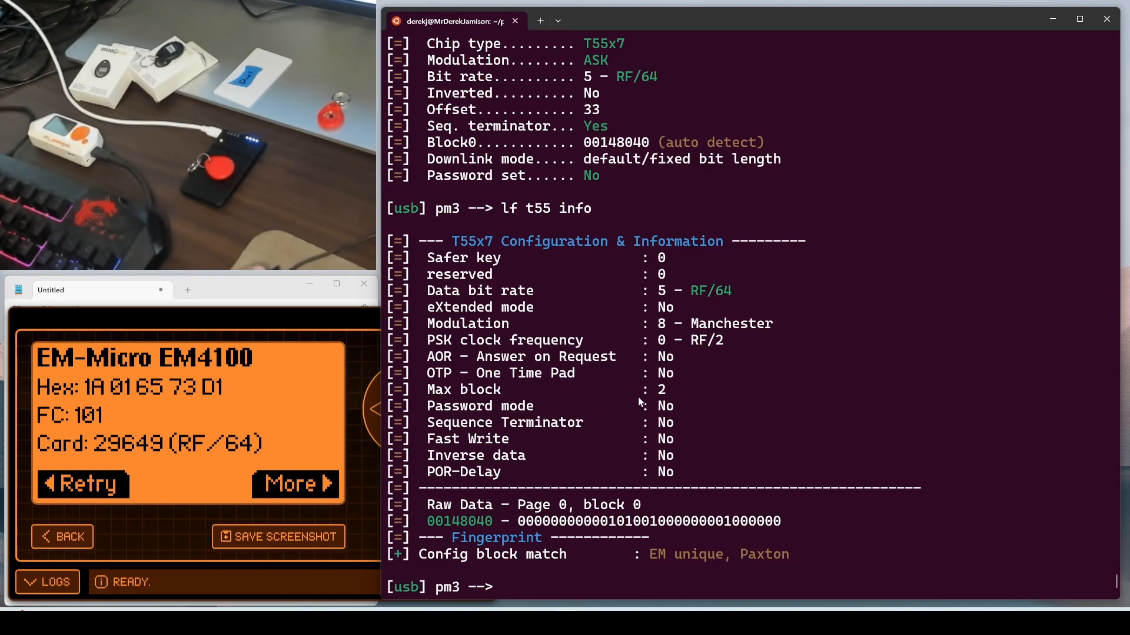
mouse_move(666, 402)
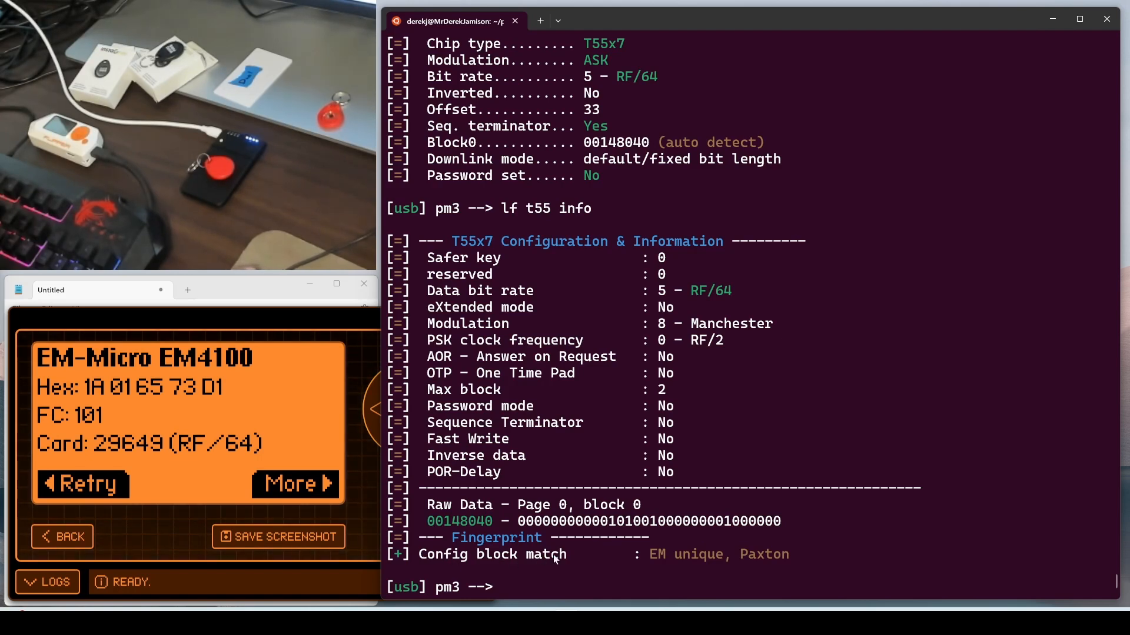
mouse_move(677, 577)
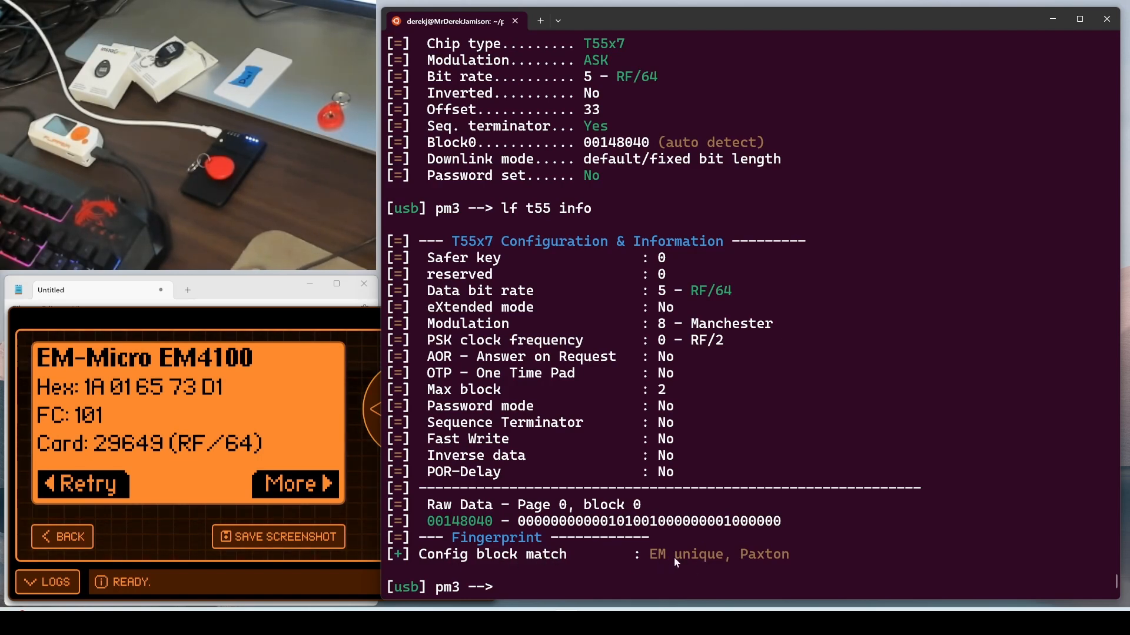
mouse_move(776, 586)
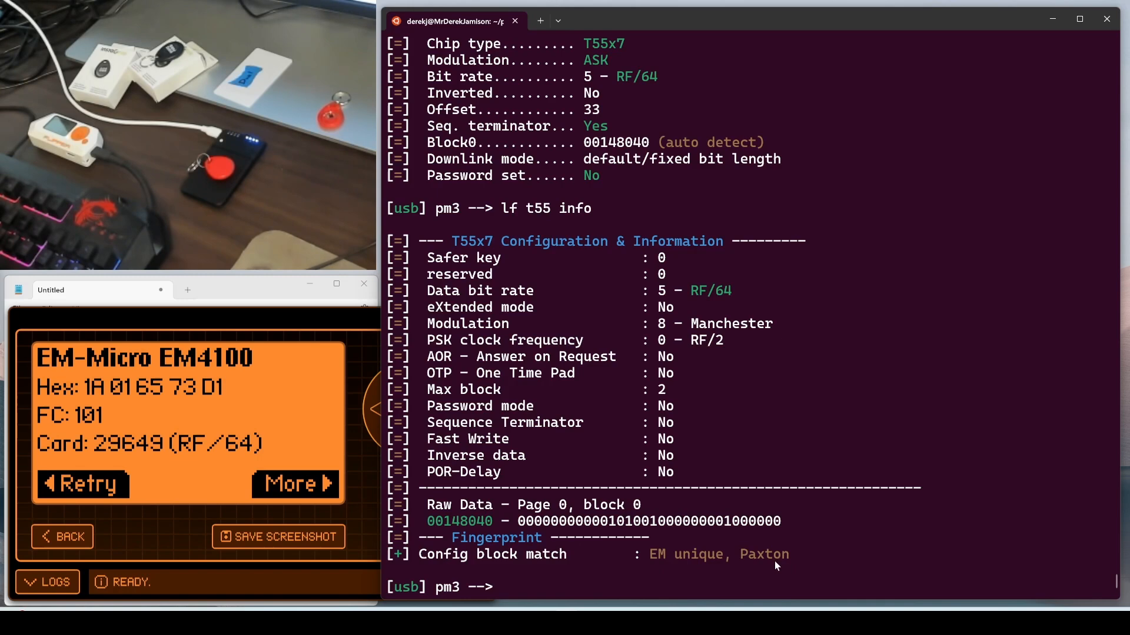
- Show the T55xx command help, then bring up the LF command list
type("lf t55 -h")
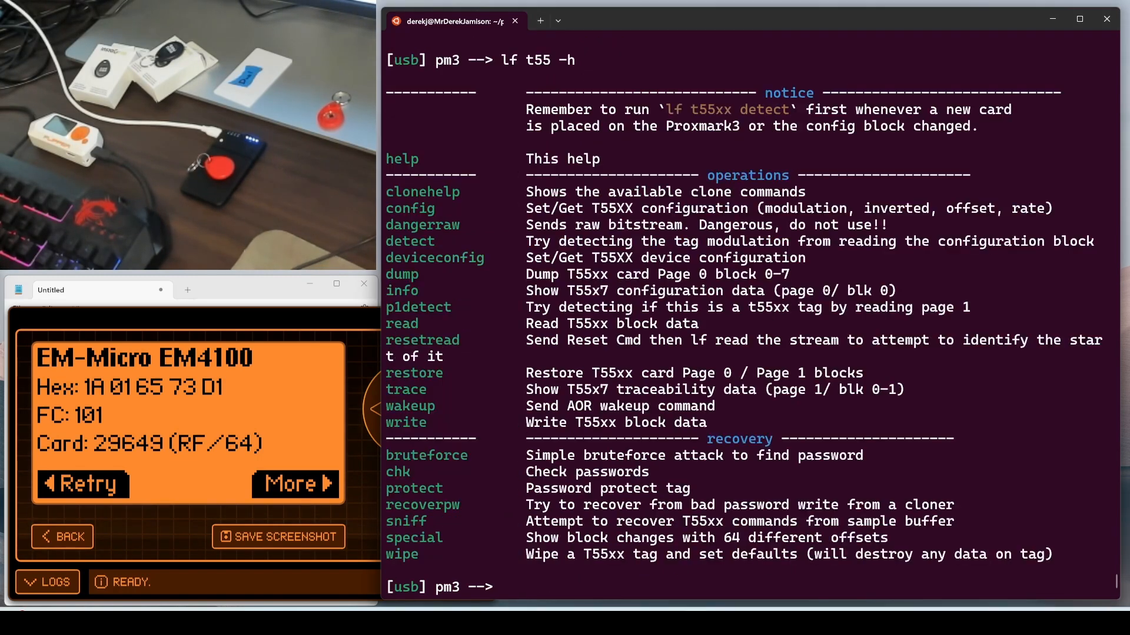
type("lf t55 d")
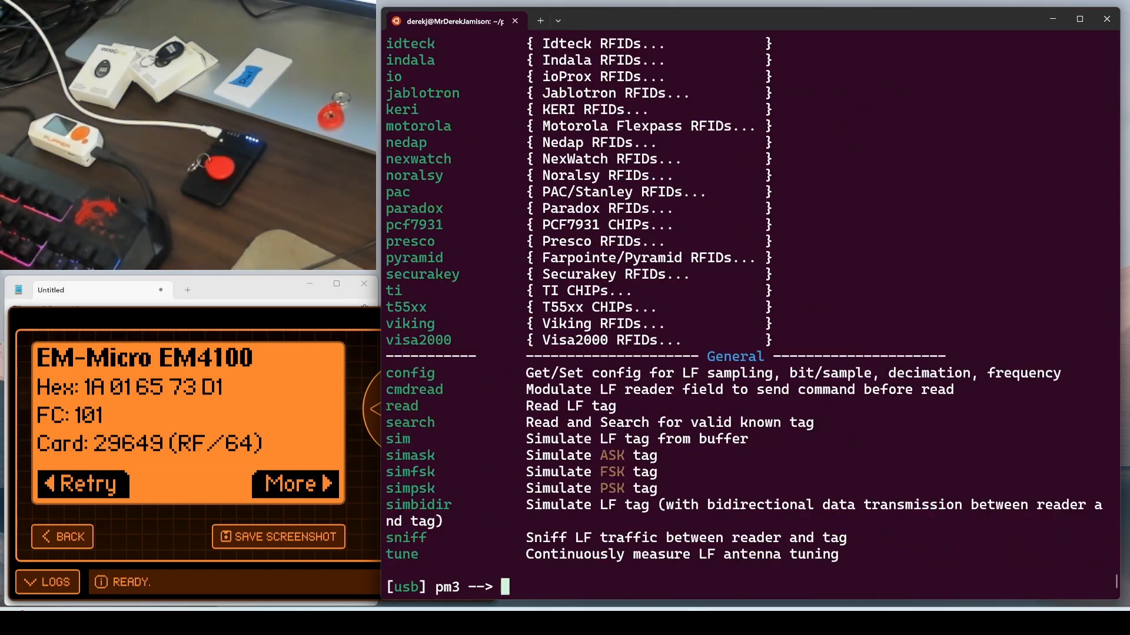
type("lf re")
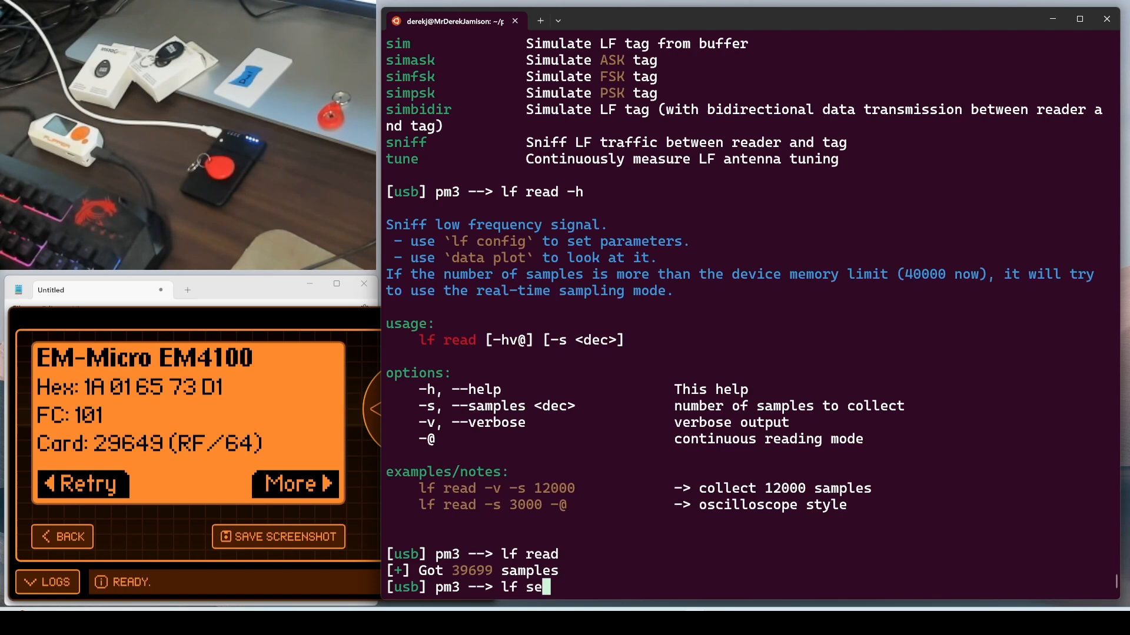
type("arch")
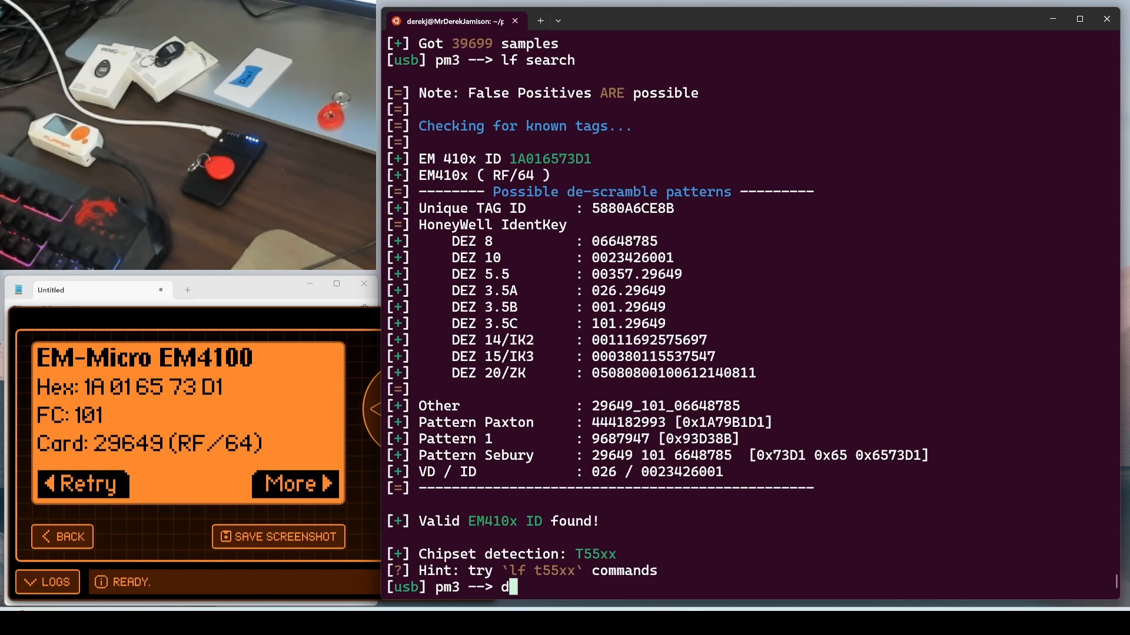
type("ata")
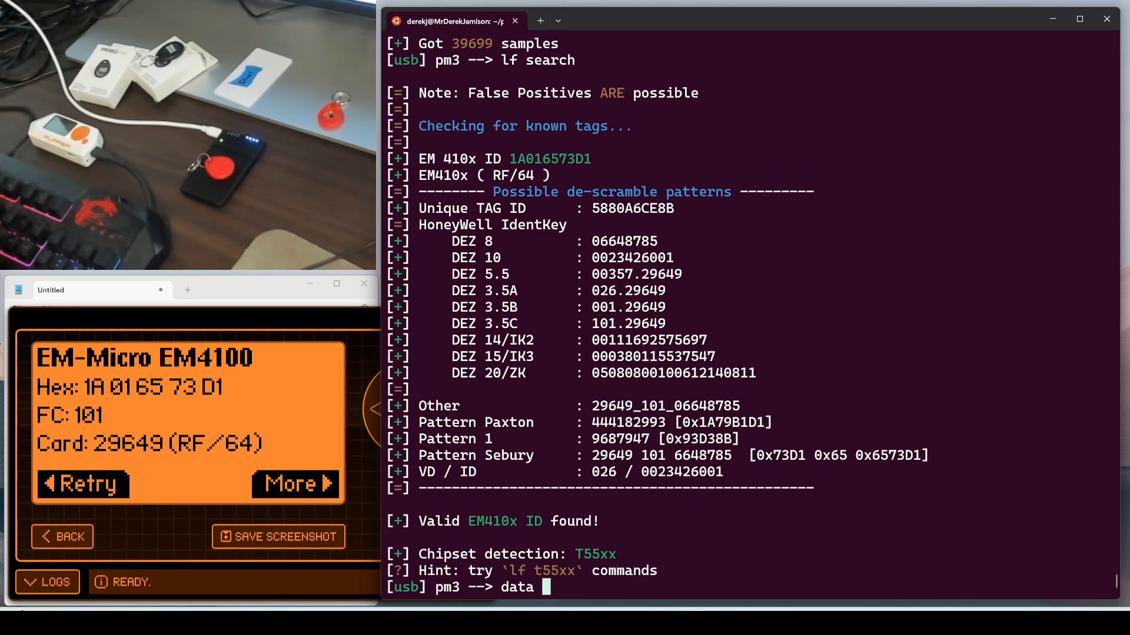
key("Enter")
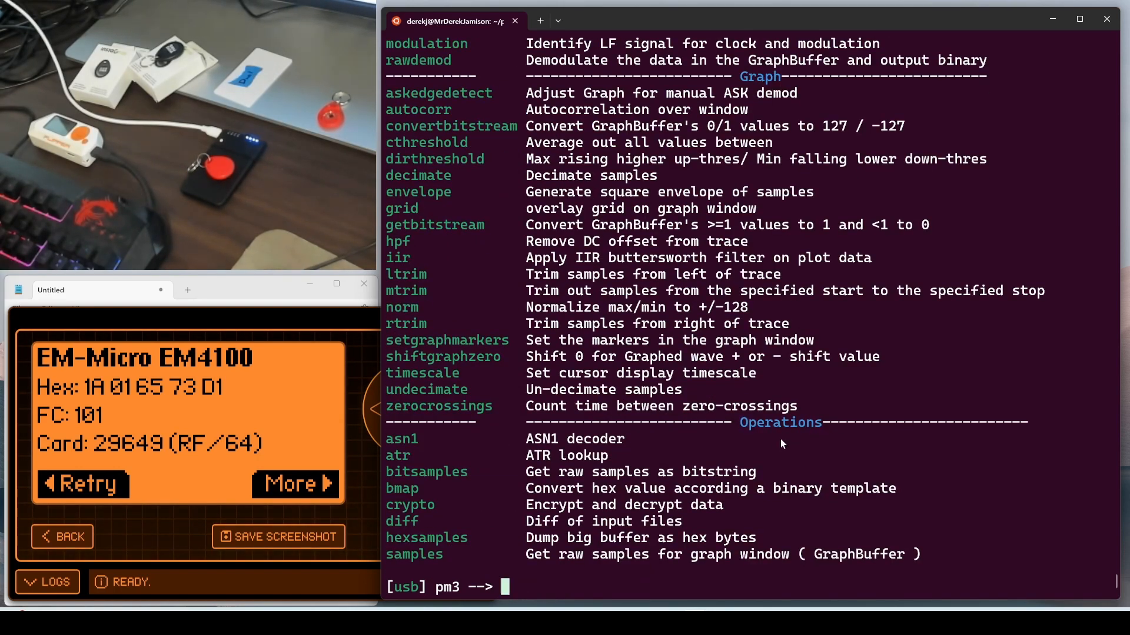
- Review the data help and run 'data plot' to open the graph window for the LF waveform
type("data -h")
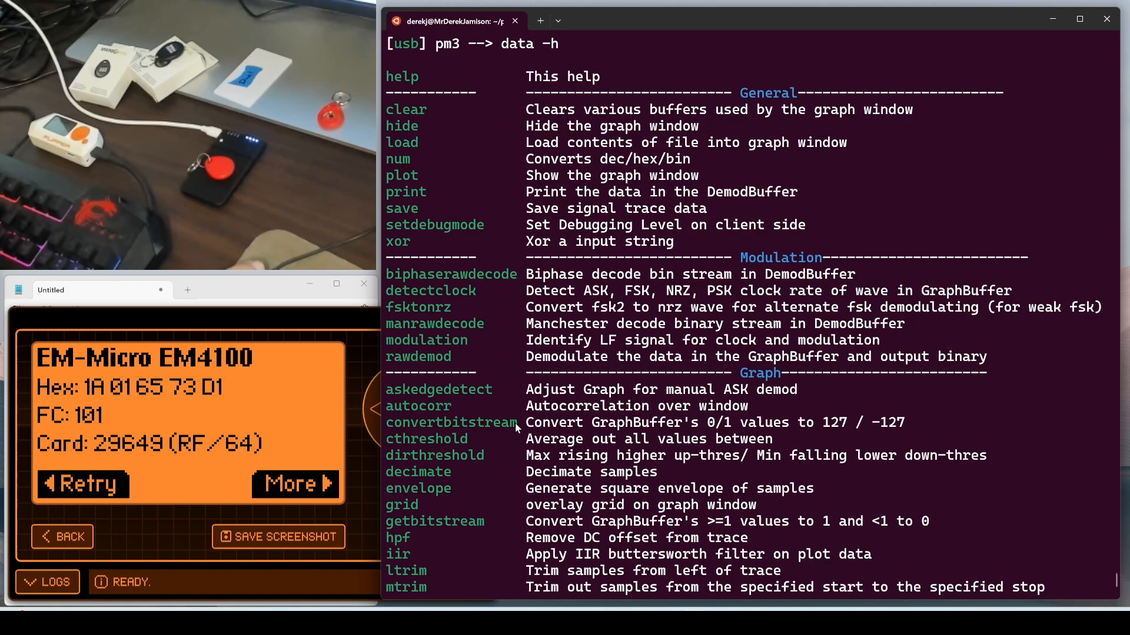
mouse_move(399, 200)
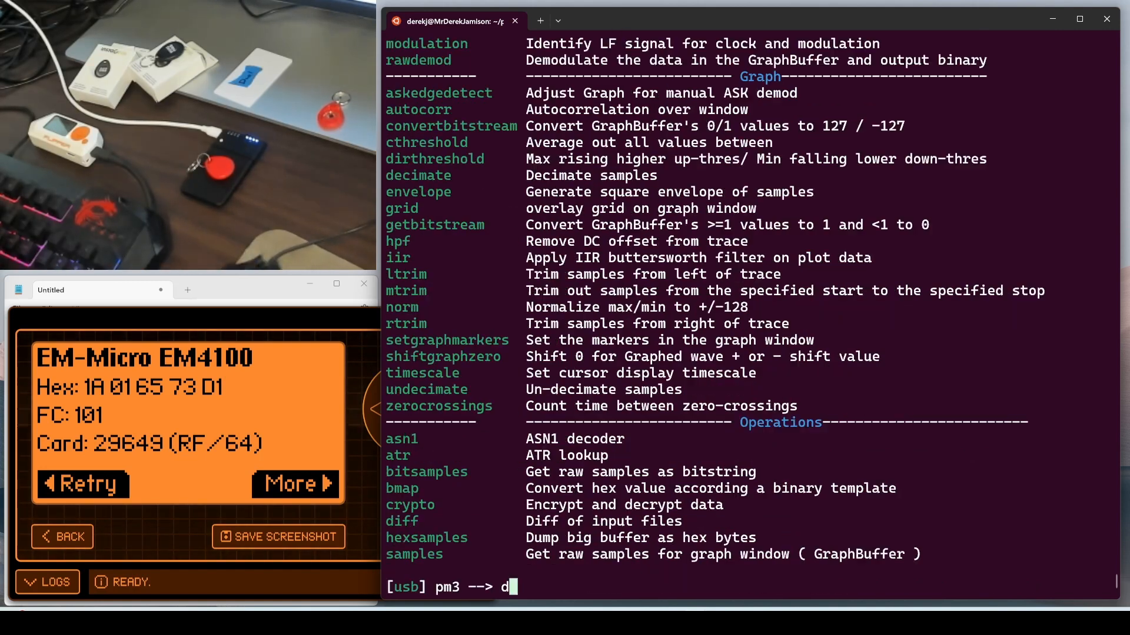
type("ata plot")
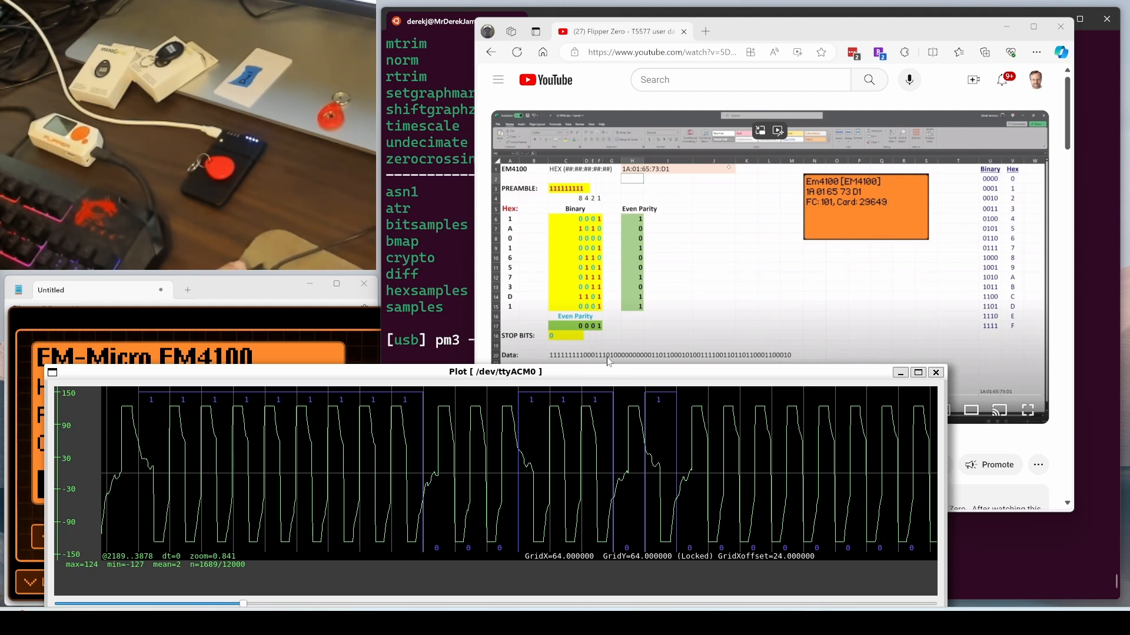
mouse_move(622, 365)
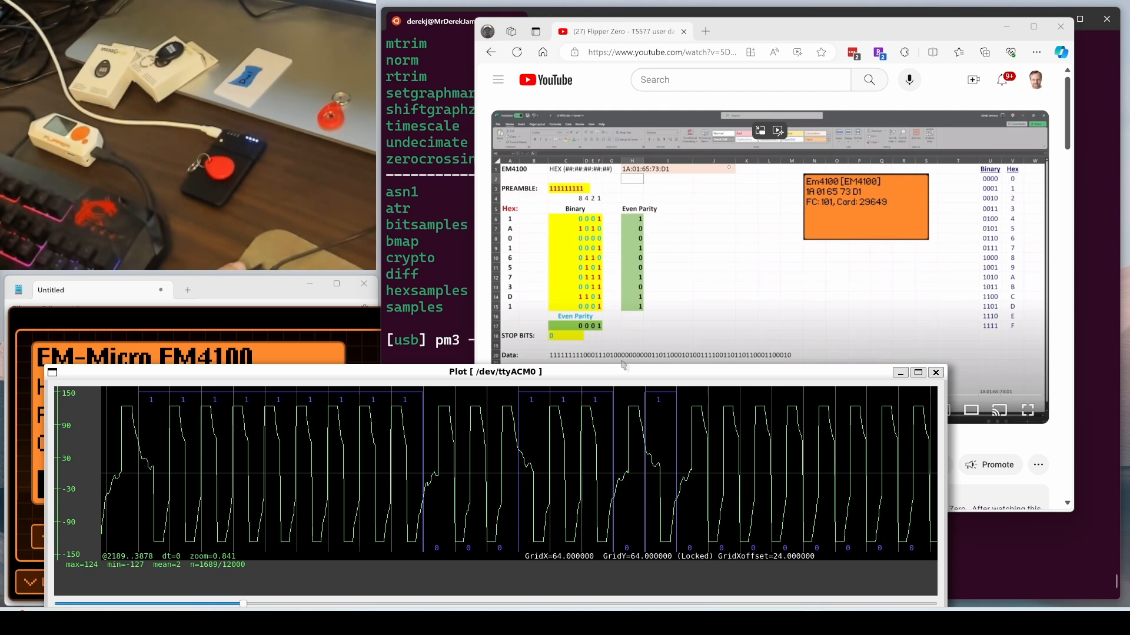
mouse_move(800, 457)
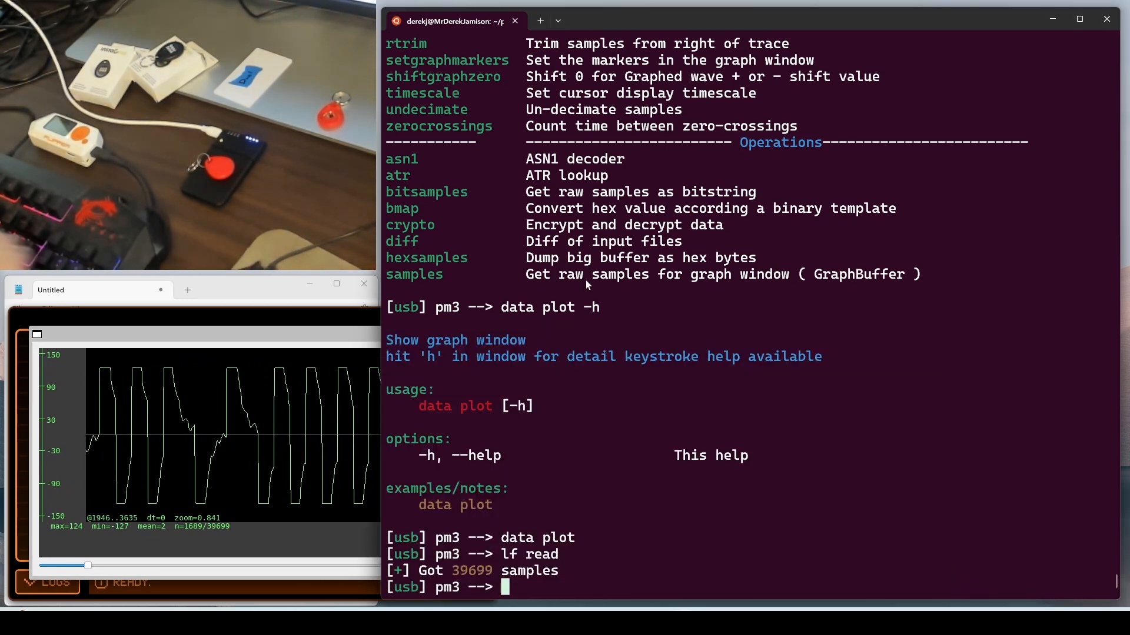
- Show 'data rawdemod -h' options after an invalid rawdemod attempt is rejected
type("data")
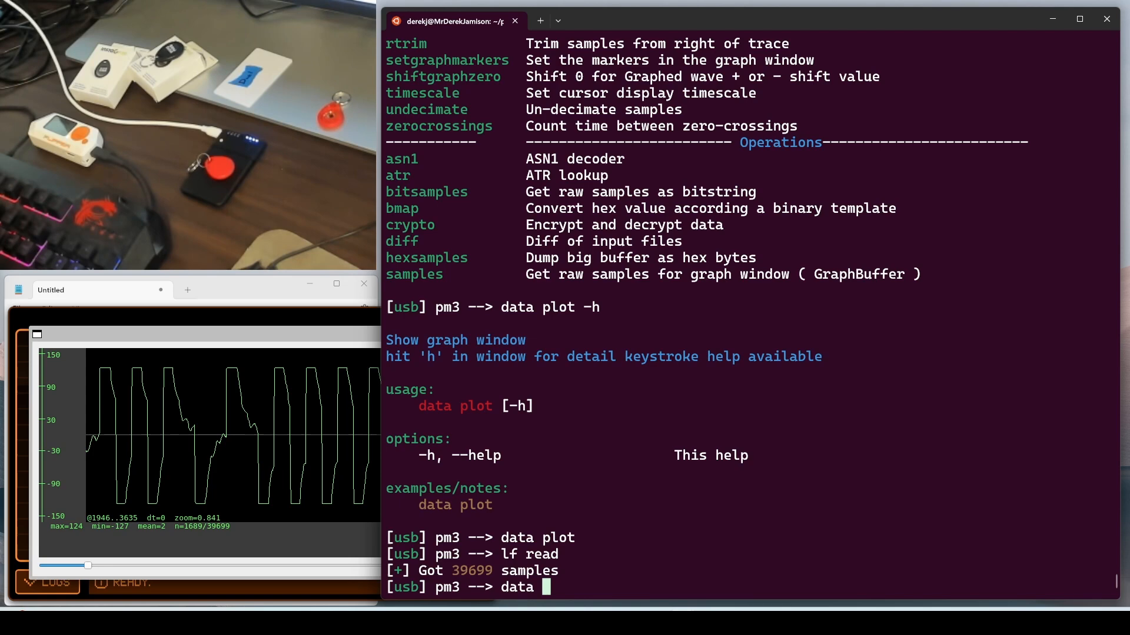
type("raw")
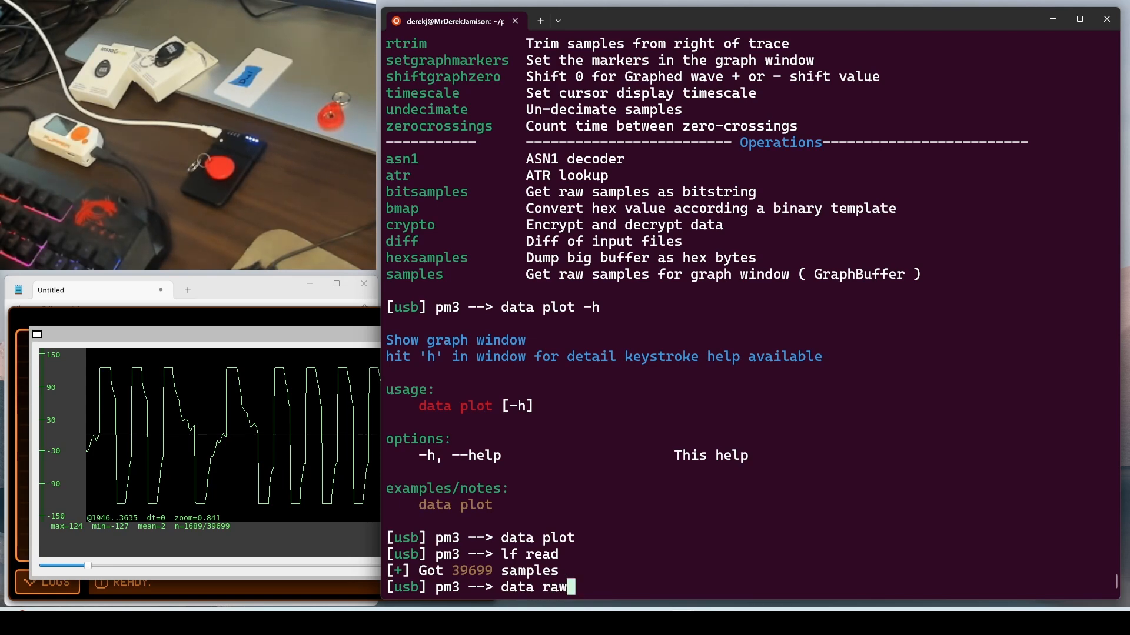
type("demod -h")
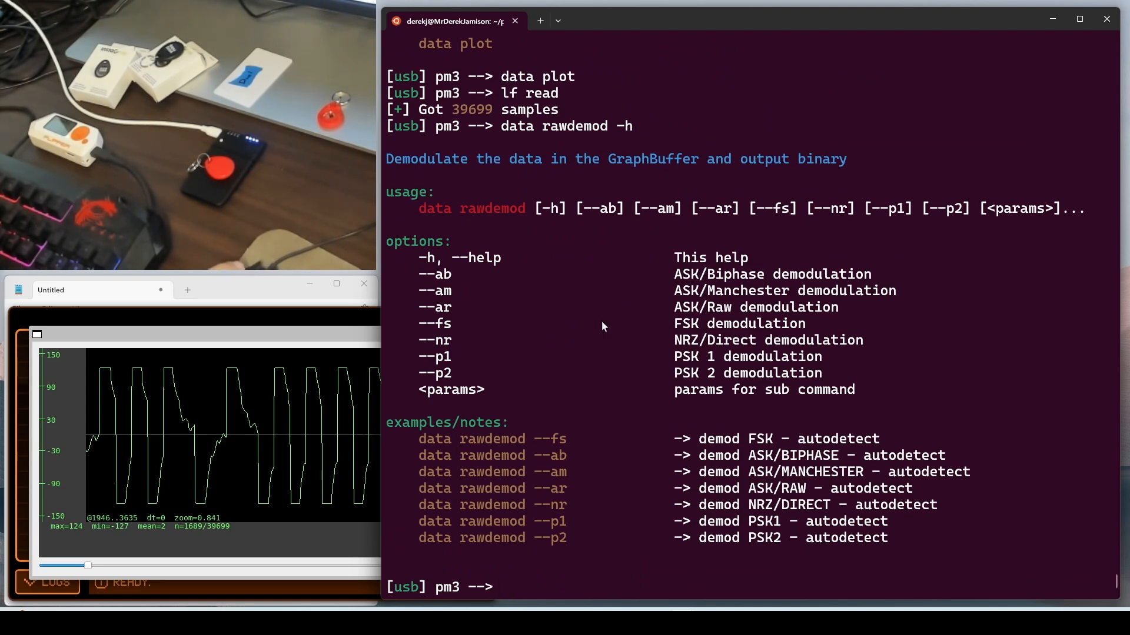
mouse_move(781, 481)
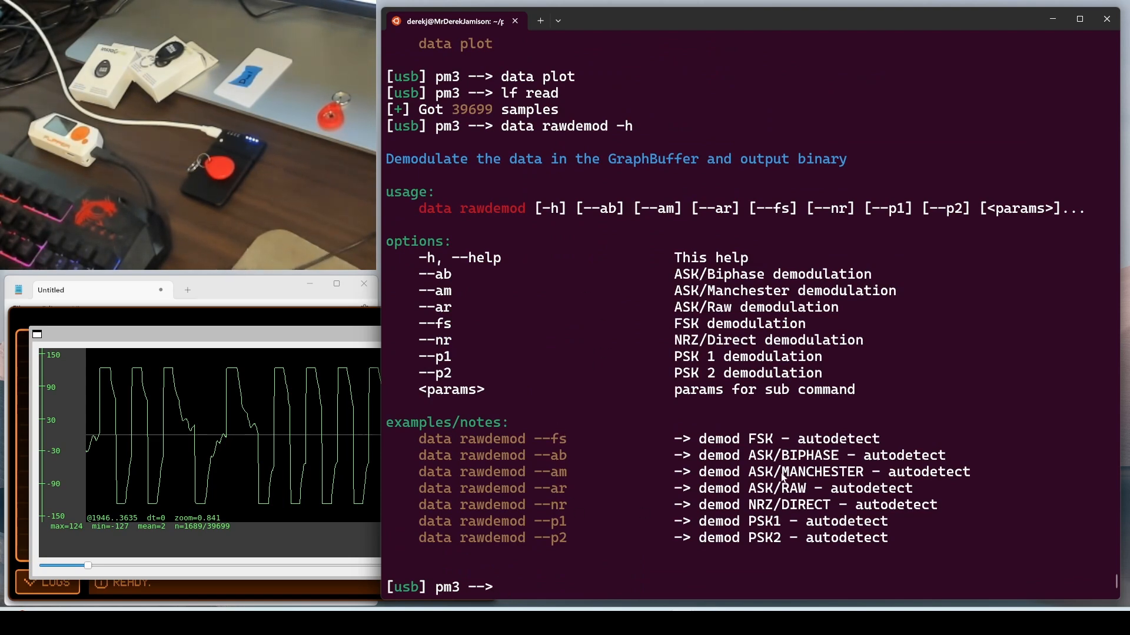
mouse_move(655, 497)
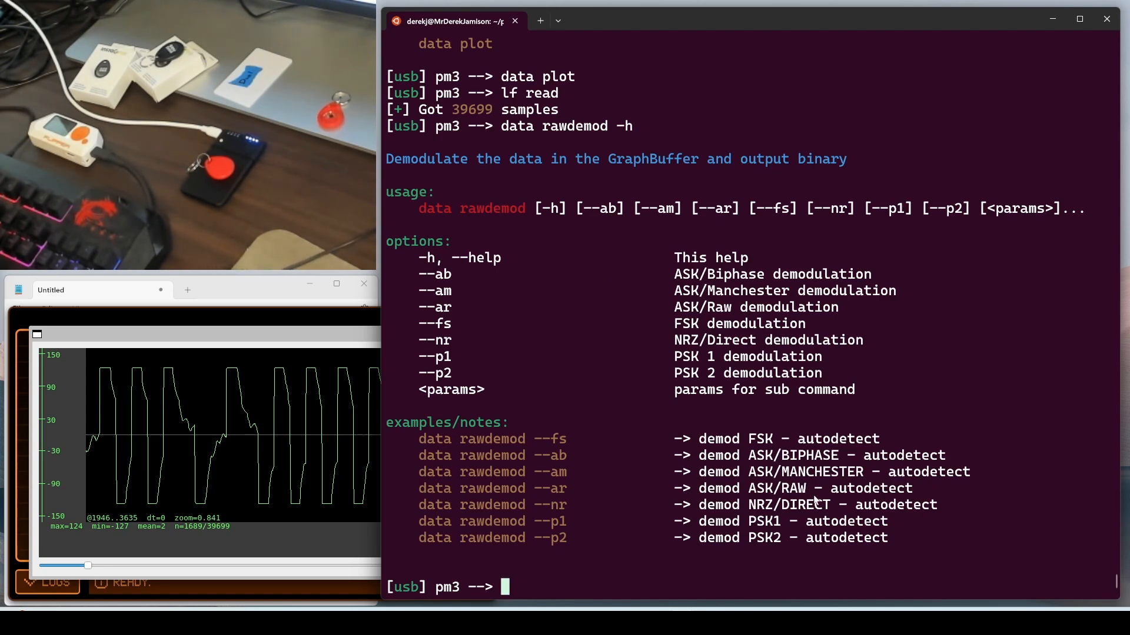
type("data rawdemod -h")
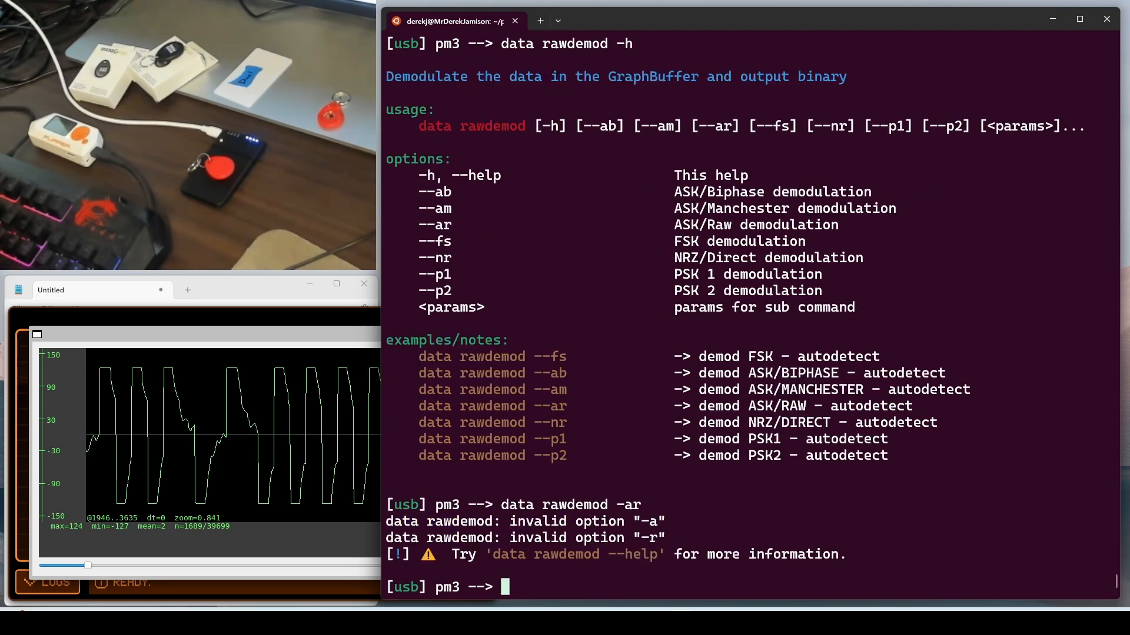
- Run 'data rawdemod --ar' to decode a clock-32 bitstream, then enter 'data rawdemod --nr'
type("data rawdemod --ar")
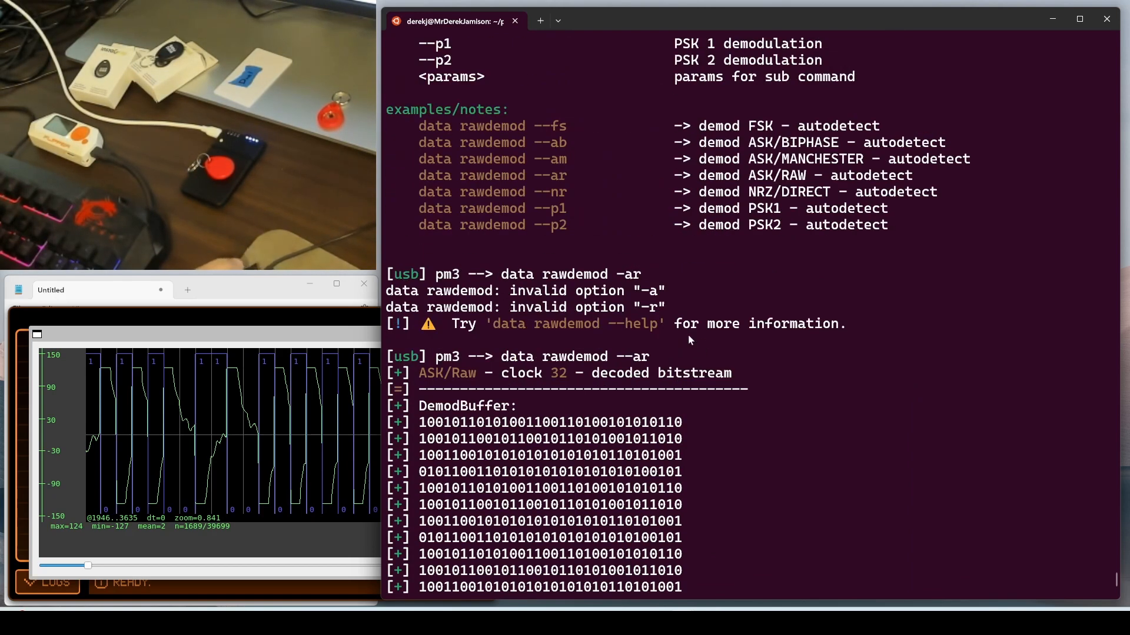
scroll("down", 3)
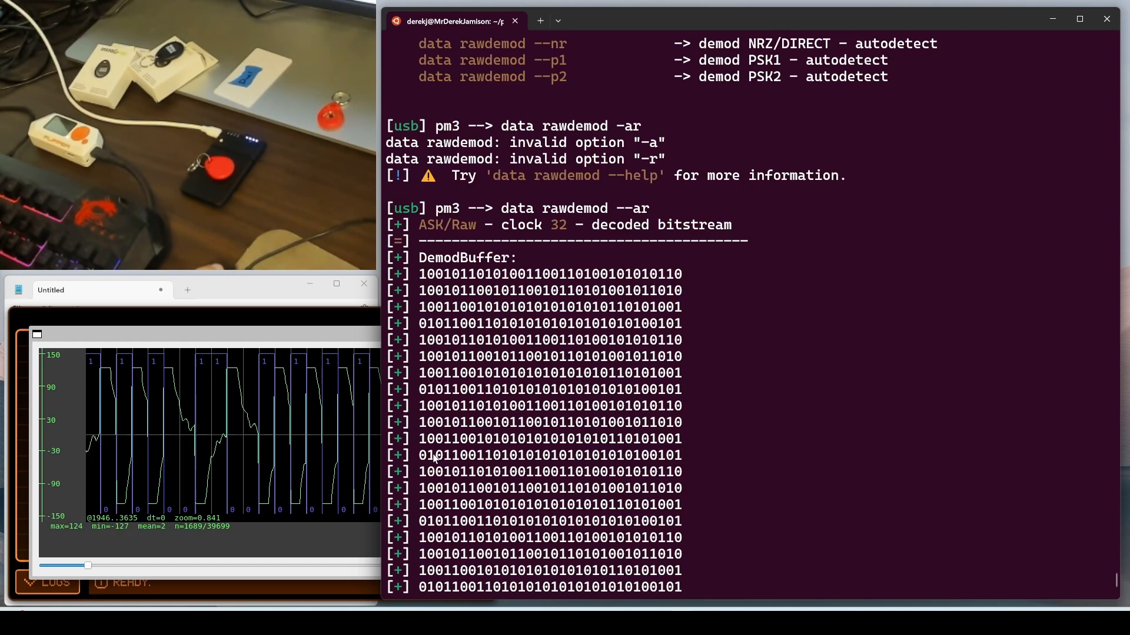
mouse_move(473, 472)
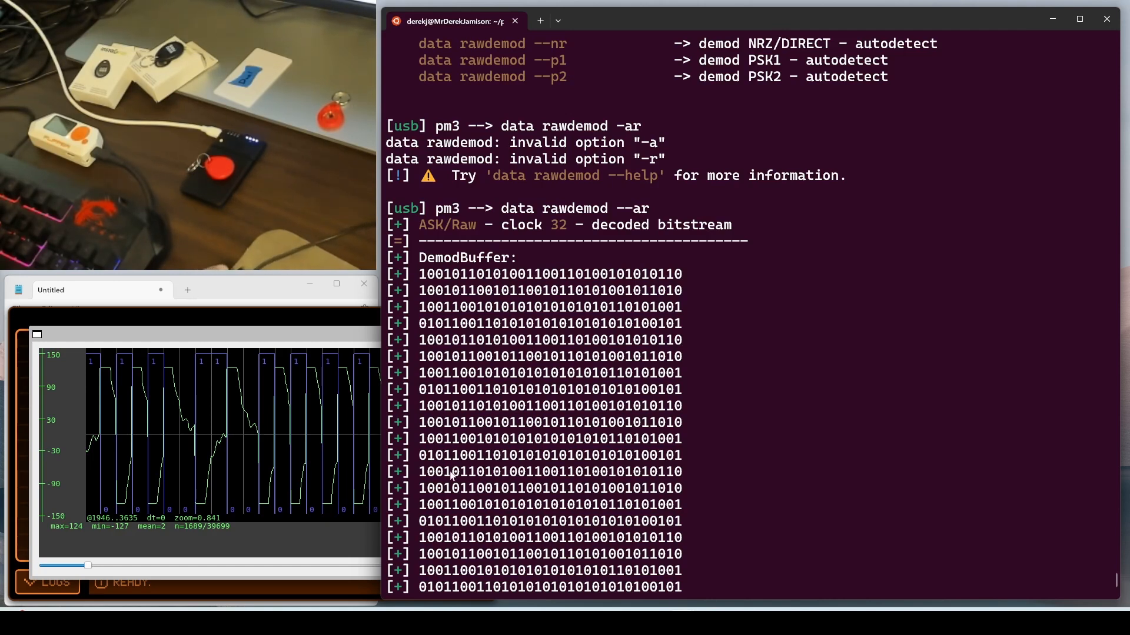
mouse_move(771, 413)
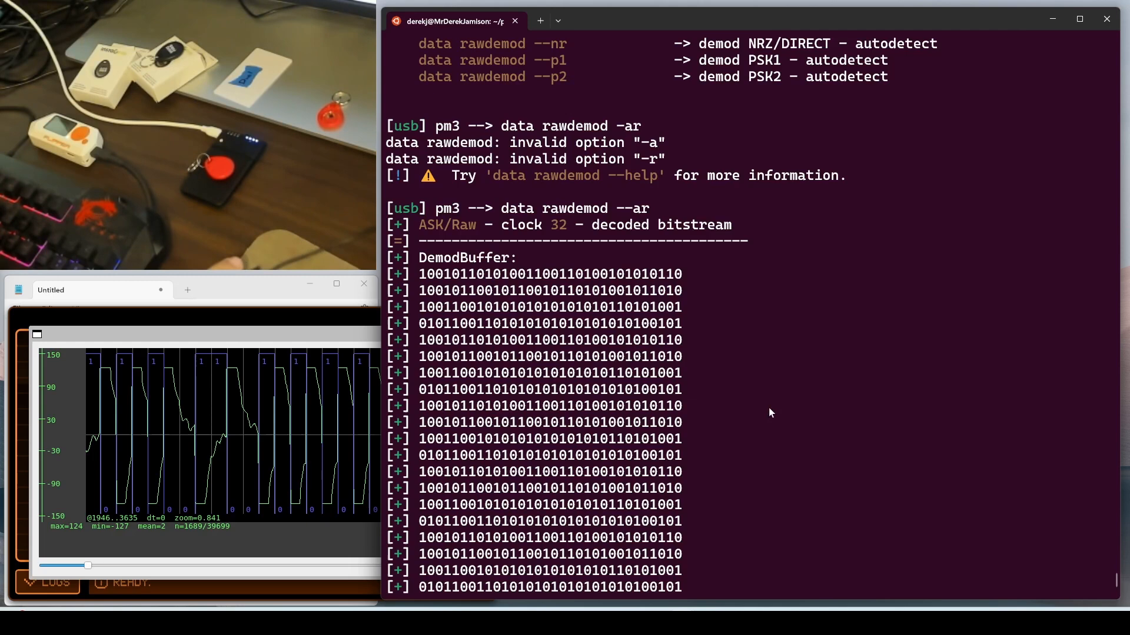
scroll("down", 3)
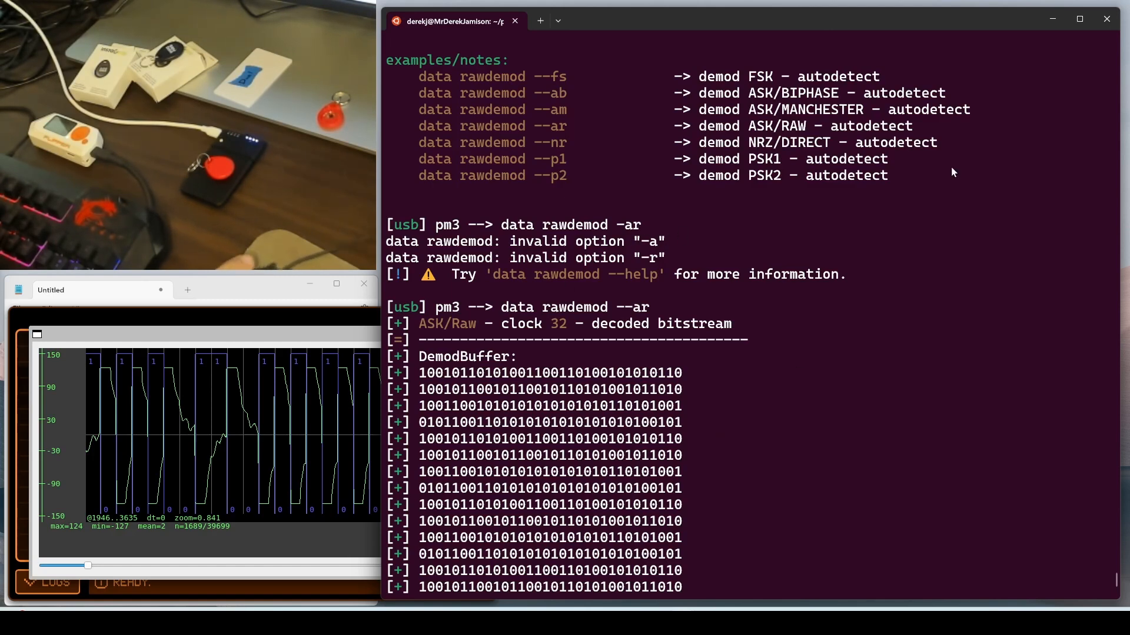
type("data rawdemod --nr")
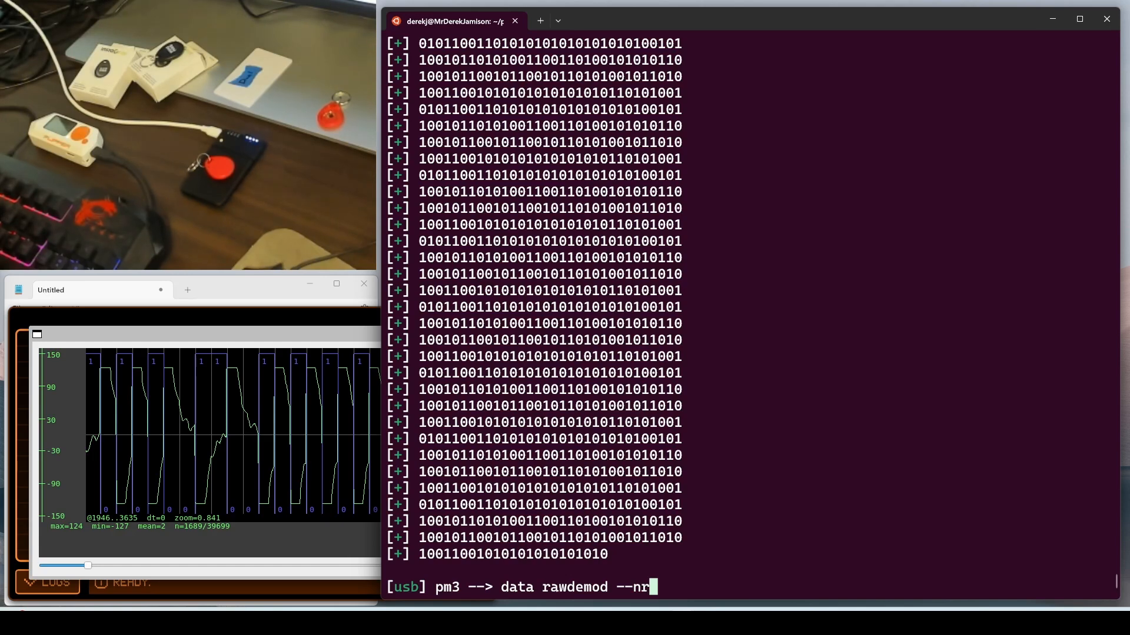
key("Return")
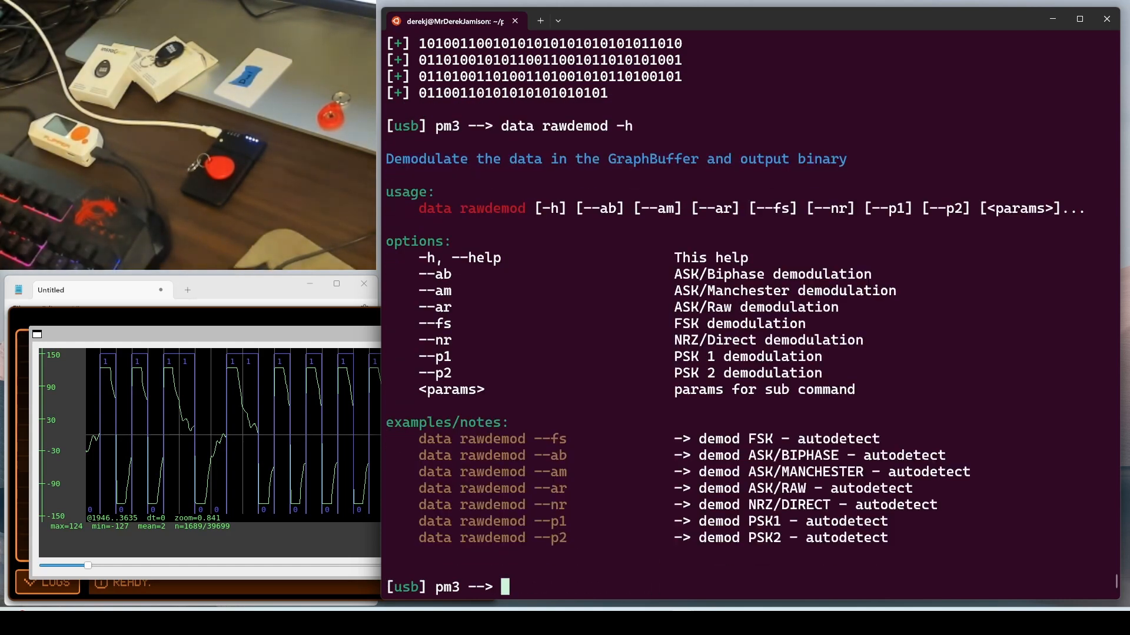
type("data rawdemod -")
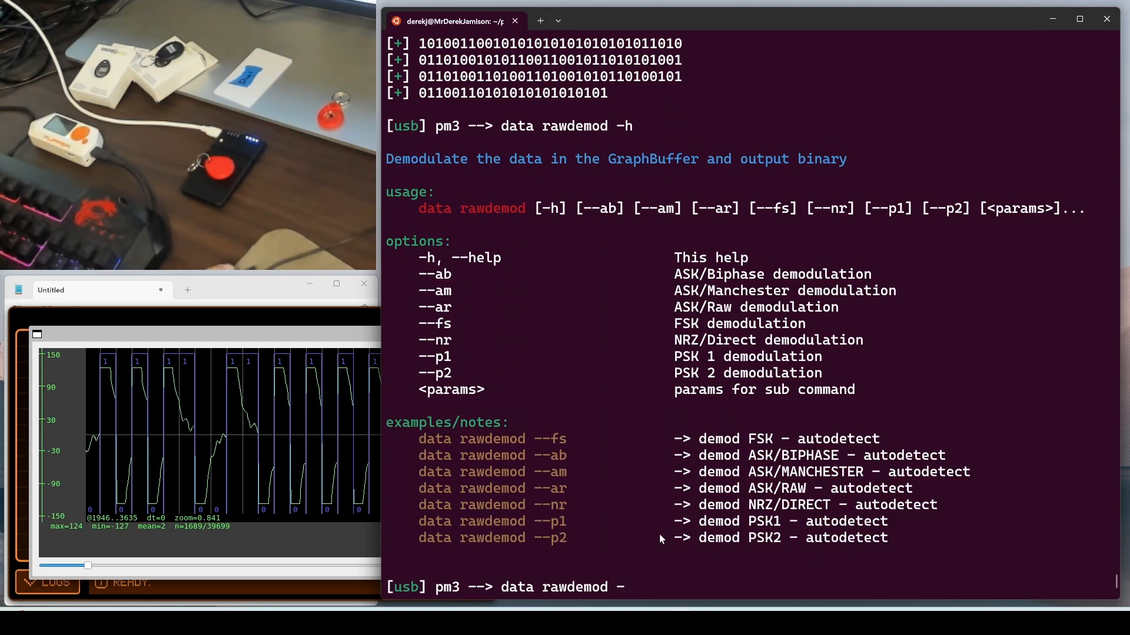
mouse_move(568, 477)
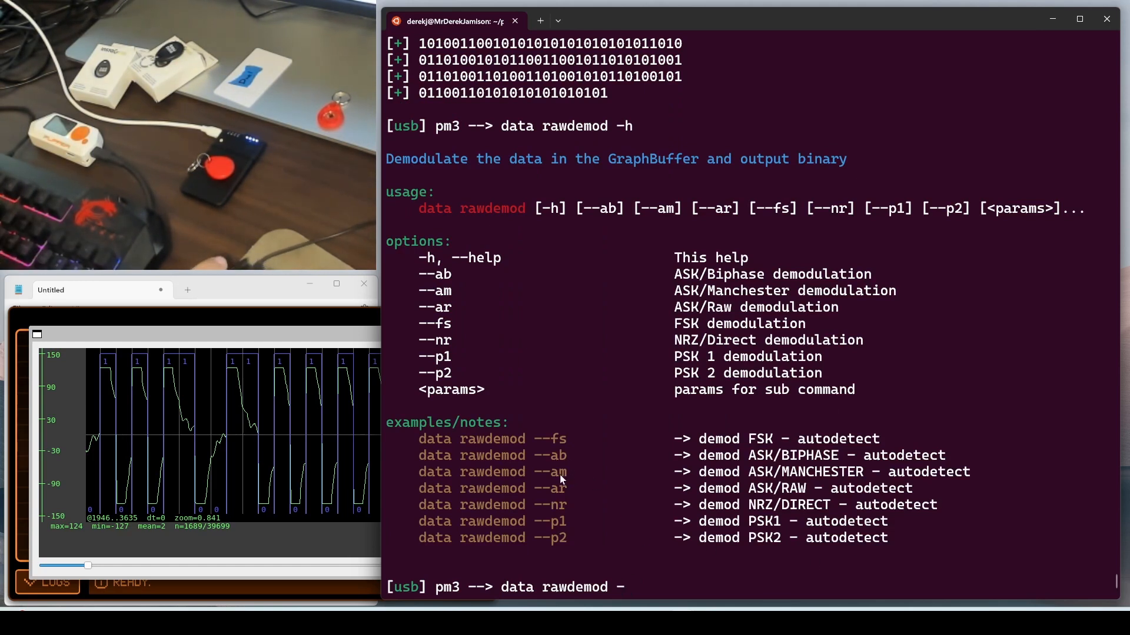
type("am")
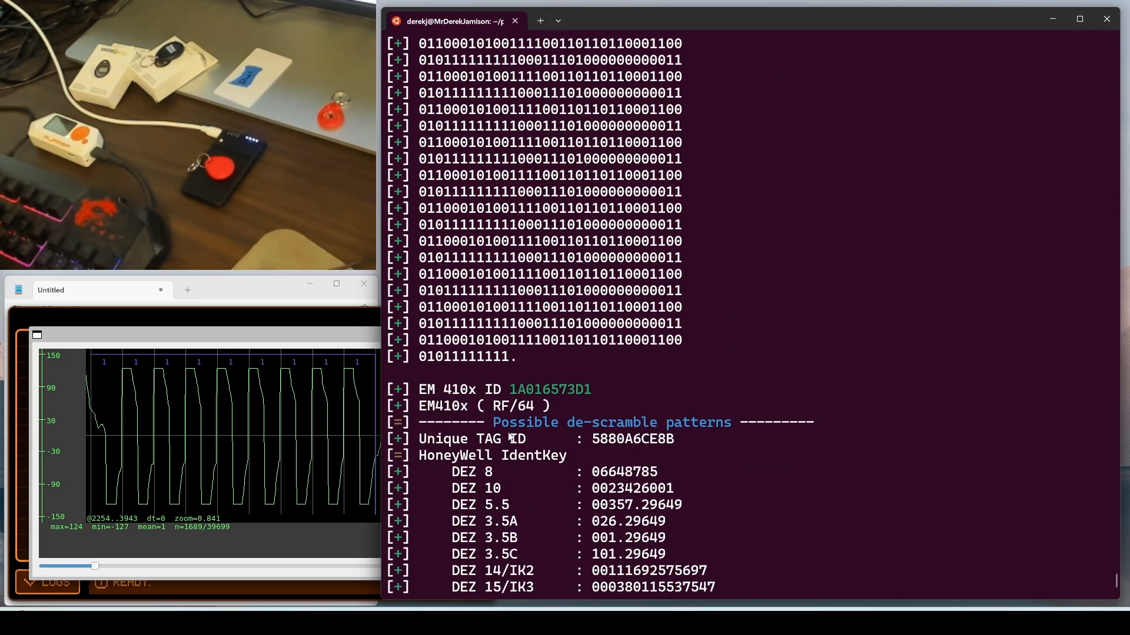
scroll("down", 3)
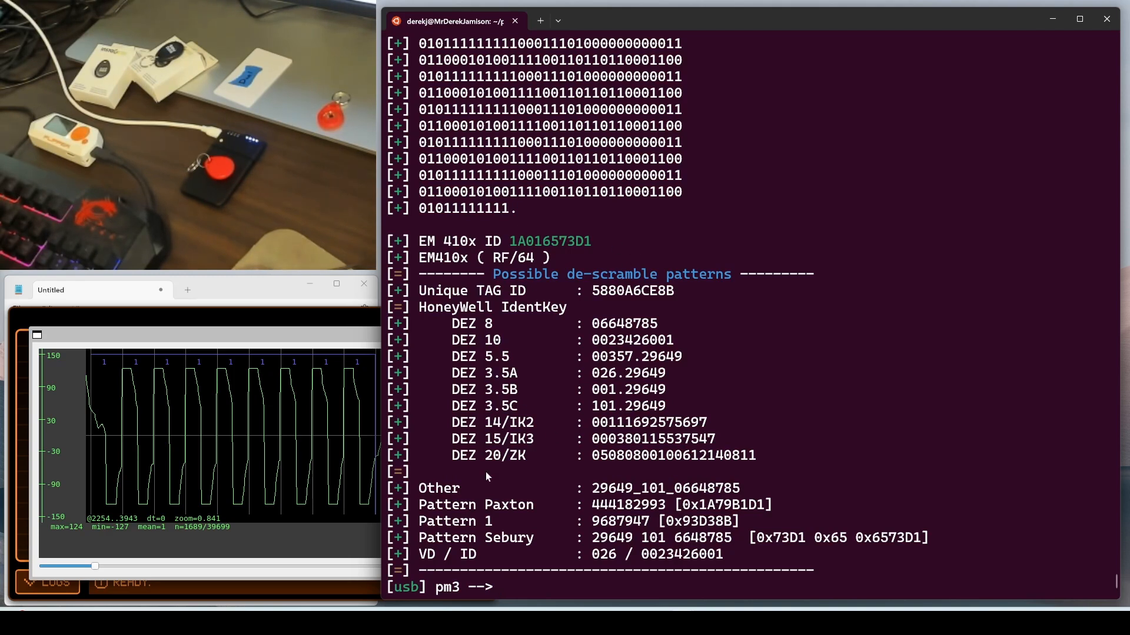
mouse_move(678, 497)
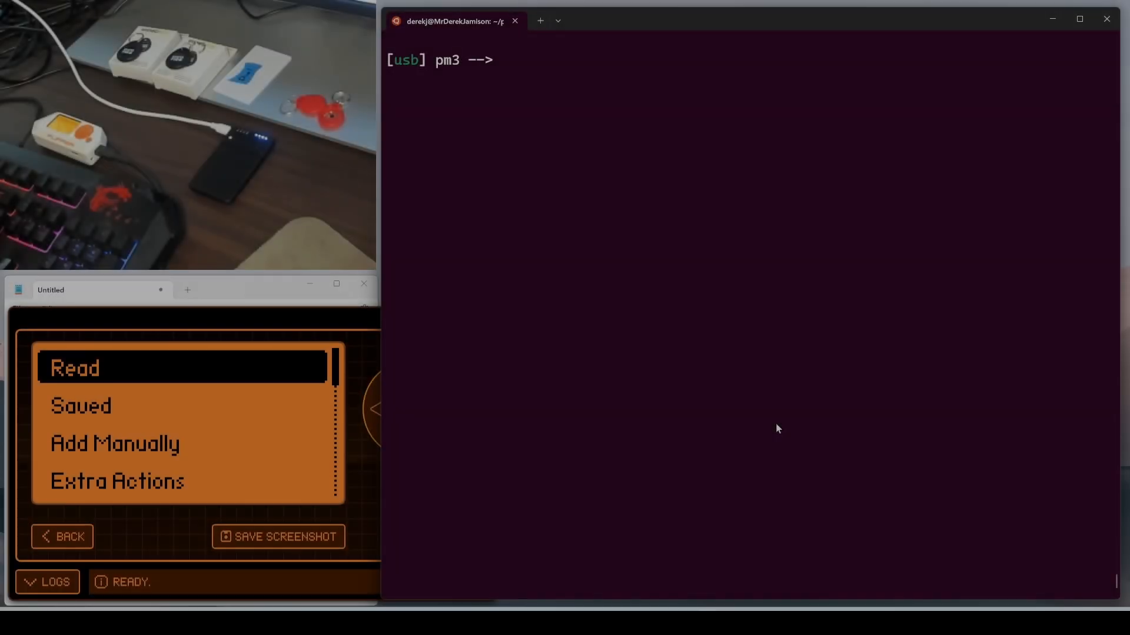
- Run lf help, lf tune (about 33.6 V at 125 kHz), then lf read for 39699 samples
type("help")
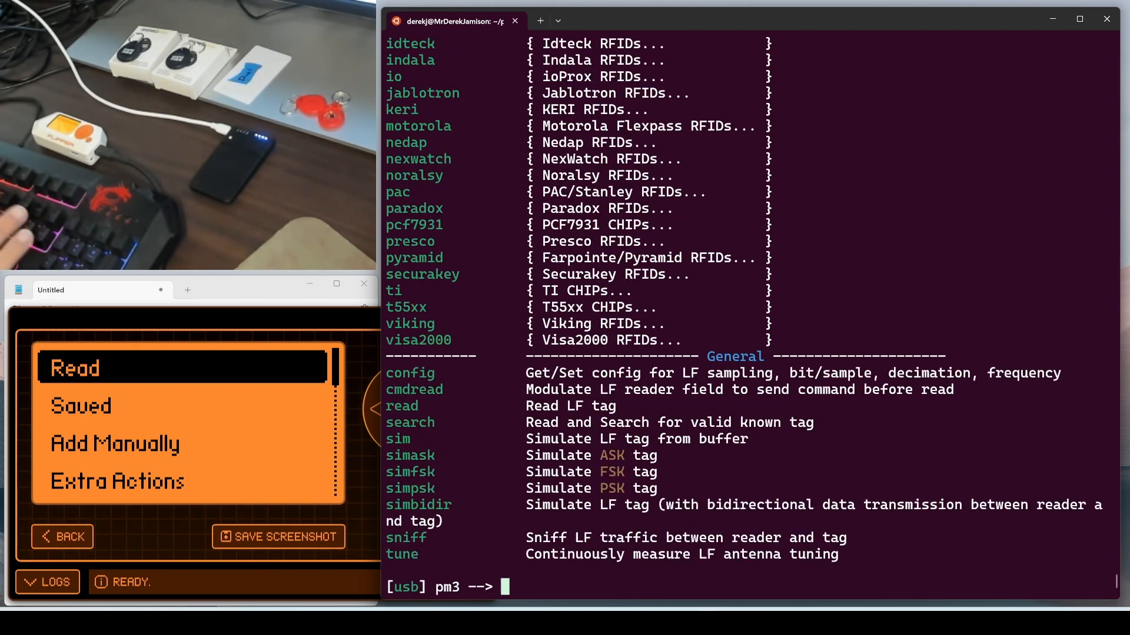
type("lf tune")
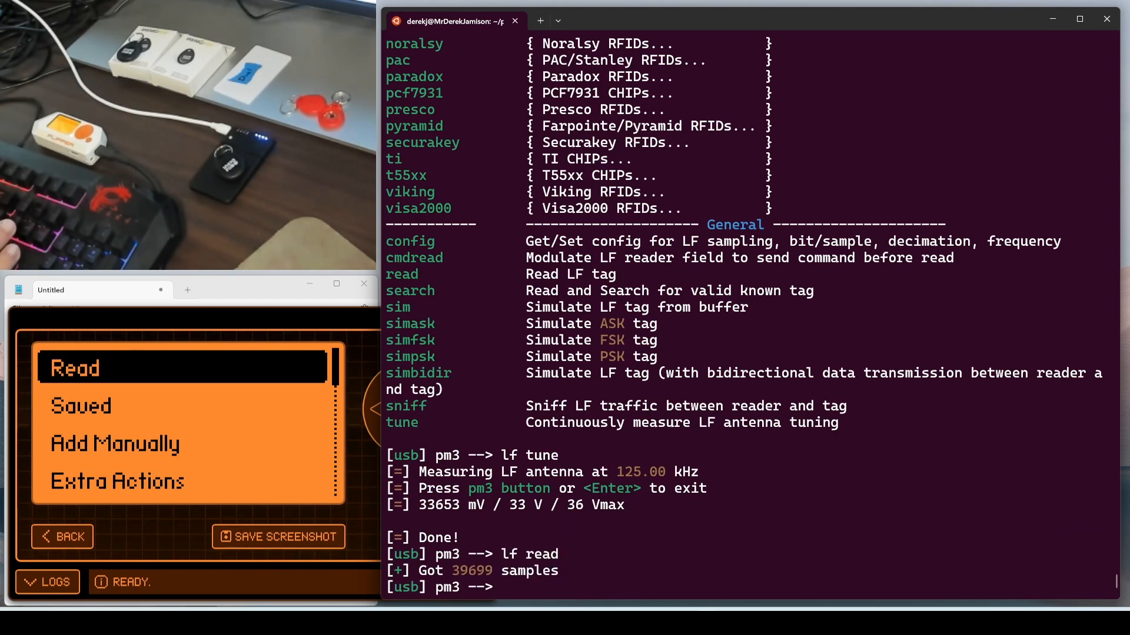
type("lf re")
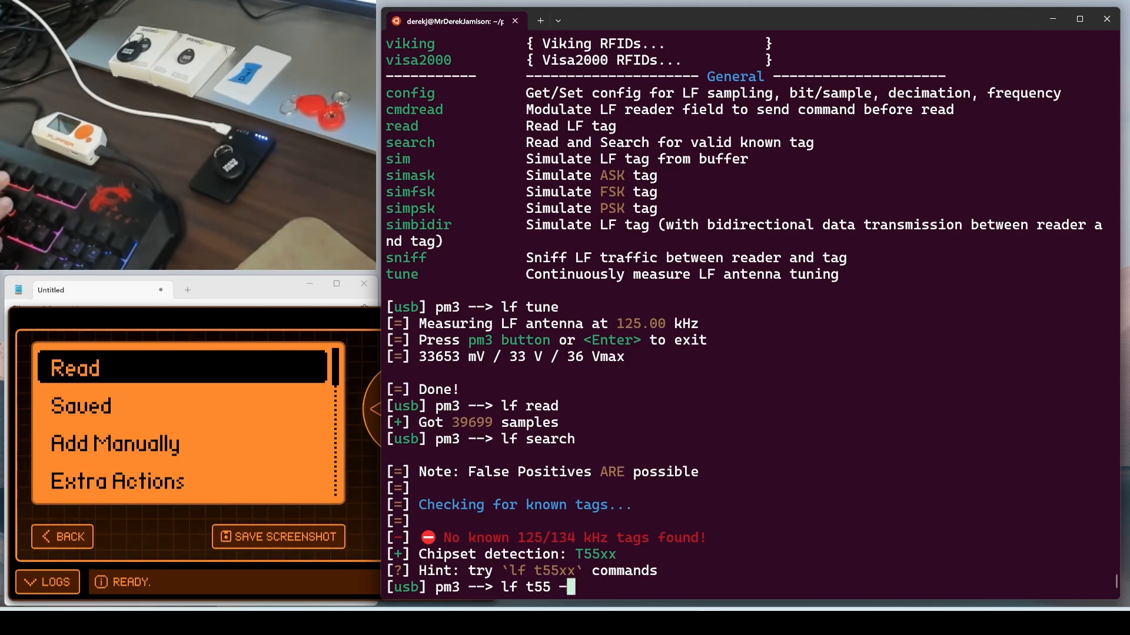
key("Return")
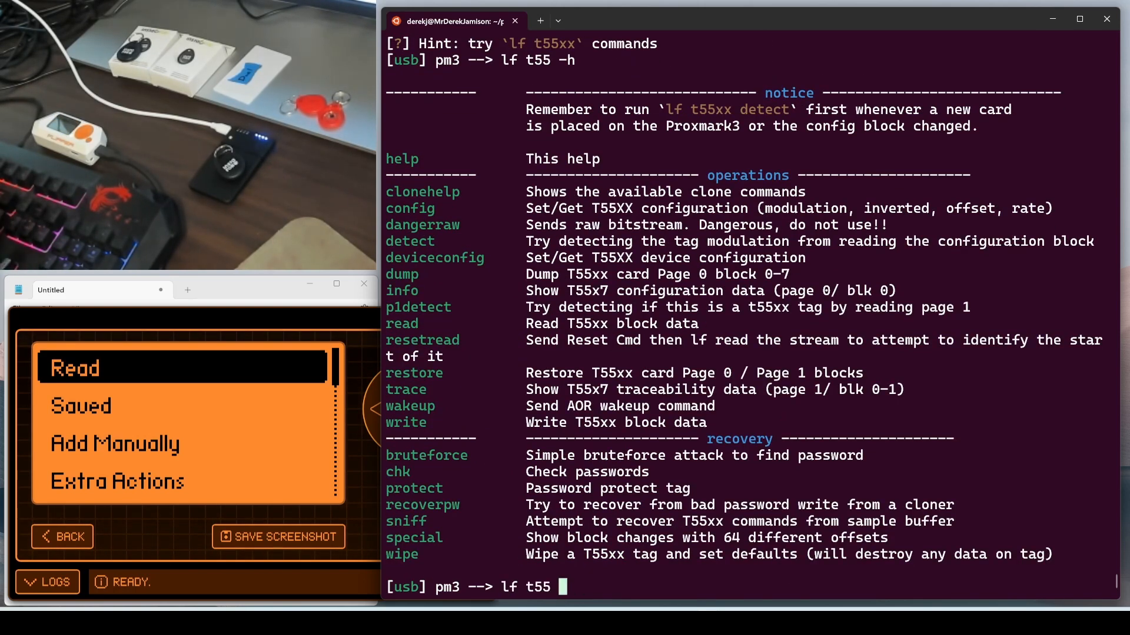
type("detect")
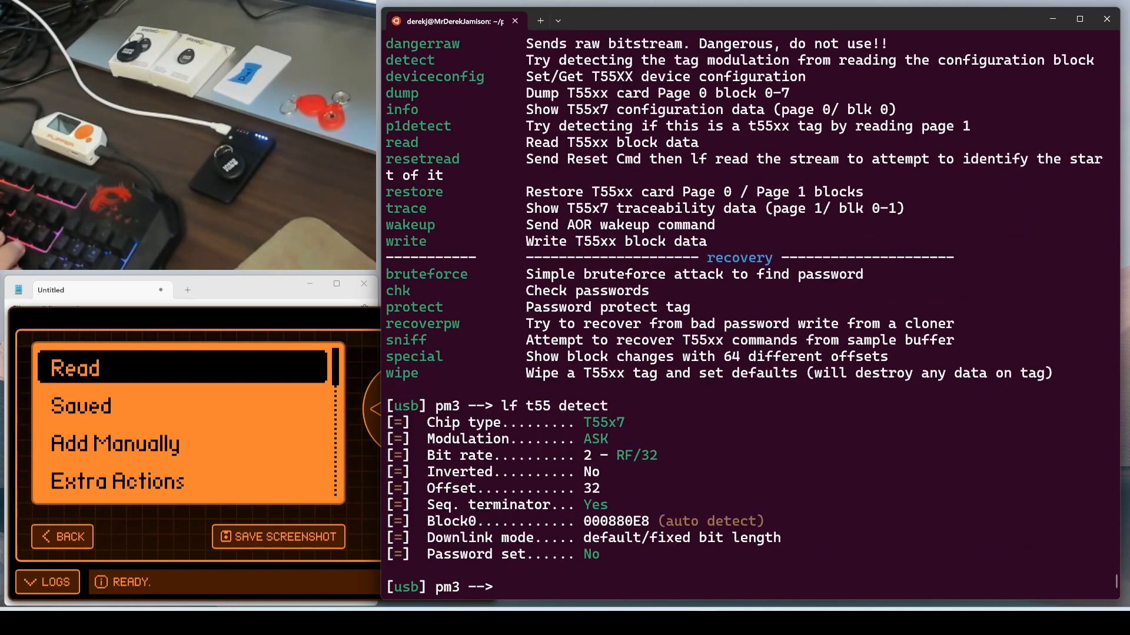
type("lf t55 info")
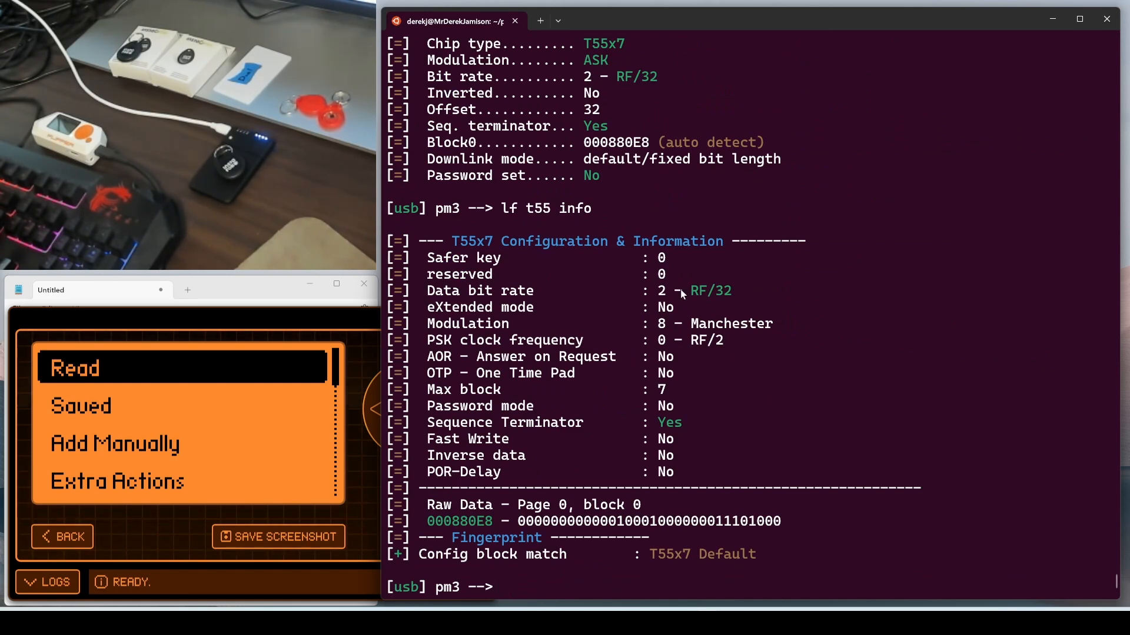
mouse_move(737, 301)
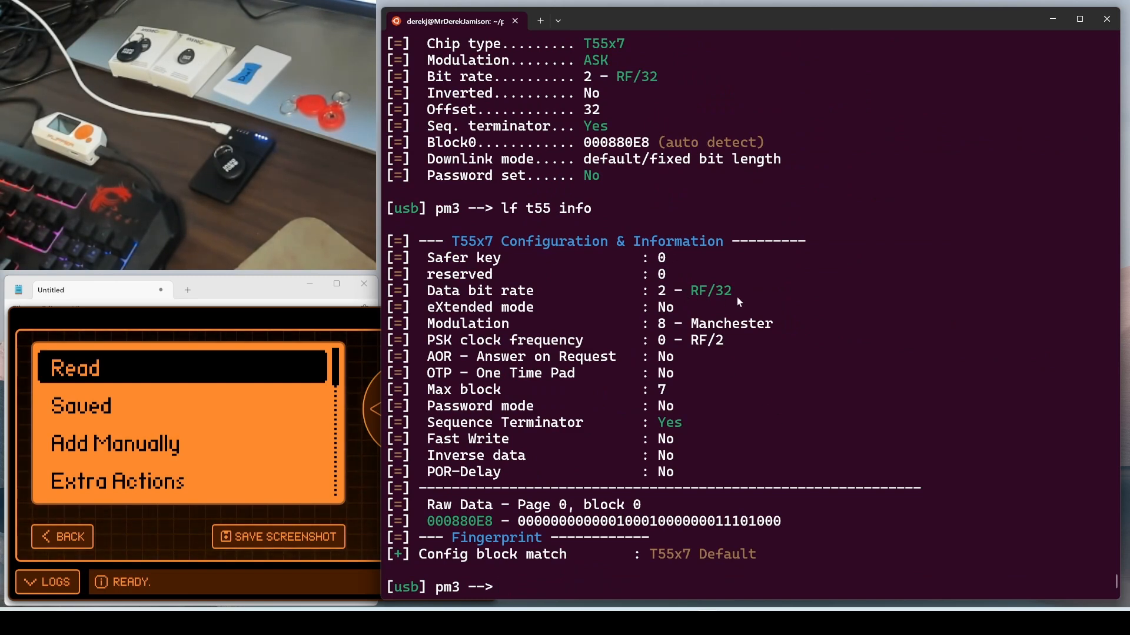
mouse_move(740, 323)
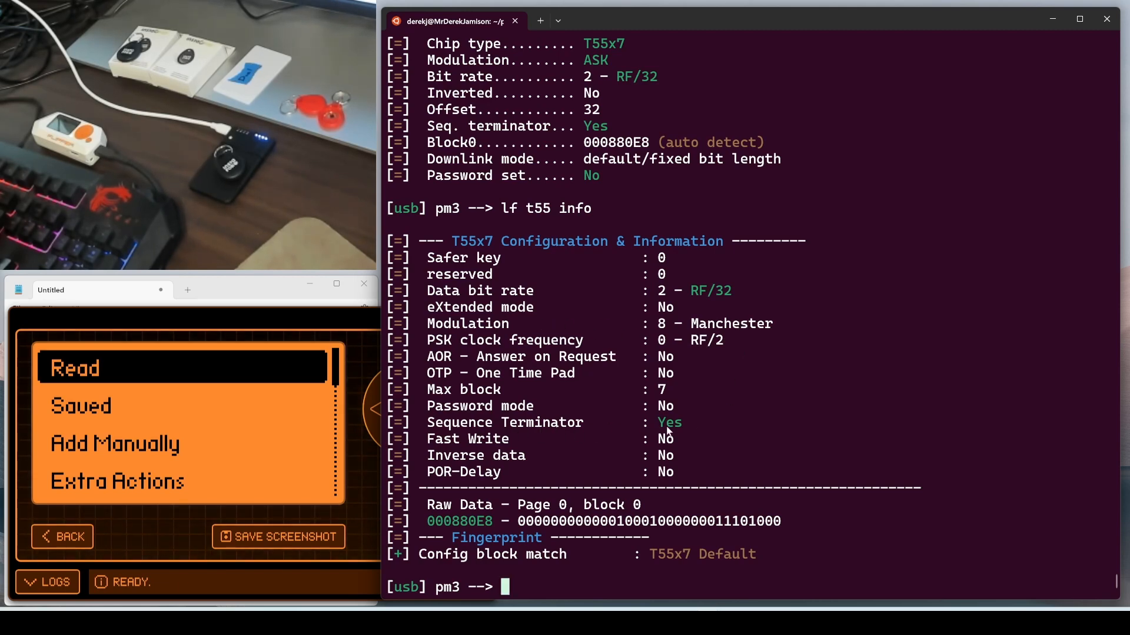
mouse_move(454, 531)
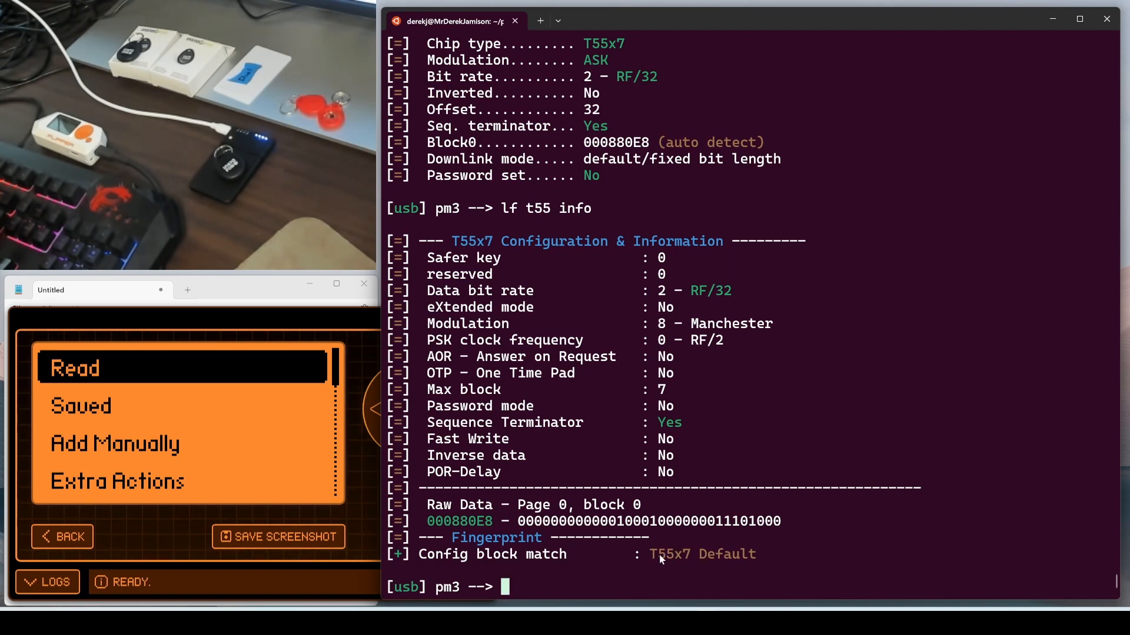
- Run 'lf t55 dump' listing Page 0 blocks, with block 01 holding 00107060
type("lf t55 dump")
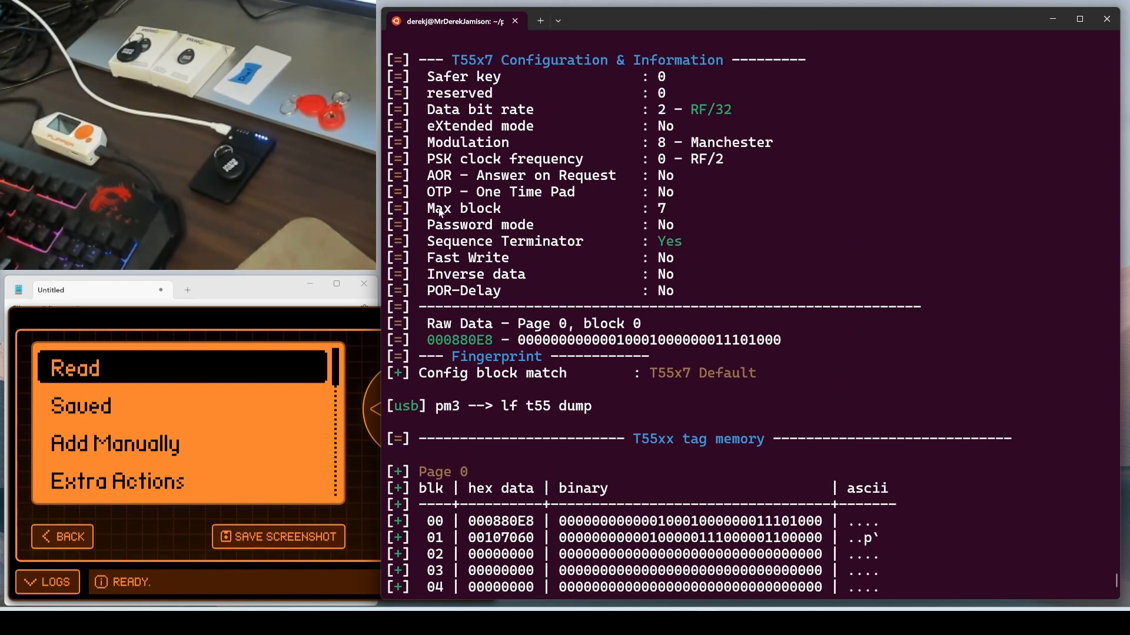
mouse_move(586, 215)
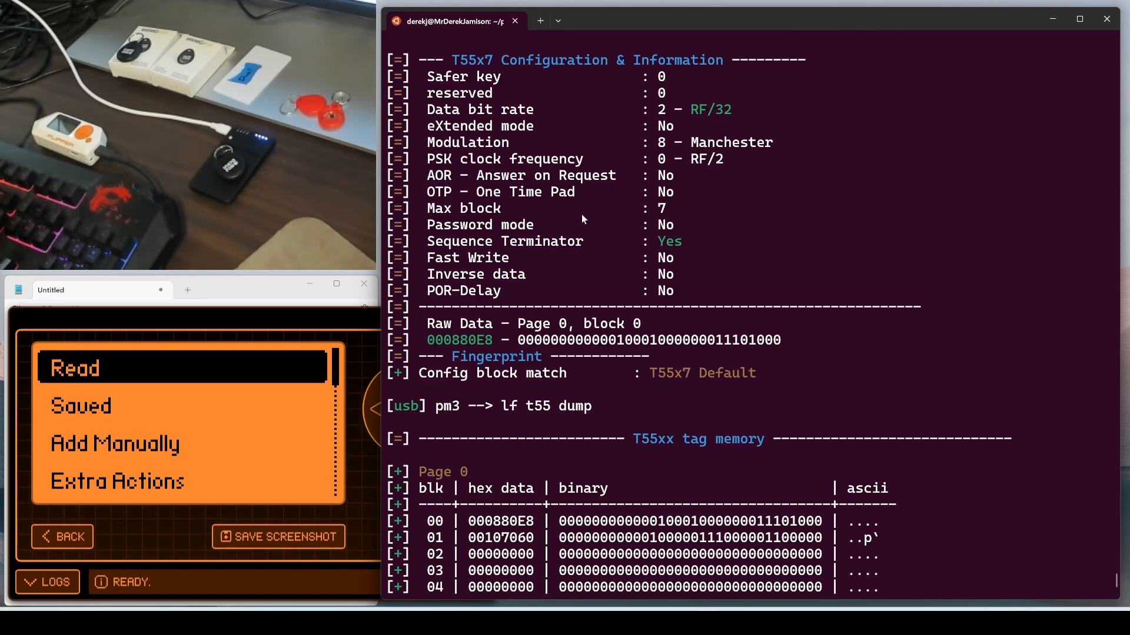
mouse_move(731, 124)
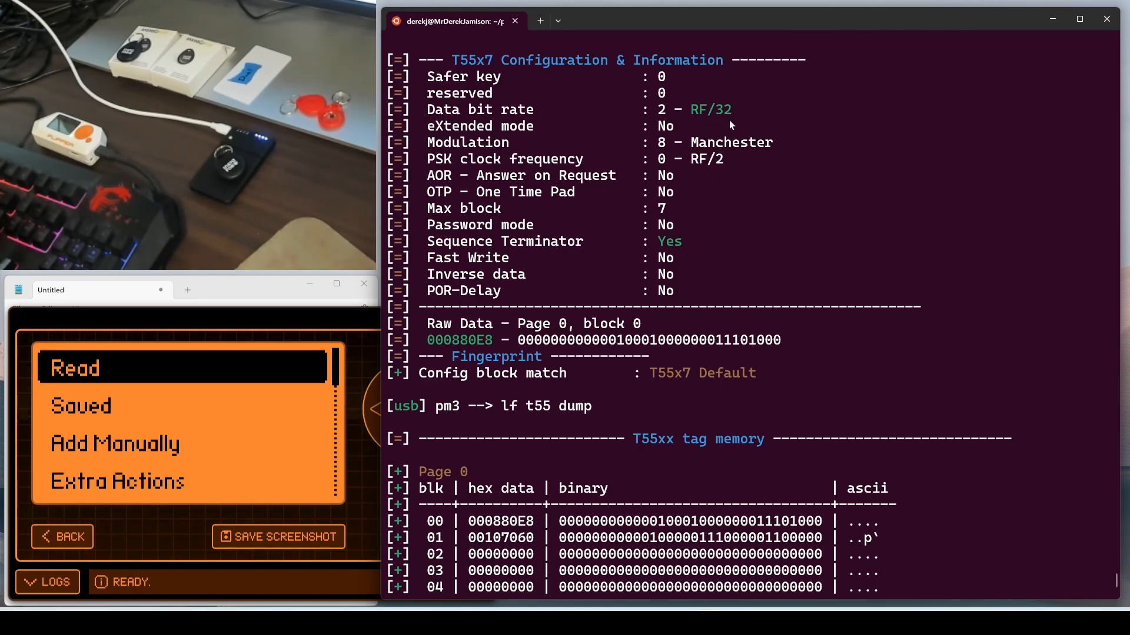
scroll("down", 3)
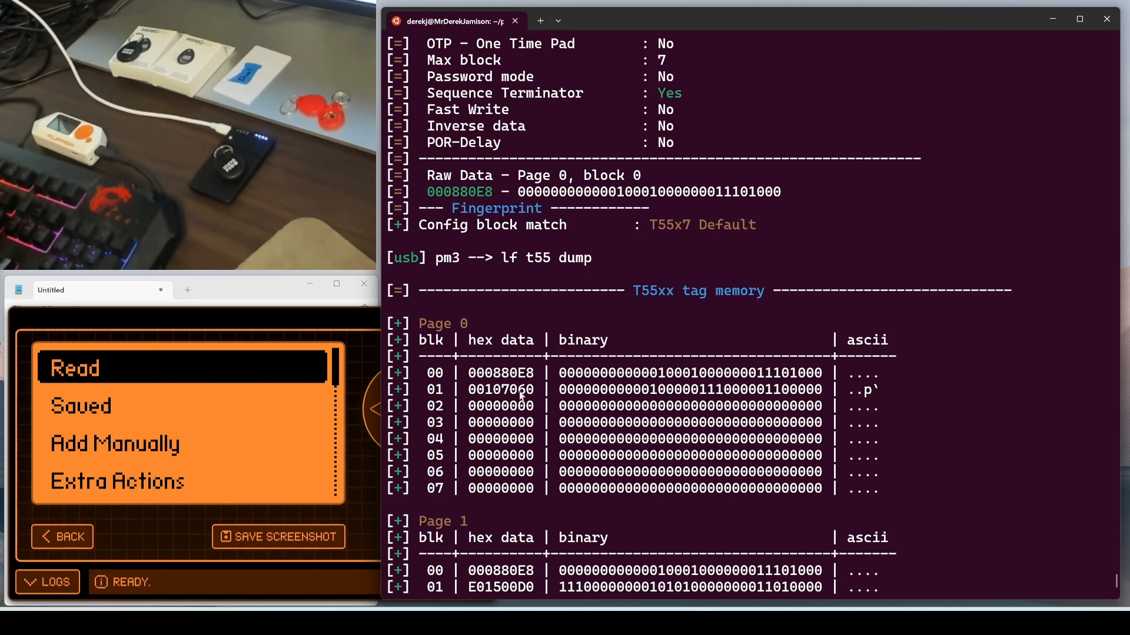
mouse_move(534, 392)
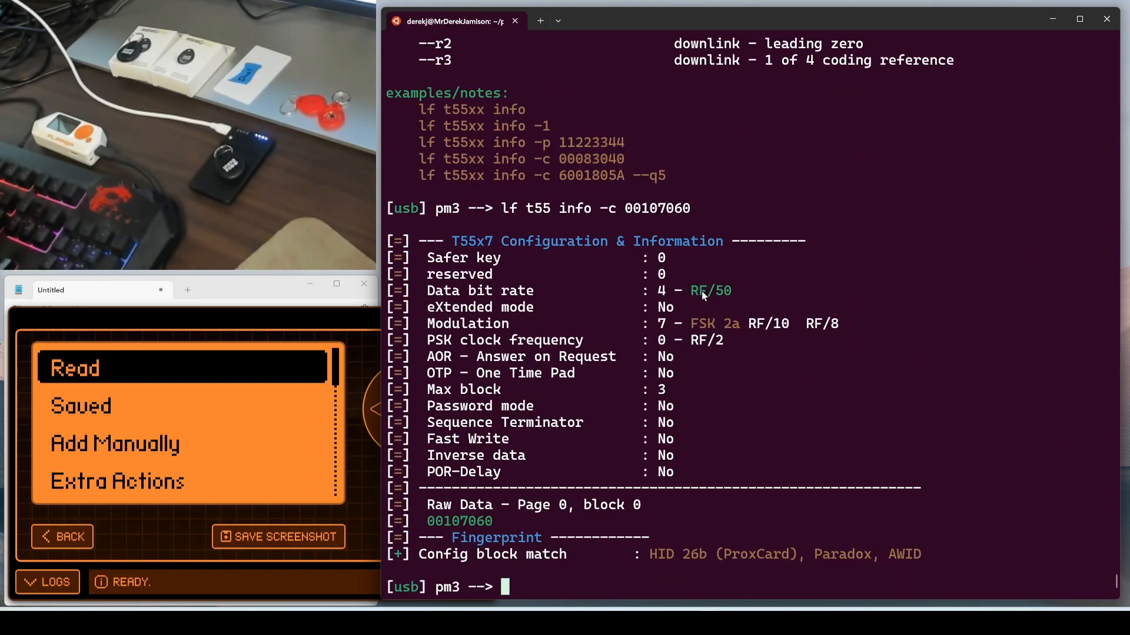
mouse_move(667, 562)
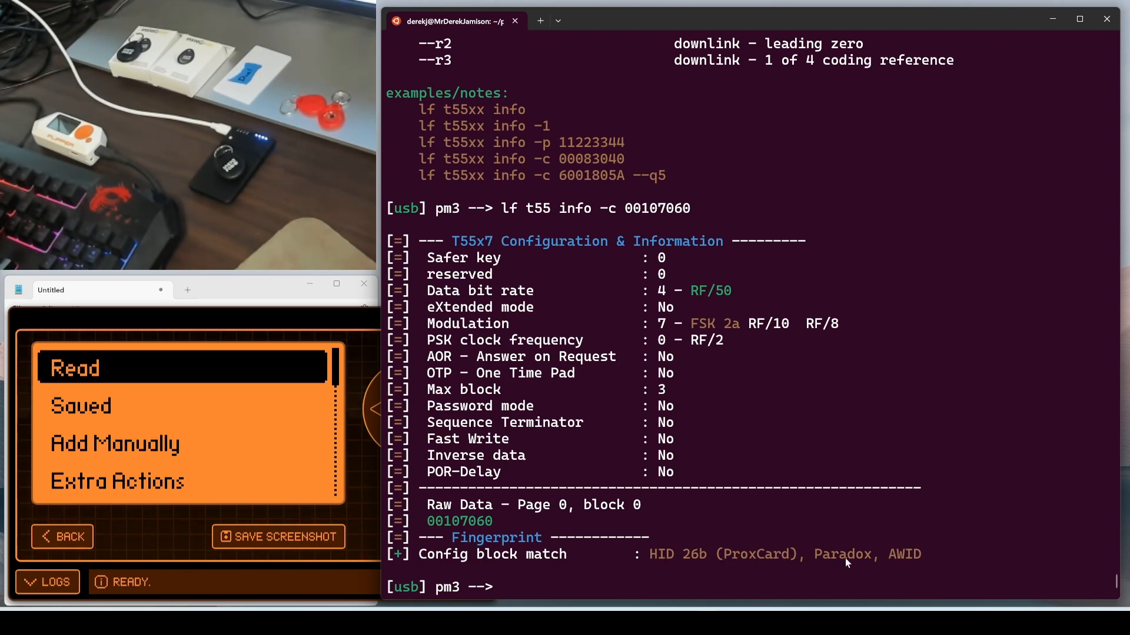
mouse_move(630, 456)
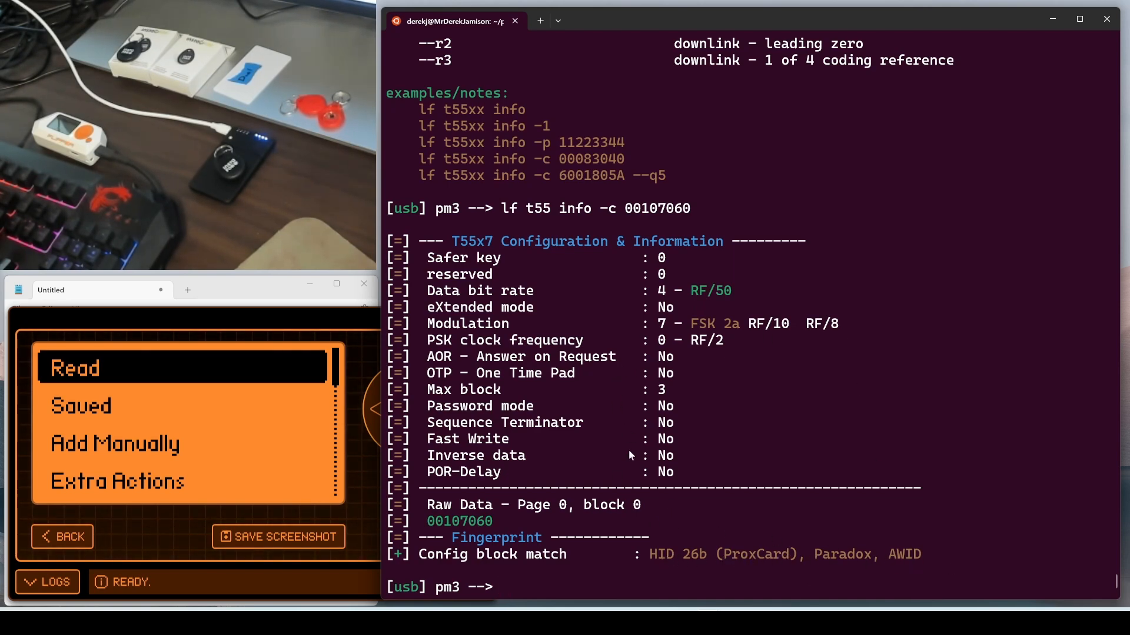
mouse_move(731, 493)
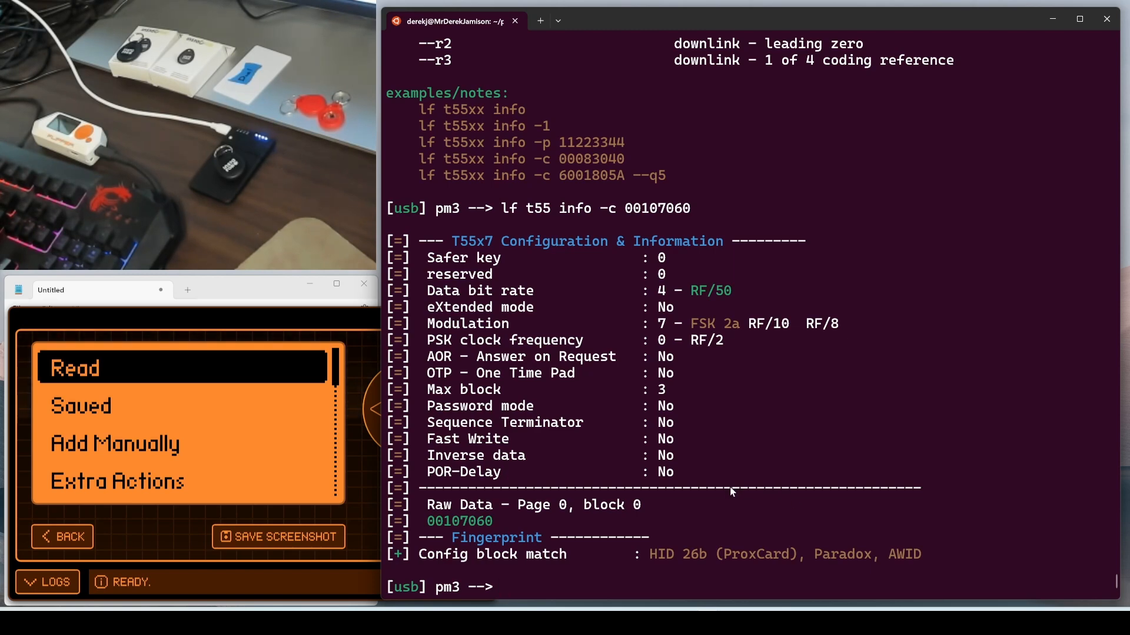
- Run 'lf t55 dump' saving binary and JSON files (block 02 = 0034A800), then 'lf detect'
type("l")
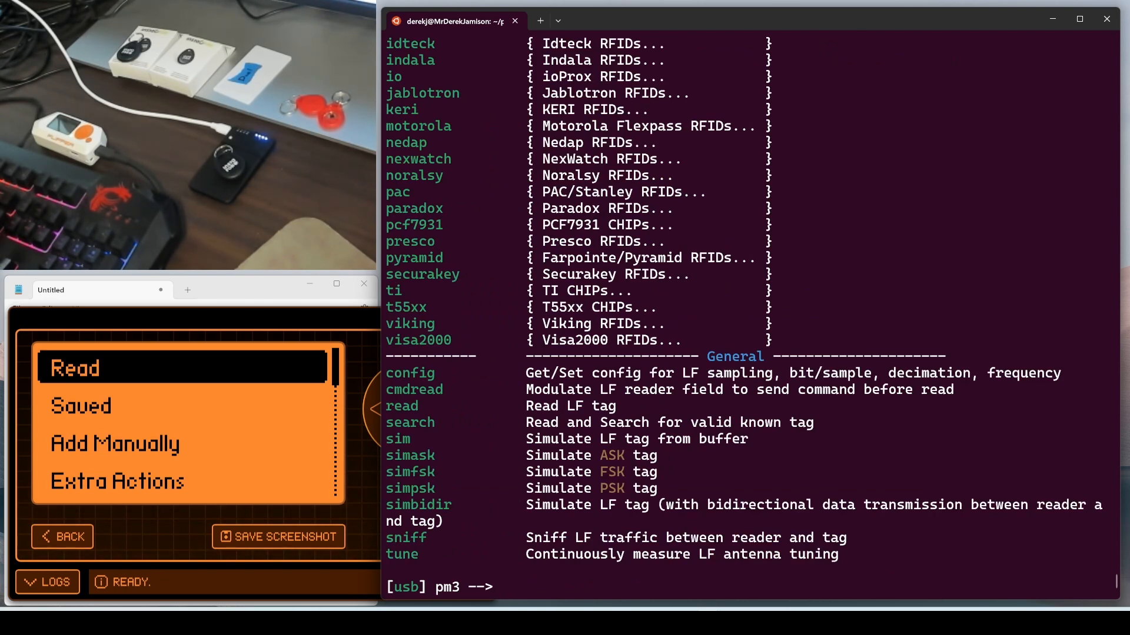
type("lf")
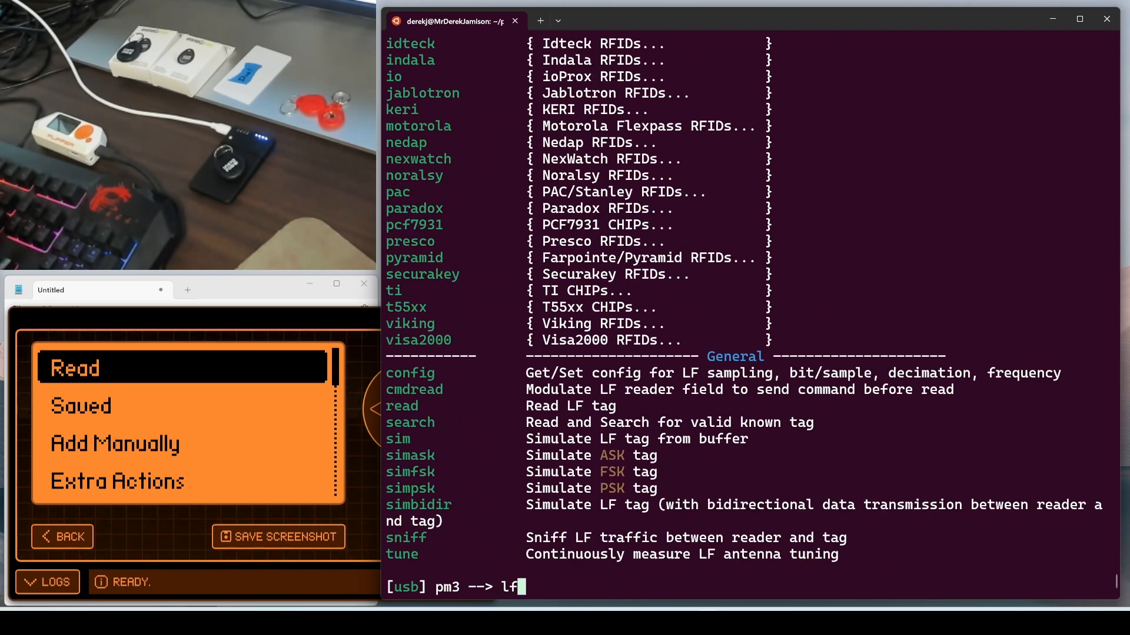
type("t55 dump")
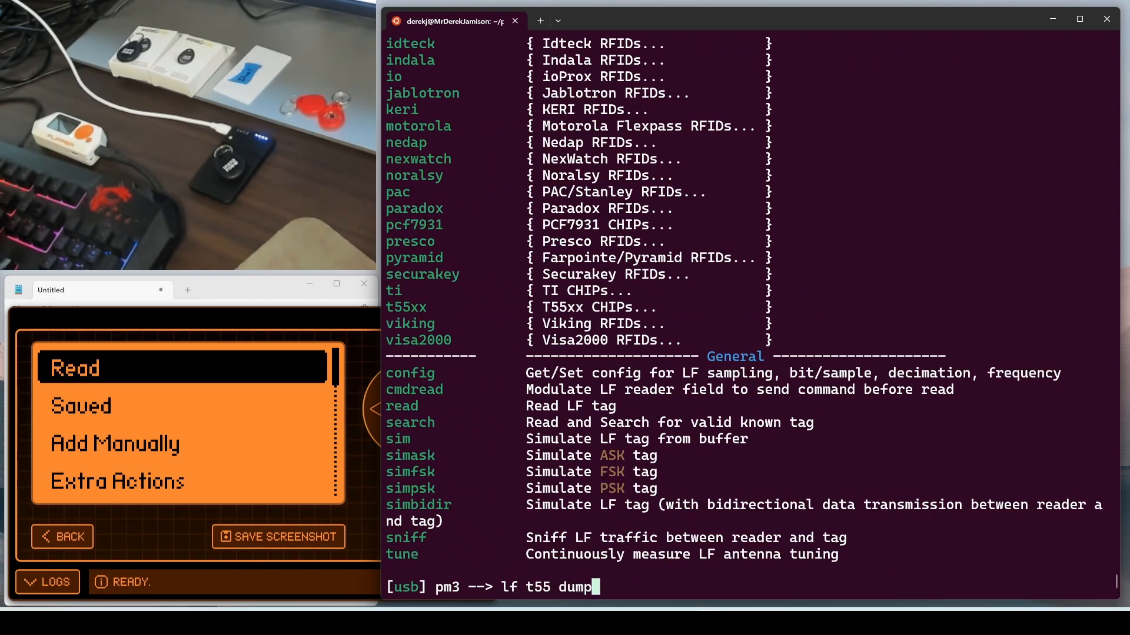
key("Return")
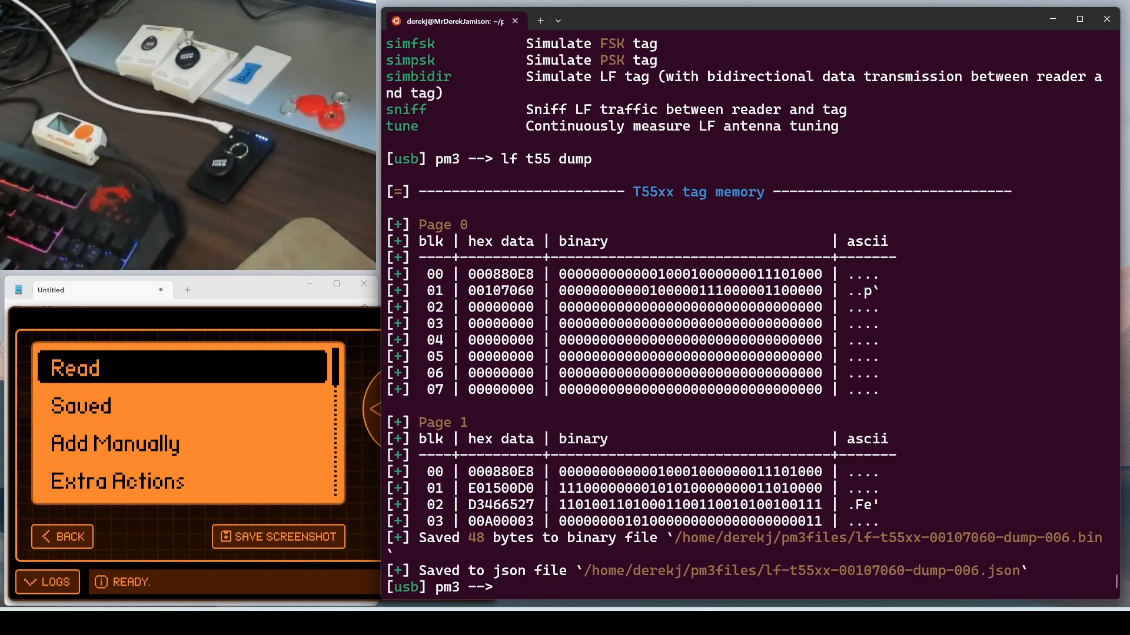
type("lf detect")
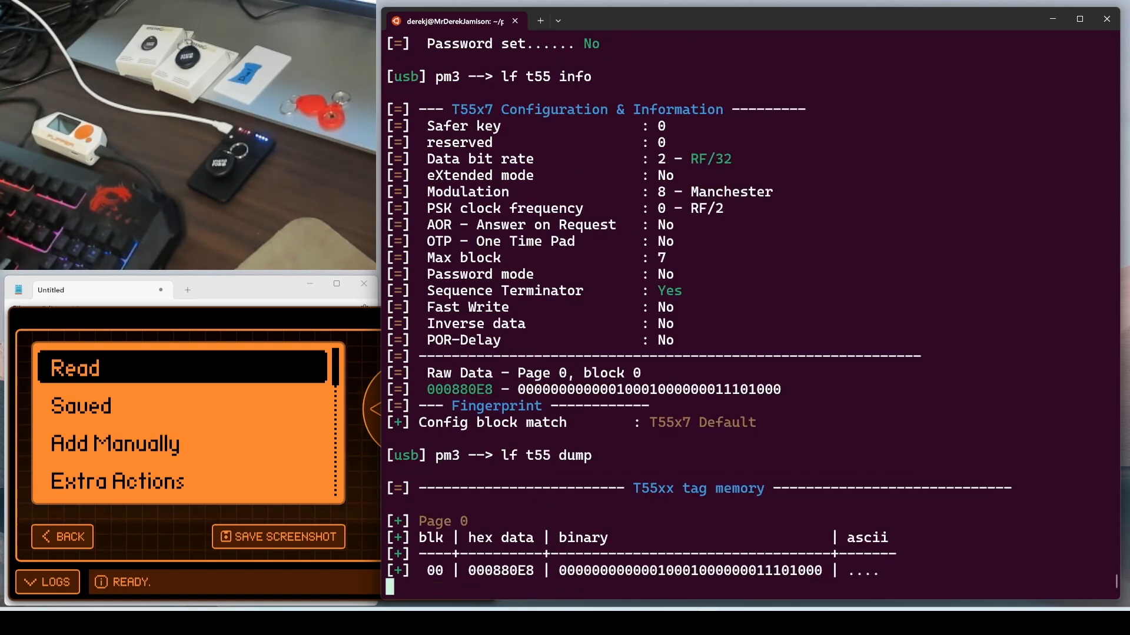
scroll("down", 3)
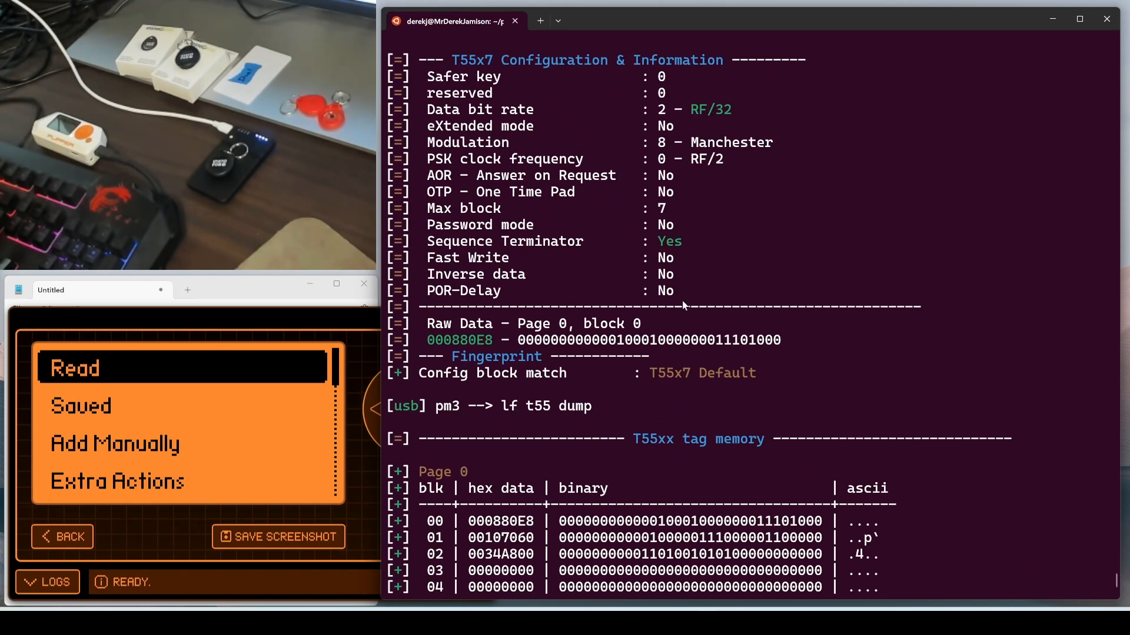
scroll("down", 3)
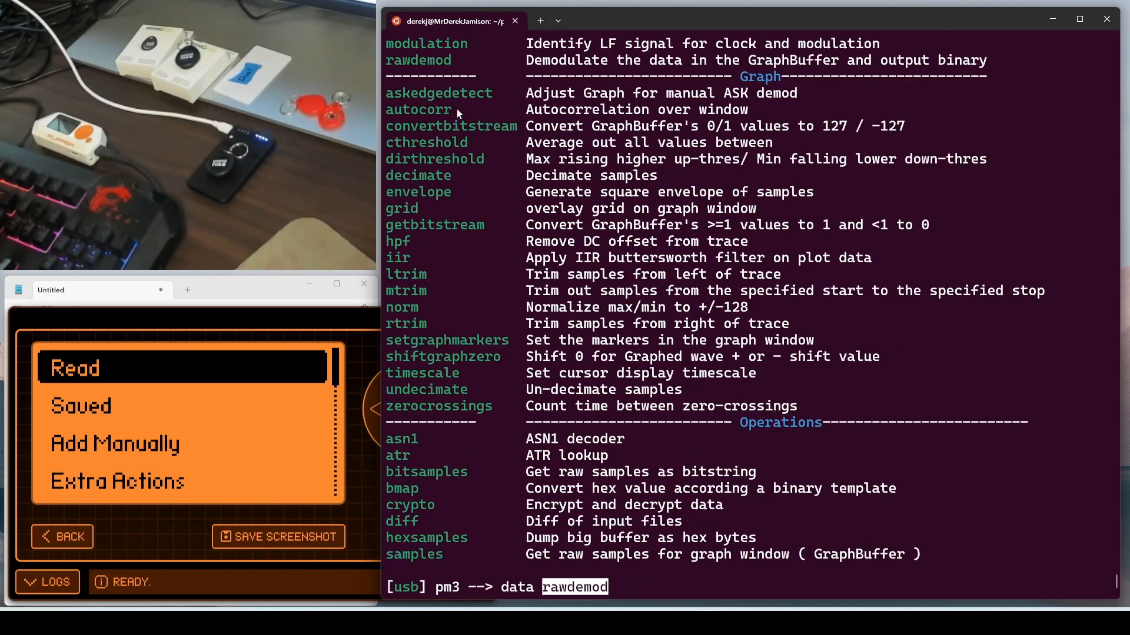
- Check rawdemod help, try '--ar', then run 'data rawdemod --am' giving rows of blocks 00107060 and 0034A800
type("-h")
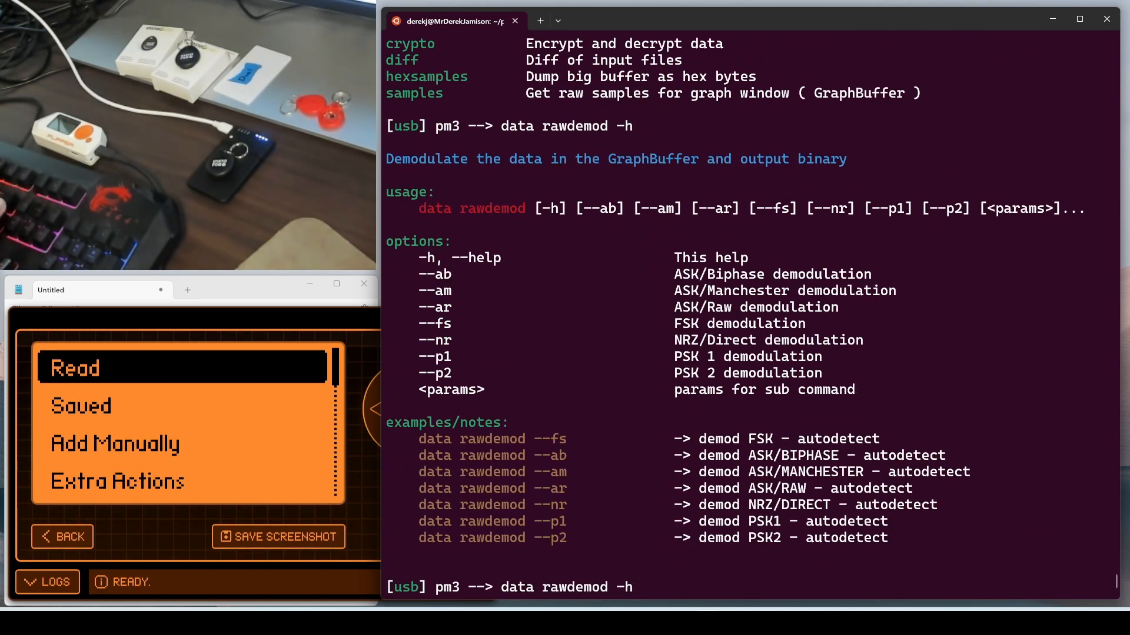
type("a")
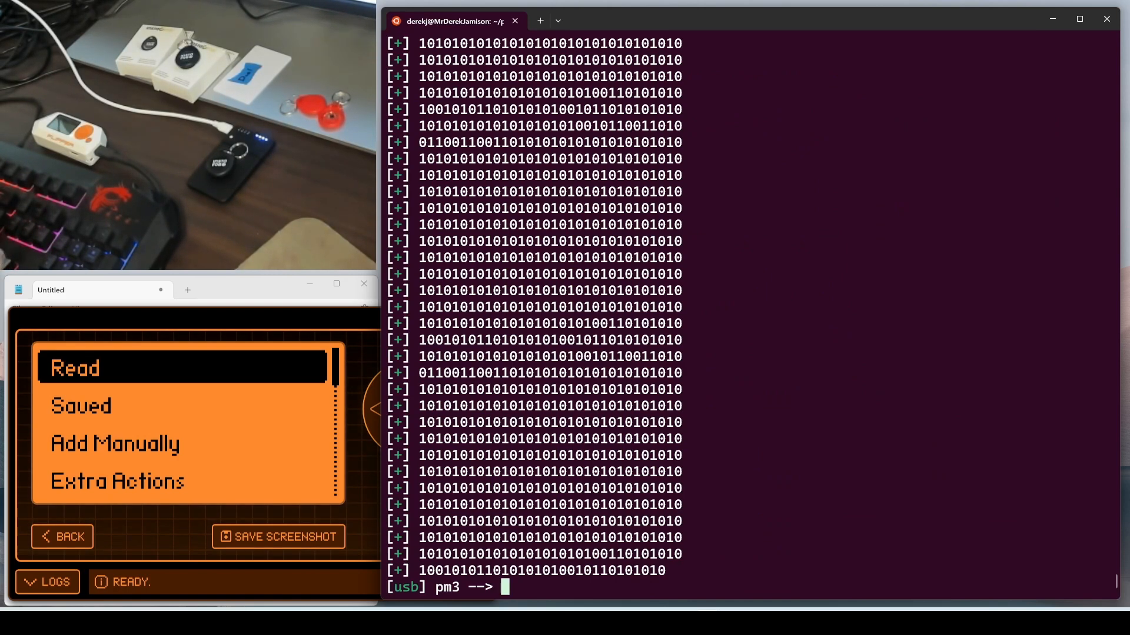
type("data rawdemod --ar")
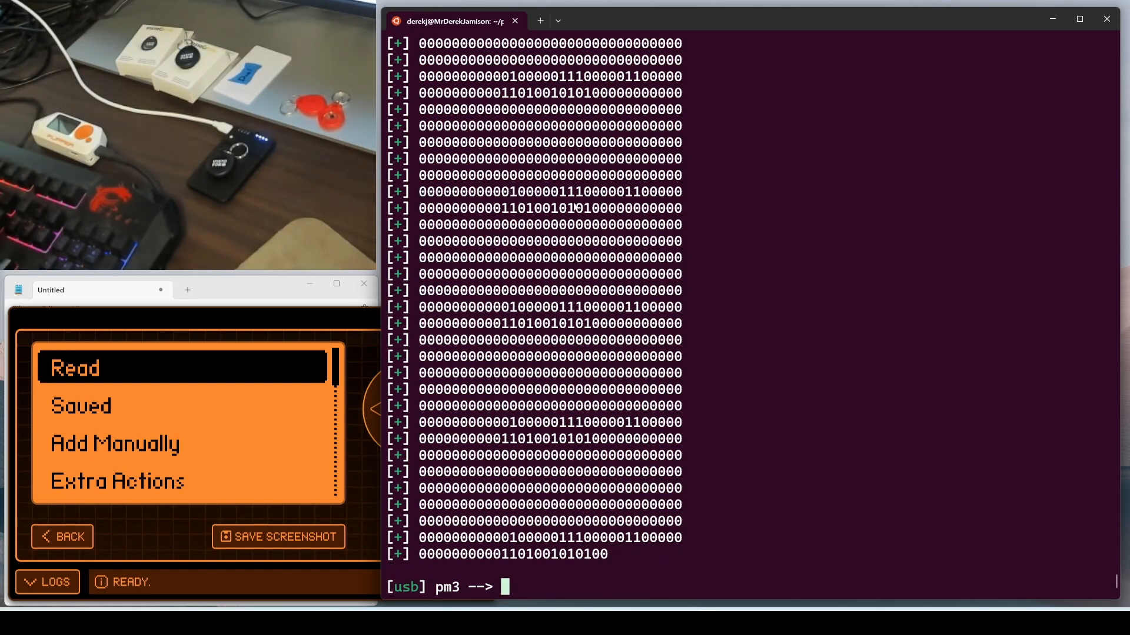
type("data rawdemod --am -")
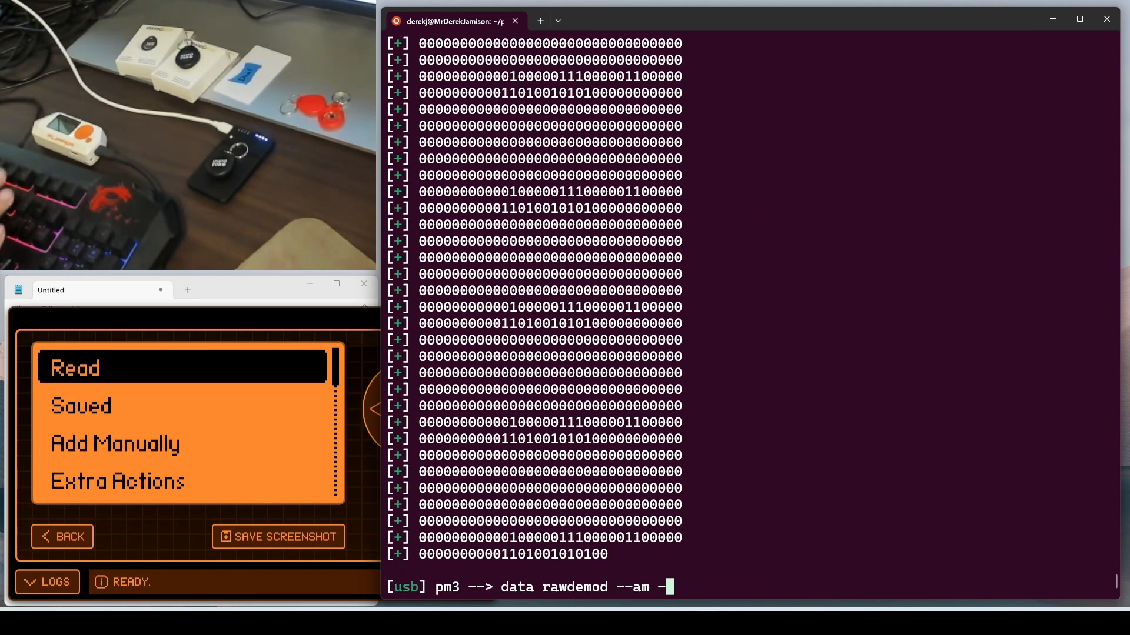
- Run 'data rawdemod --am -h' and '--am --st', then capture a fresh 39699-sample lf read
key("Return")
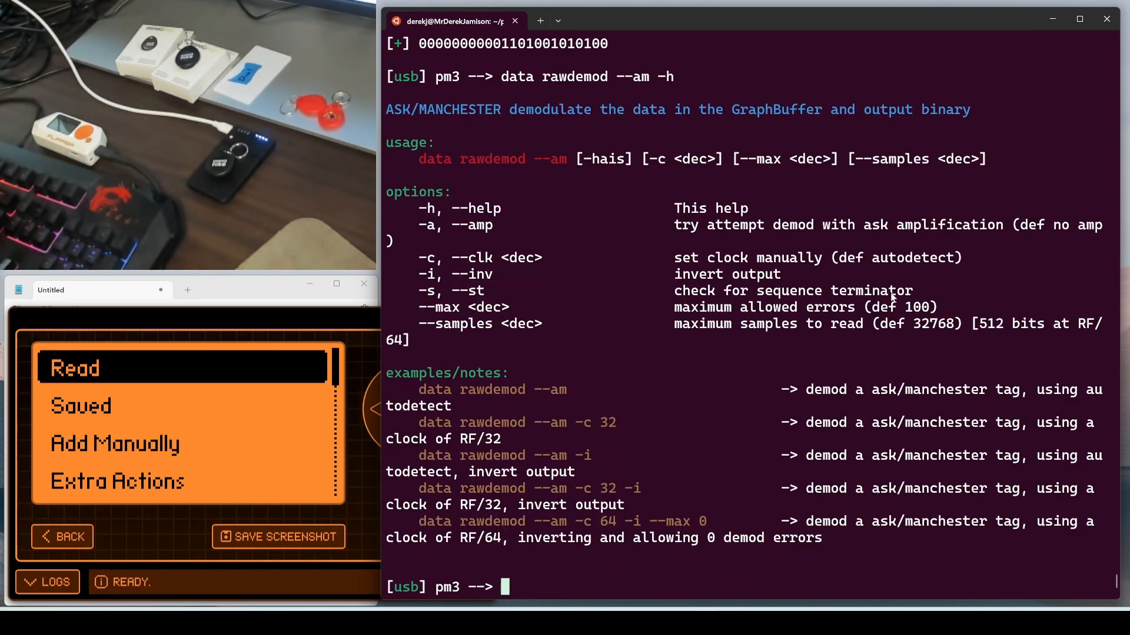
type("data rawdemod --am -h")
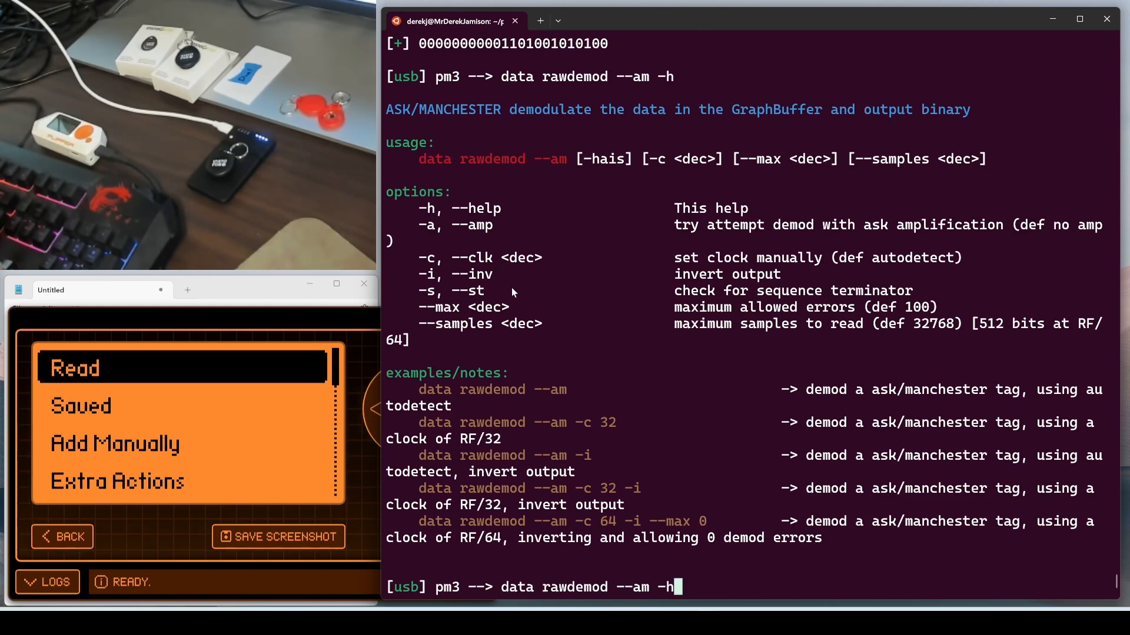
type("--st")
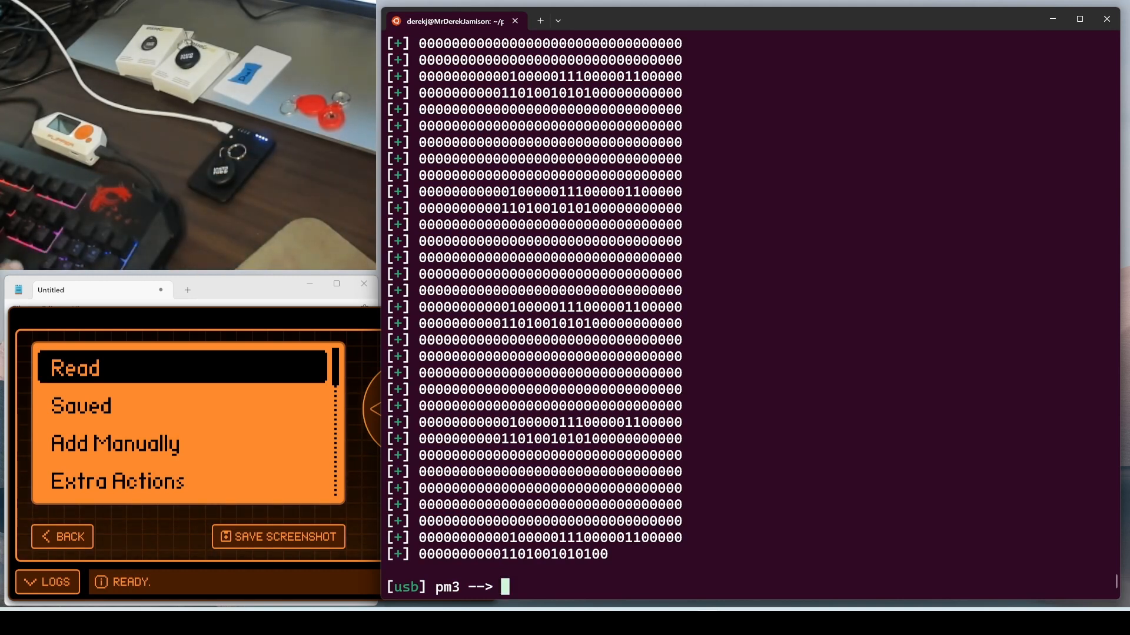
type("data rawdemod --am")
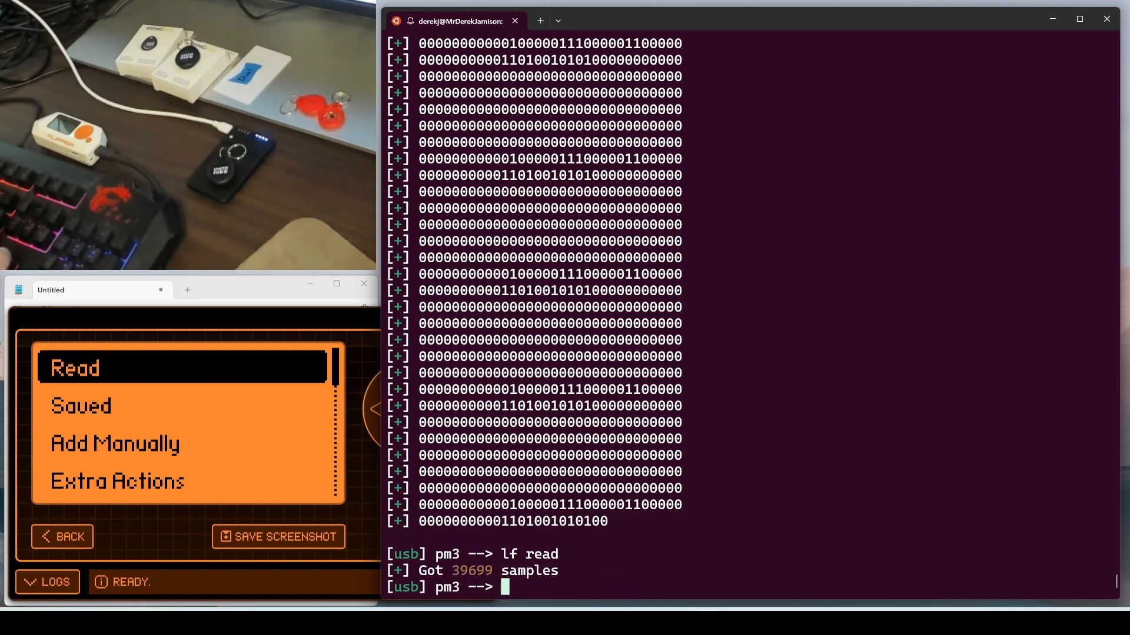
type("data rawdemod --am --st")
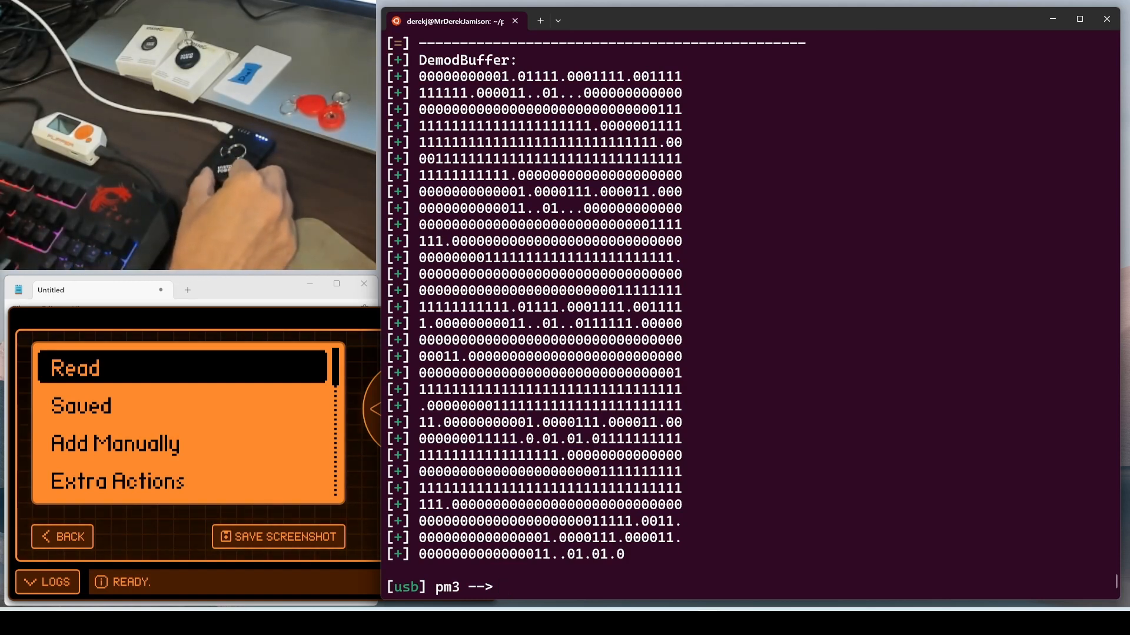
type("lf read")
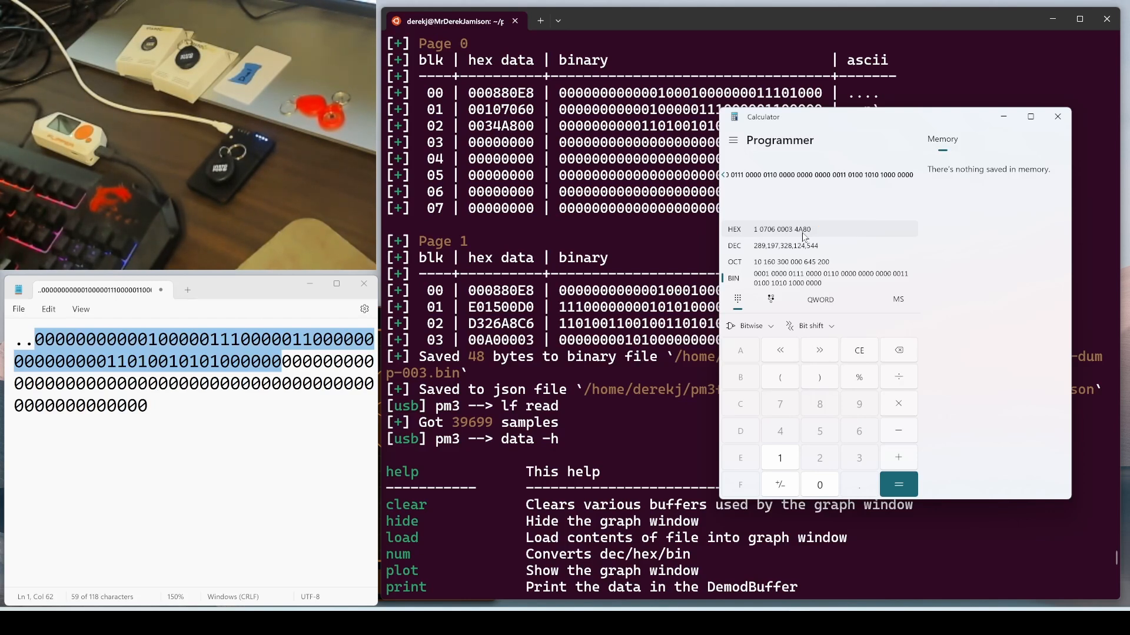
mouse_move(782, 232)
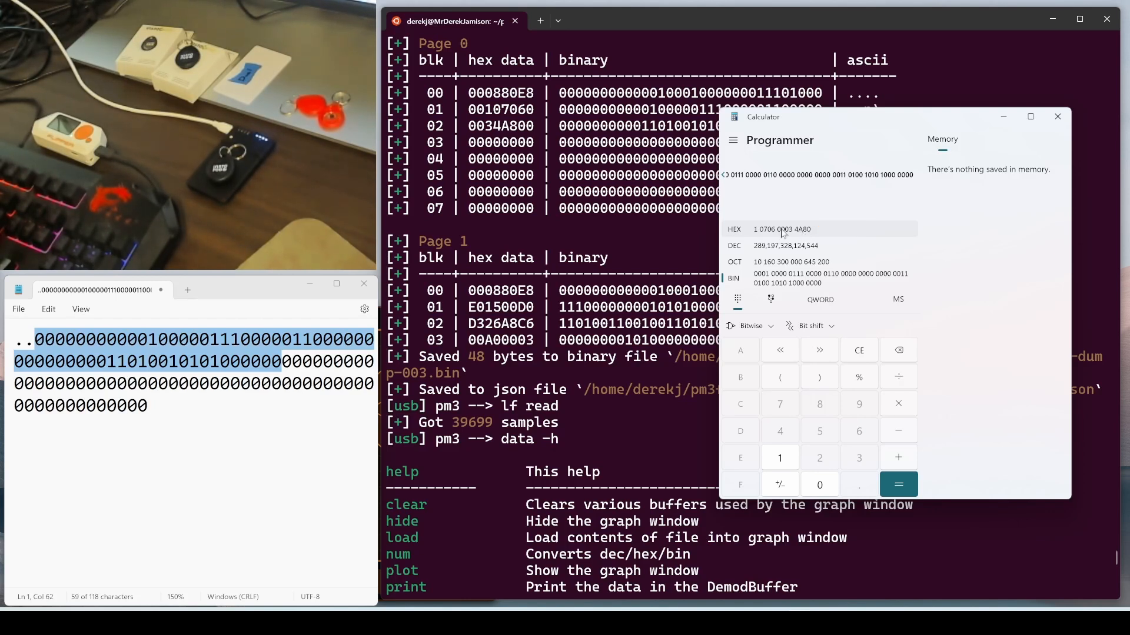